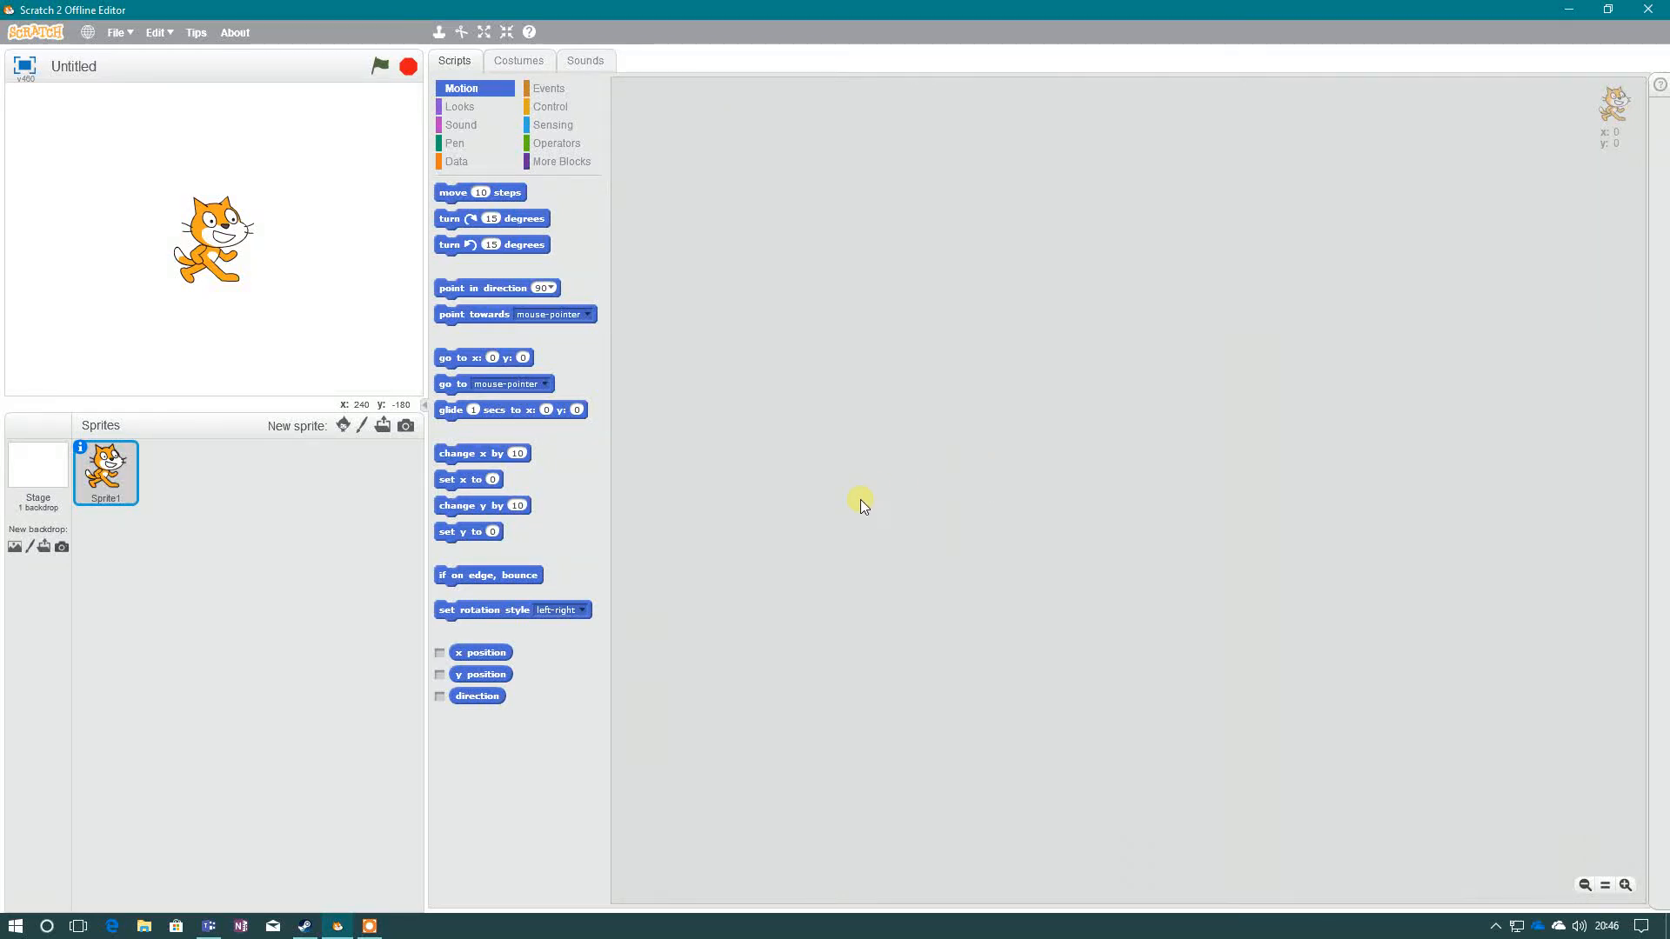
mouse_move(117, 414)
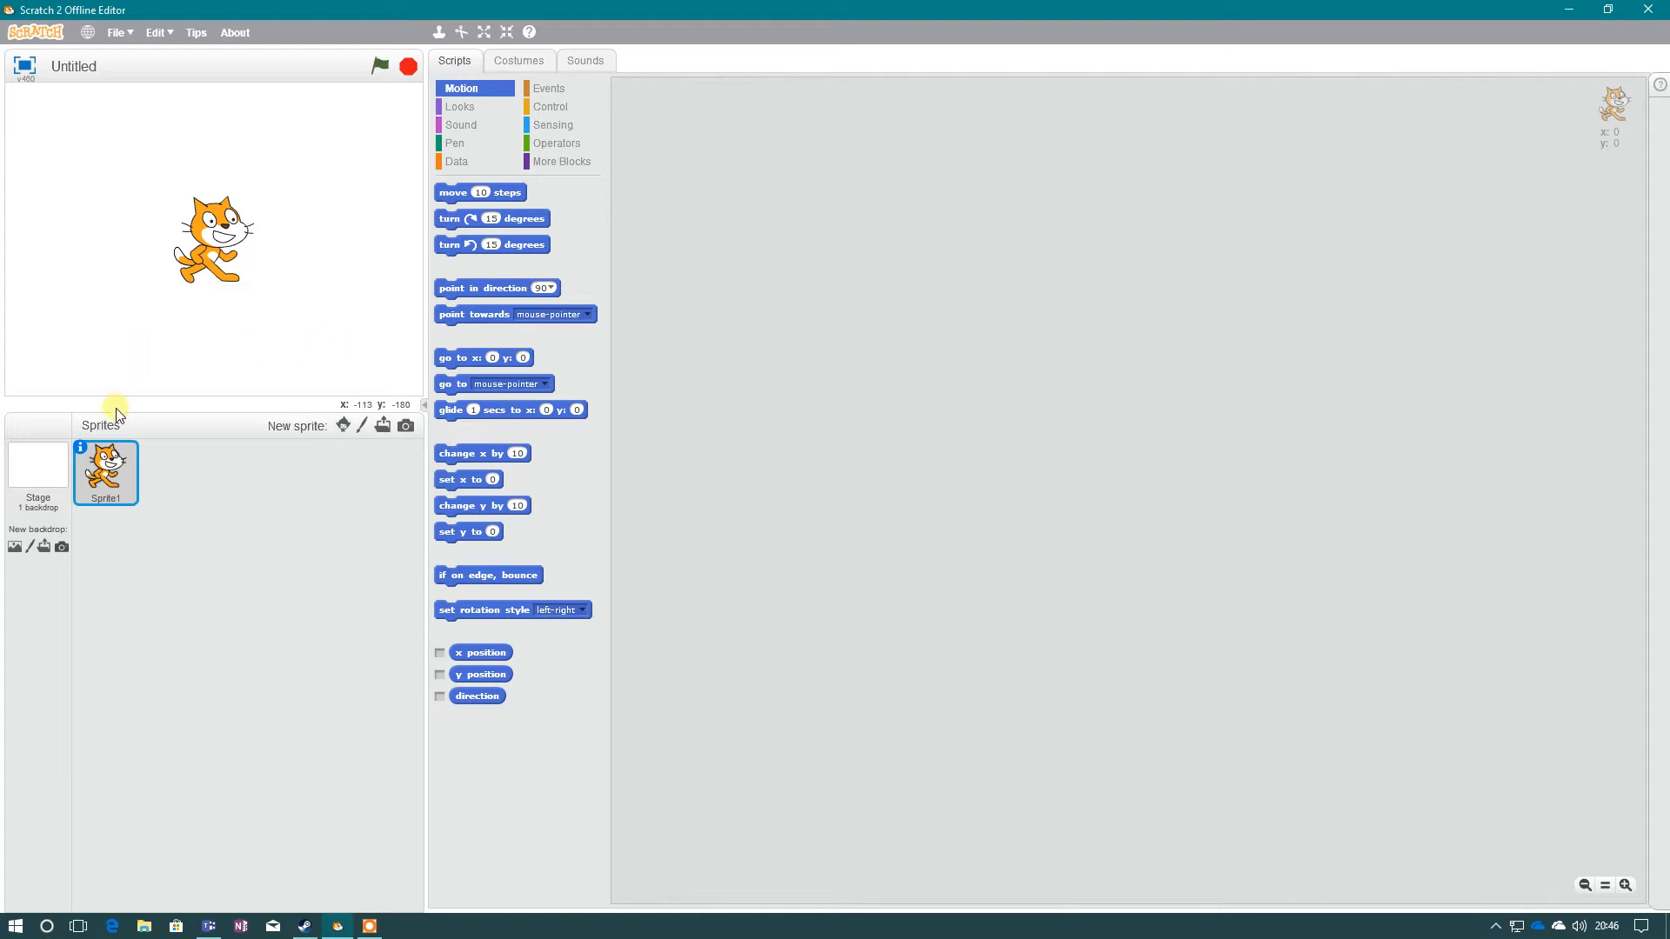
mouse_move(212, 251)
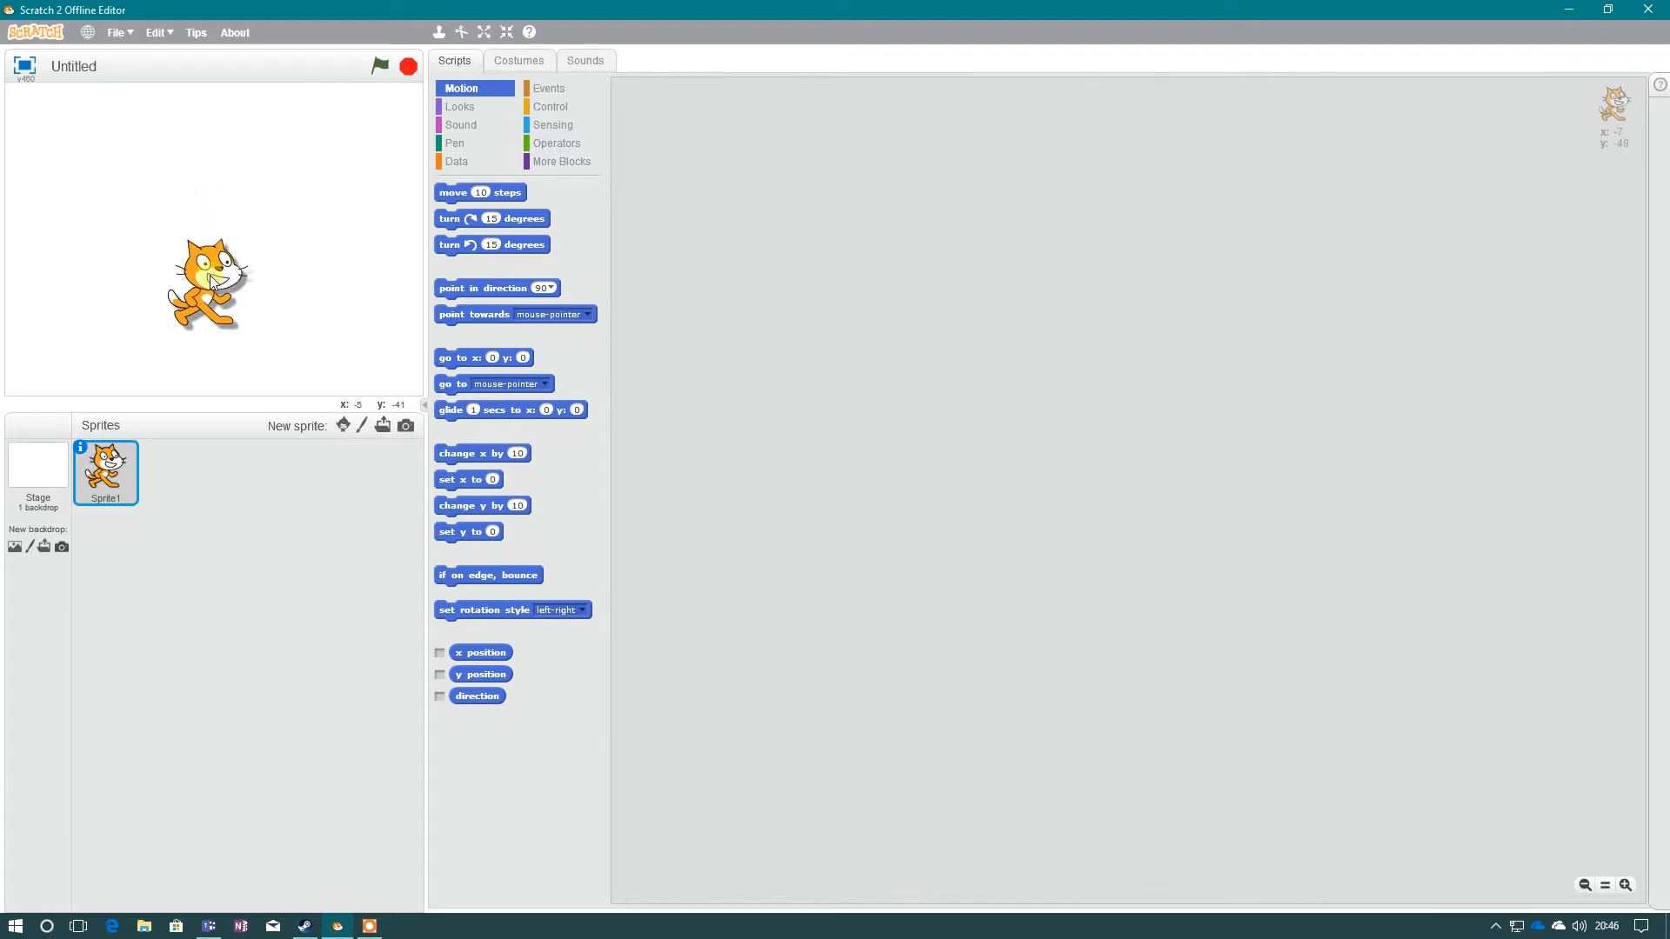
Delete the default cat sprite and start uploading a photo sprite from file.
left_click_drag(207, 282, 235, 259)
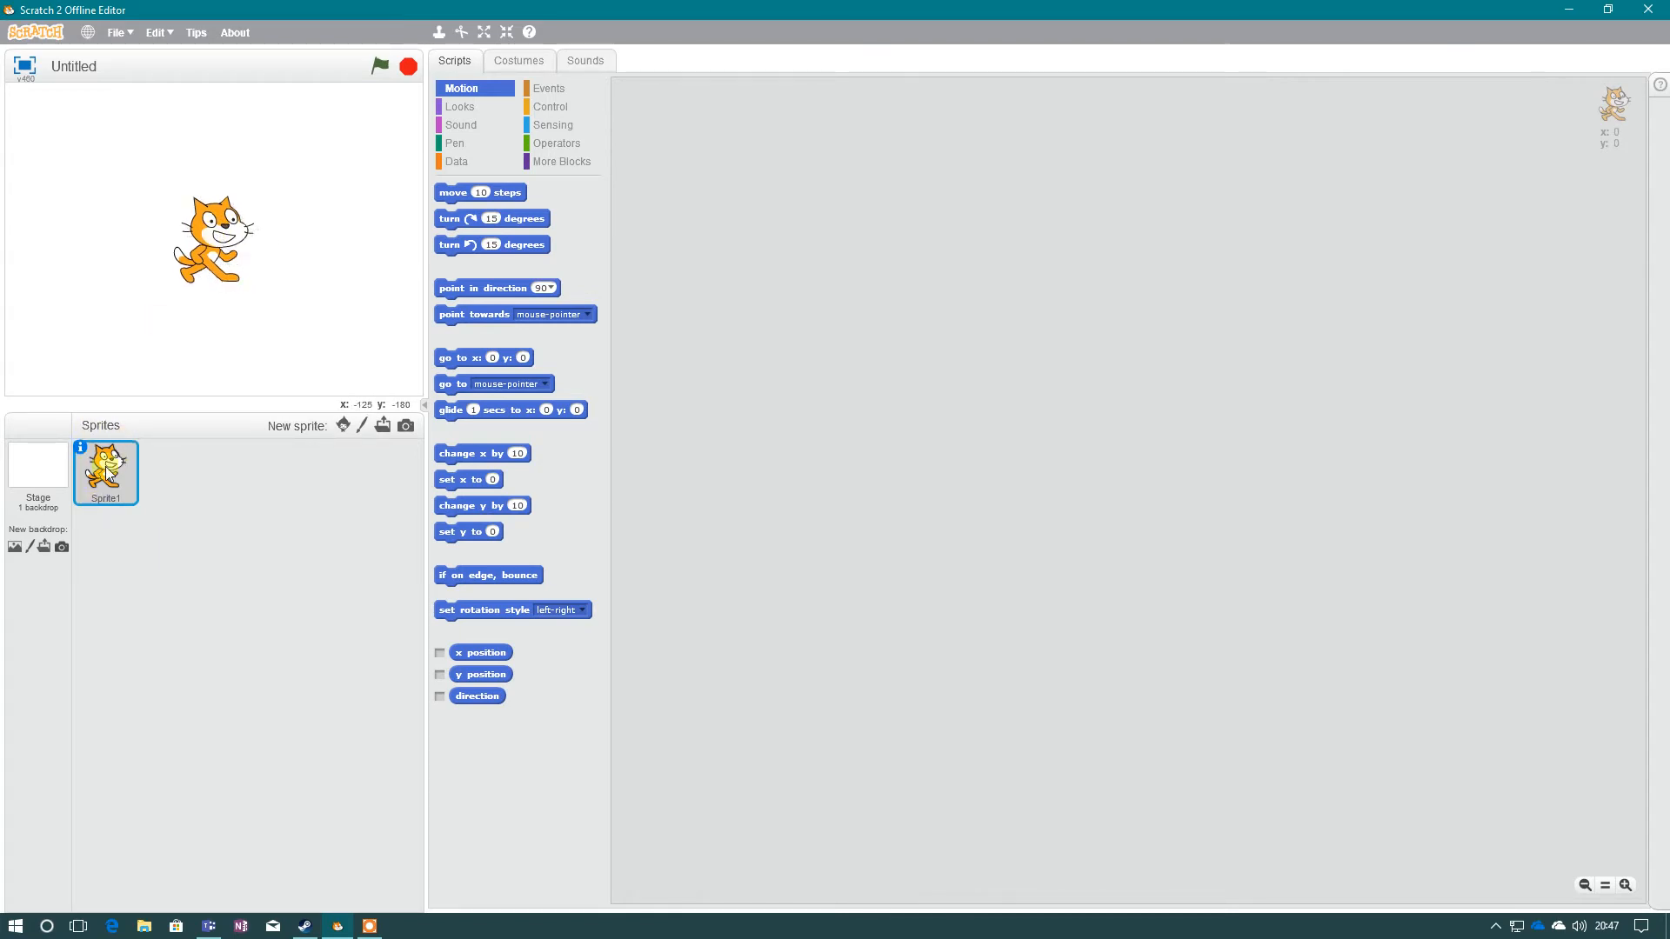
left_click(37, 477)
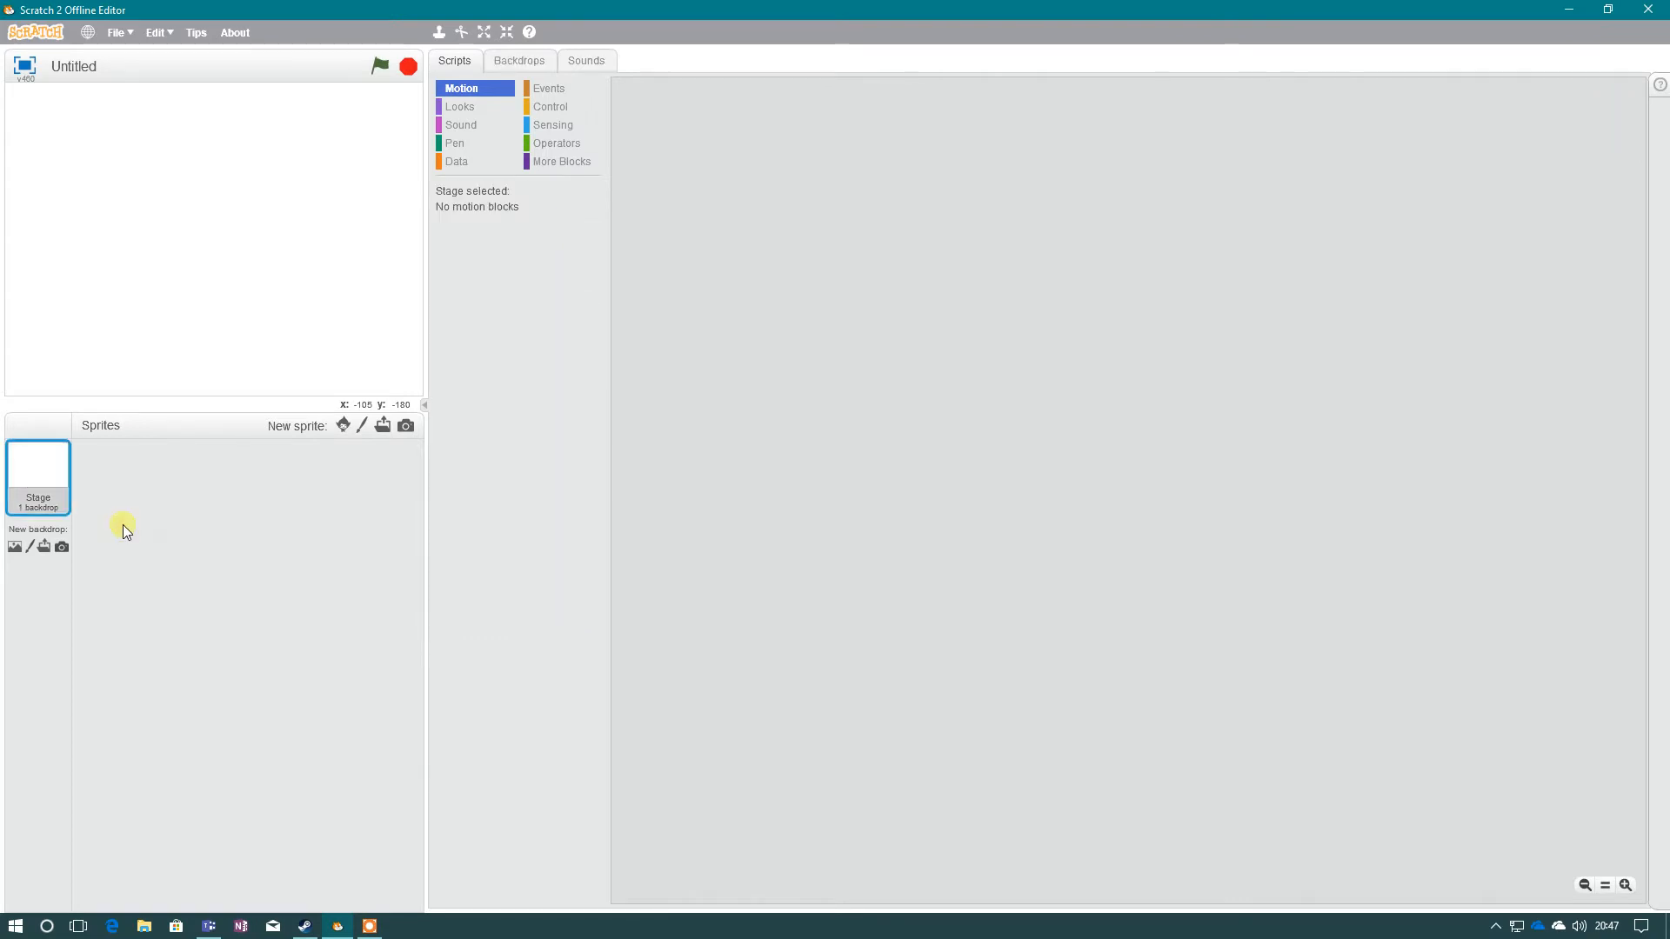
mouse_move(125, 532)
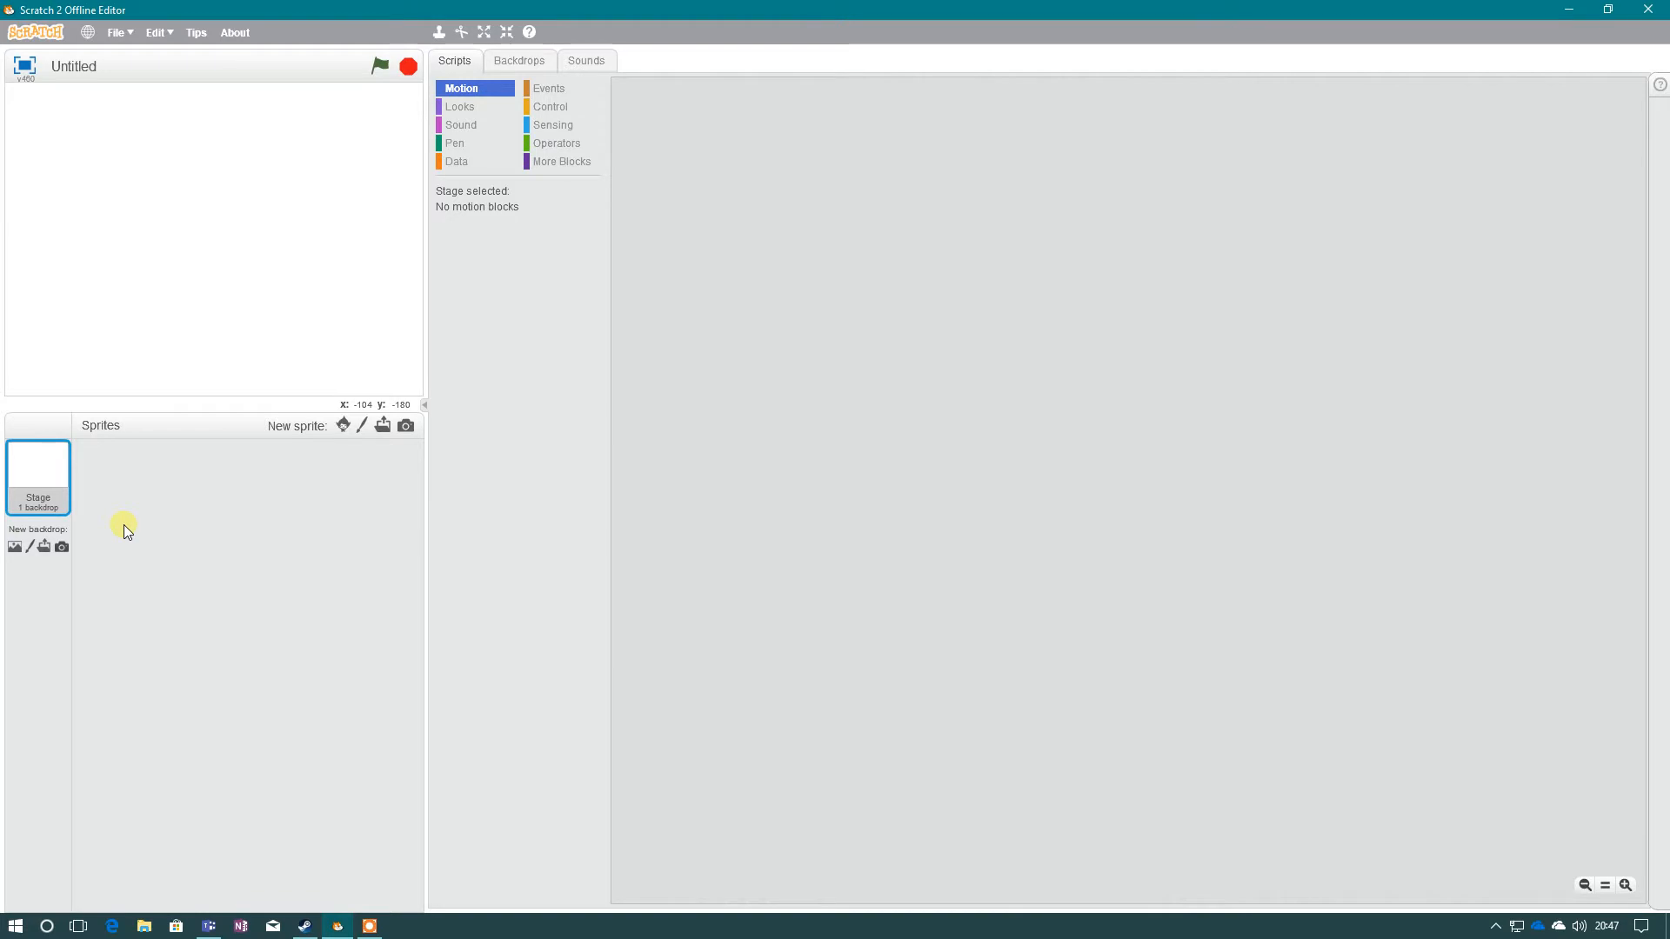
mouse_move(334, 454)
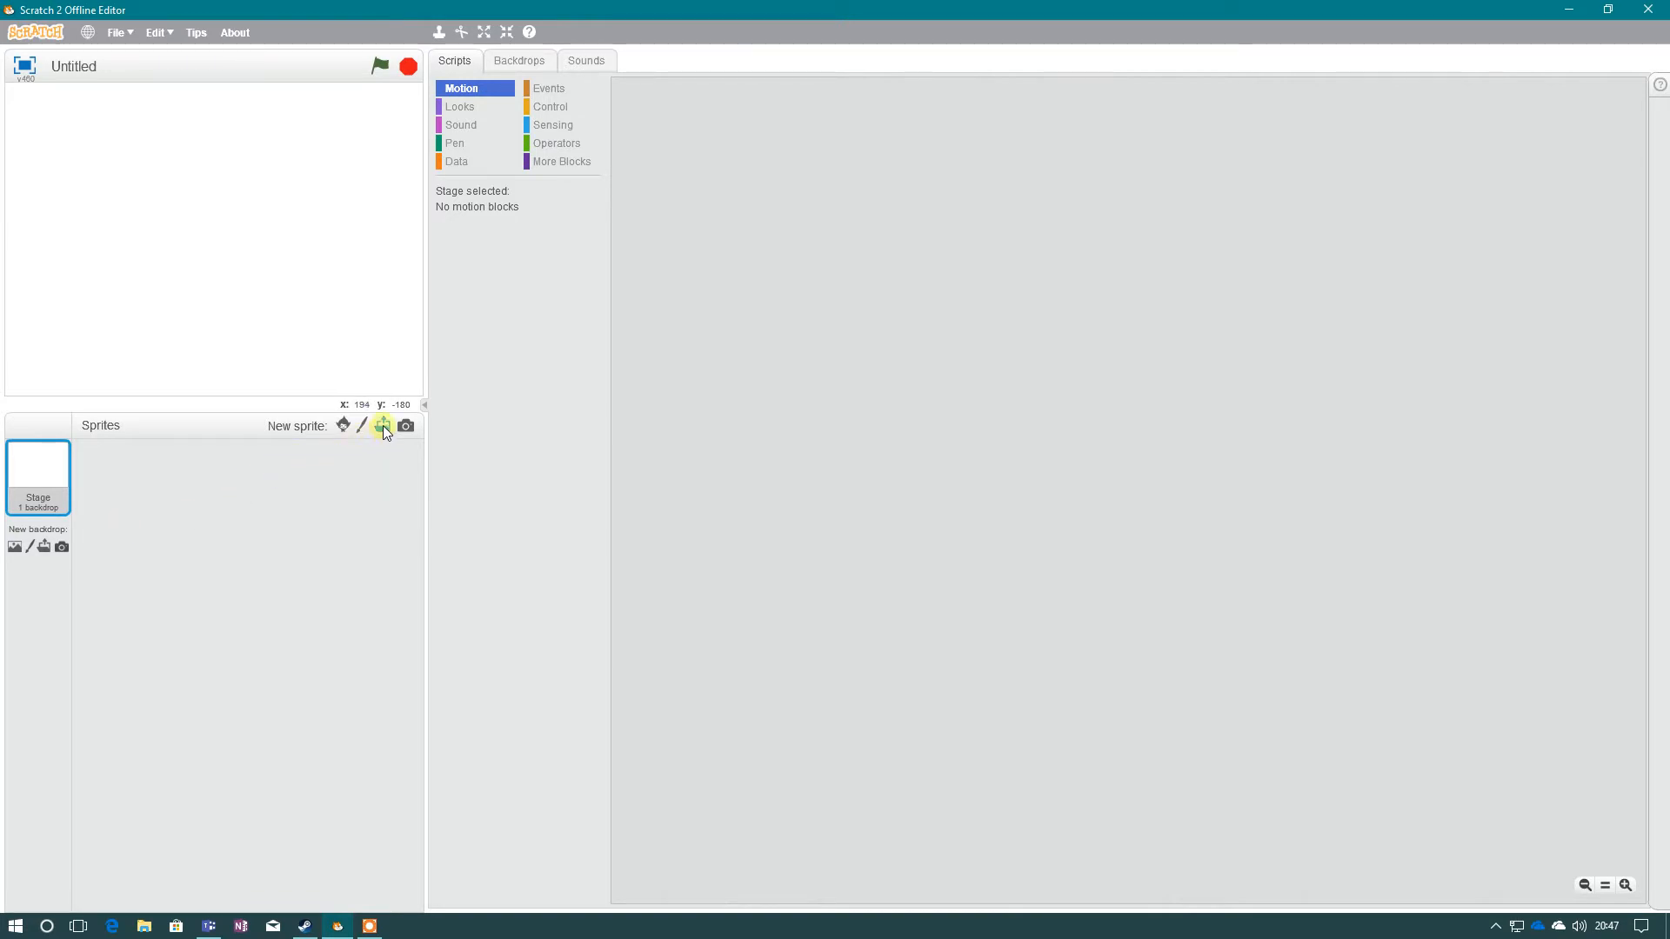
mouse_move(382, 426)
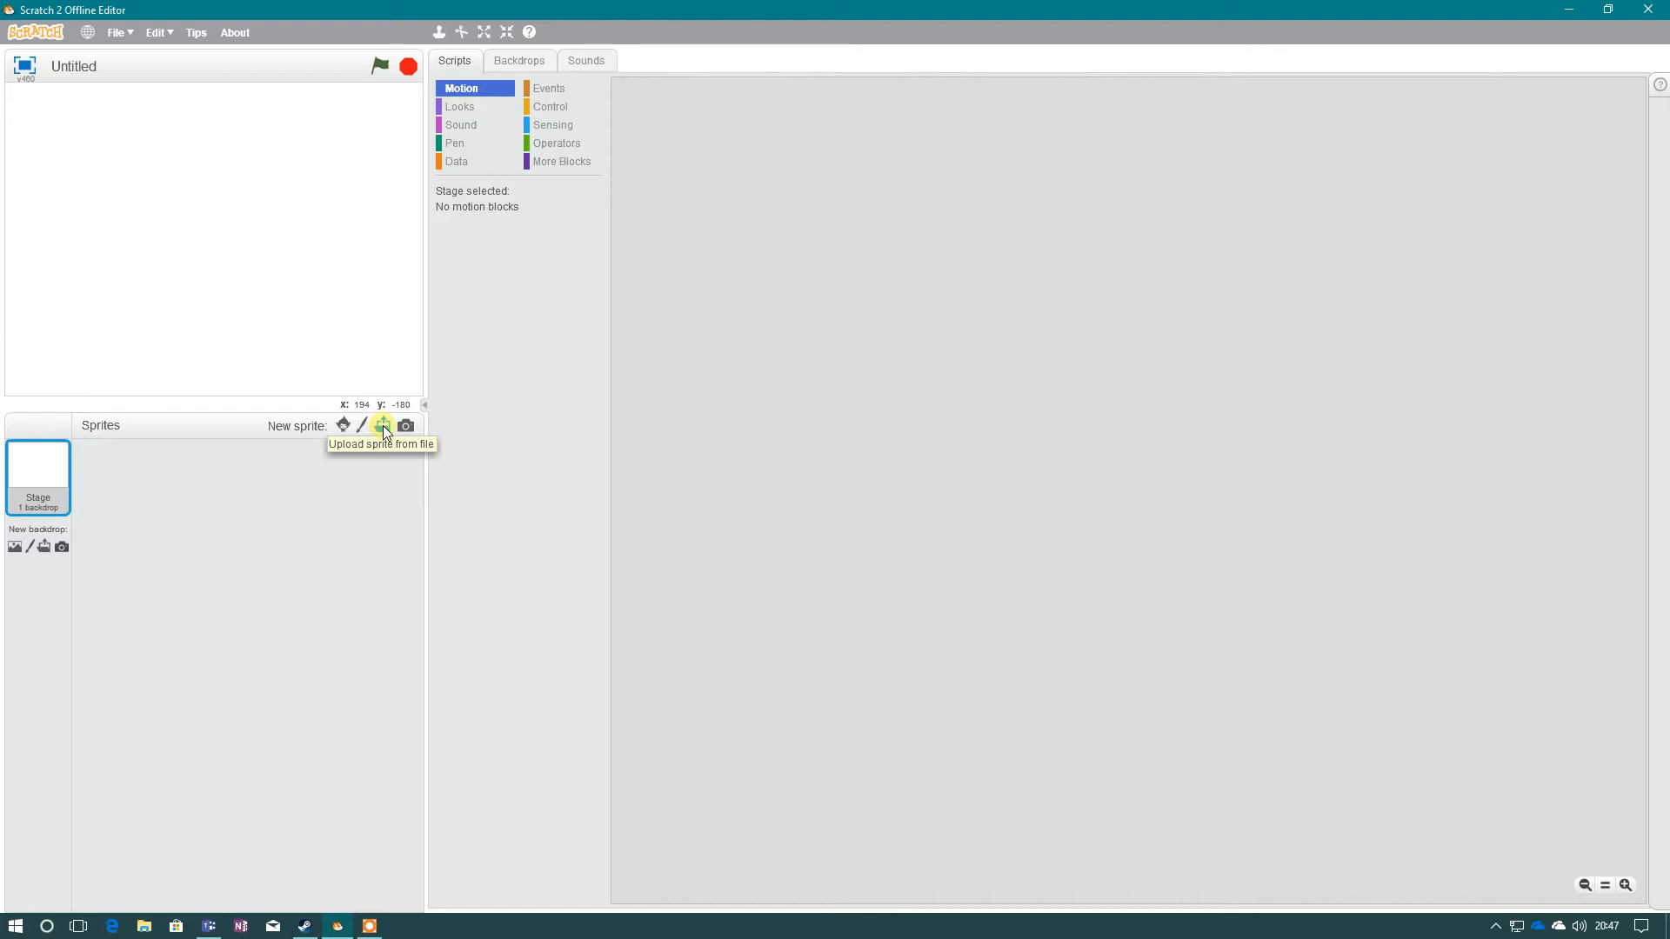
left_click(383, 425)
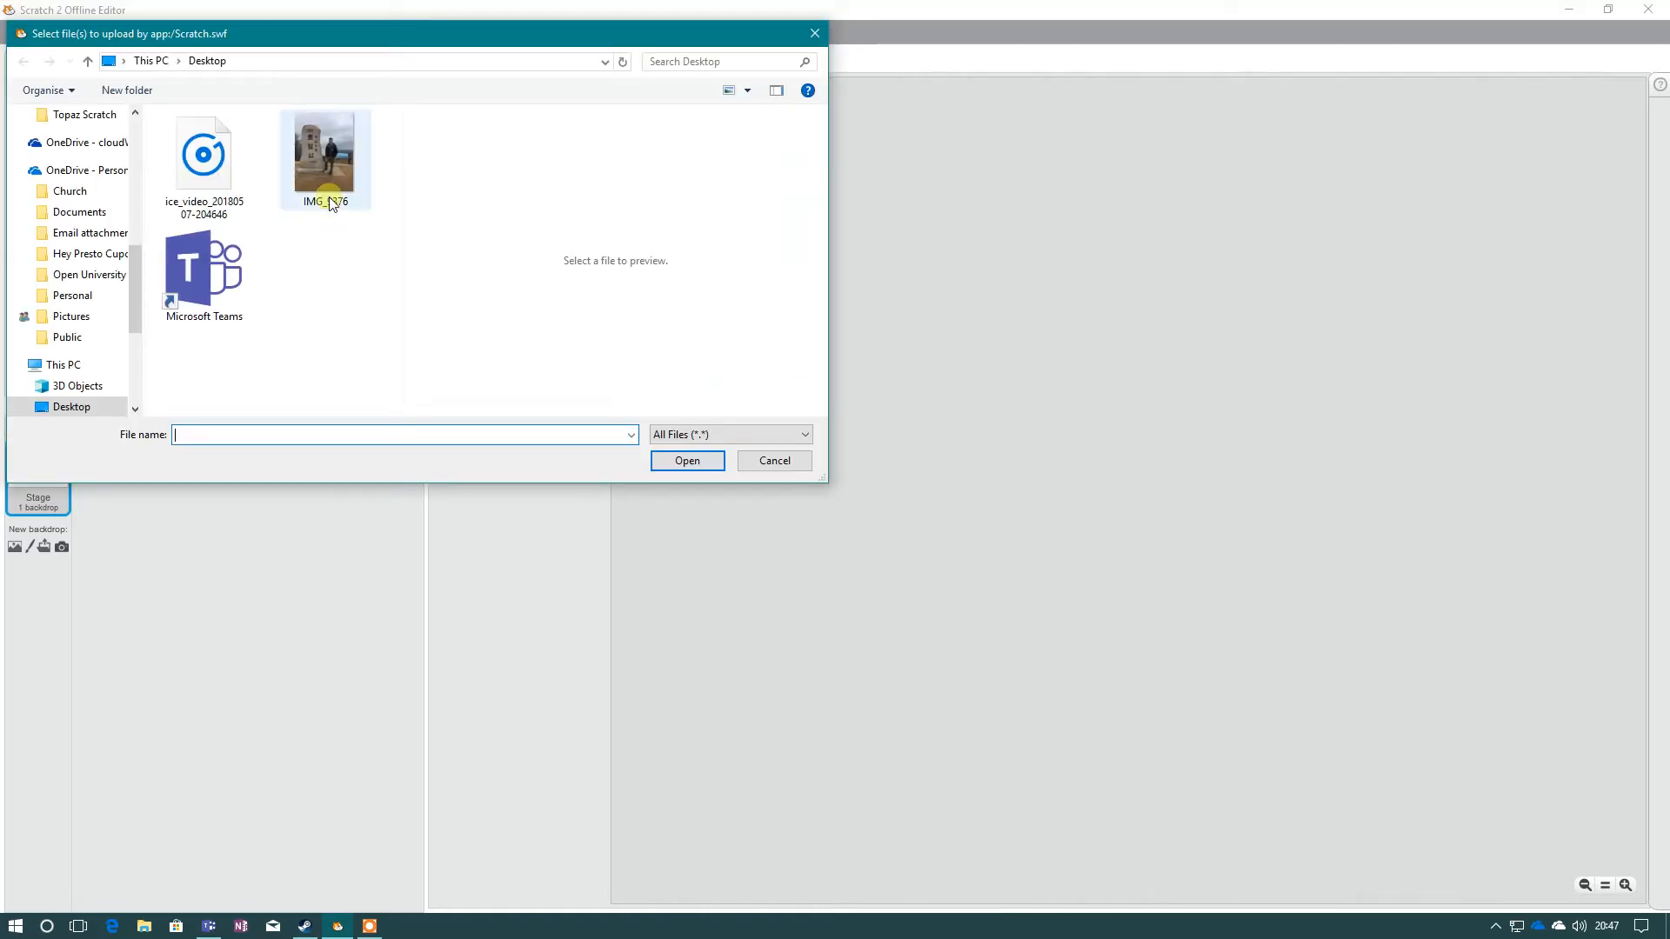
mouse_move(330, 186)
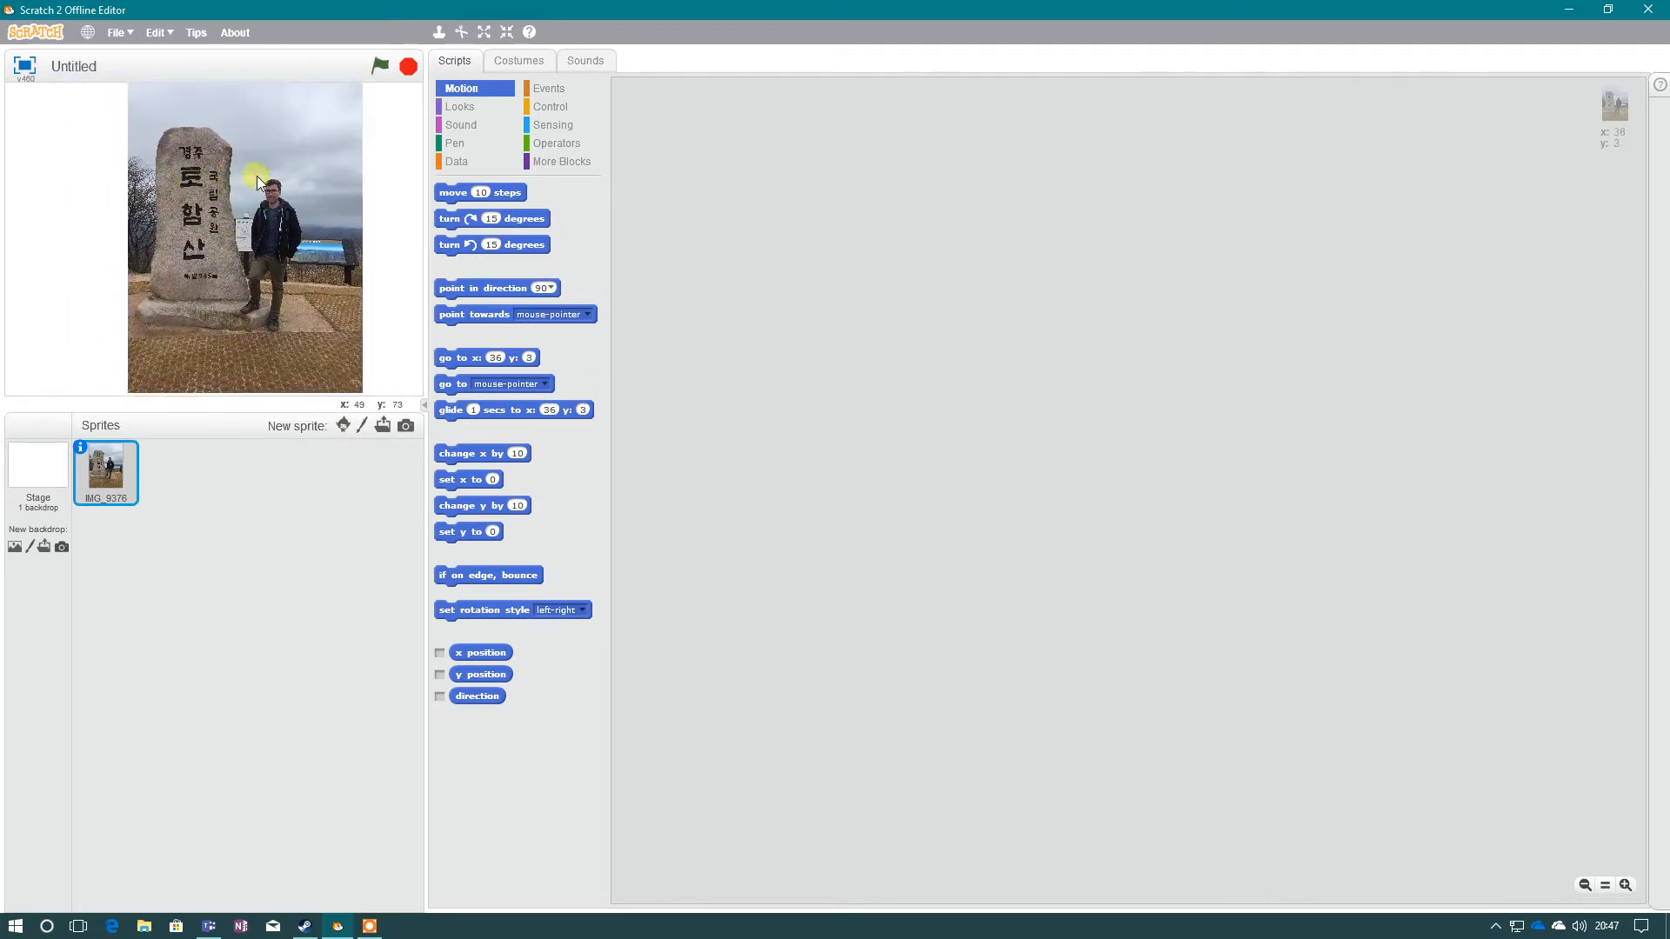
mouse_move(264, 205)
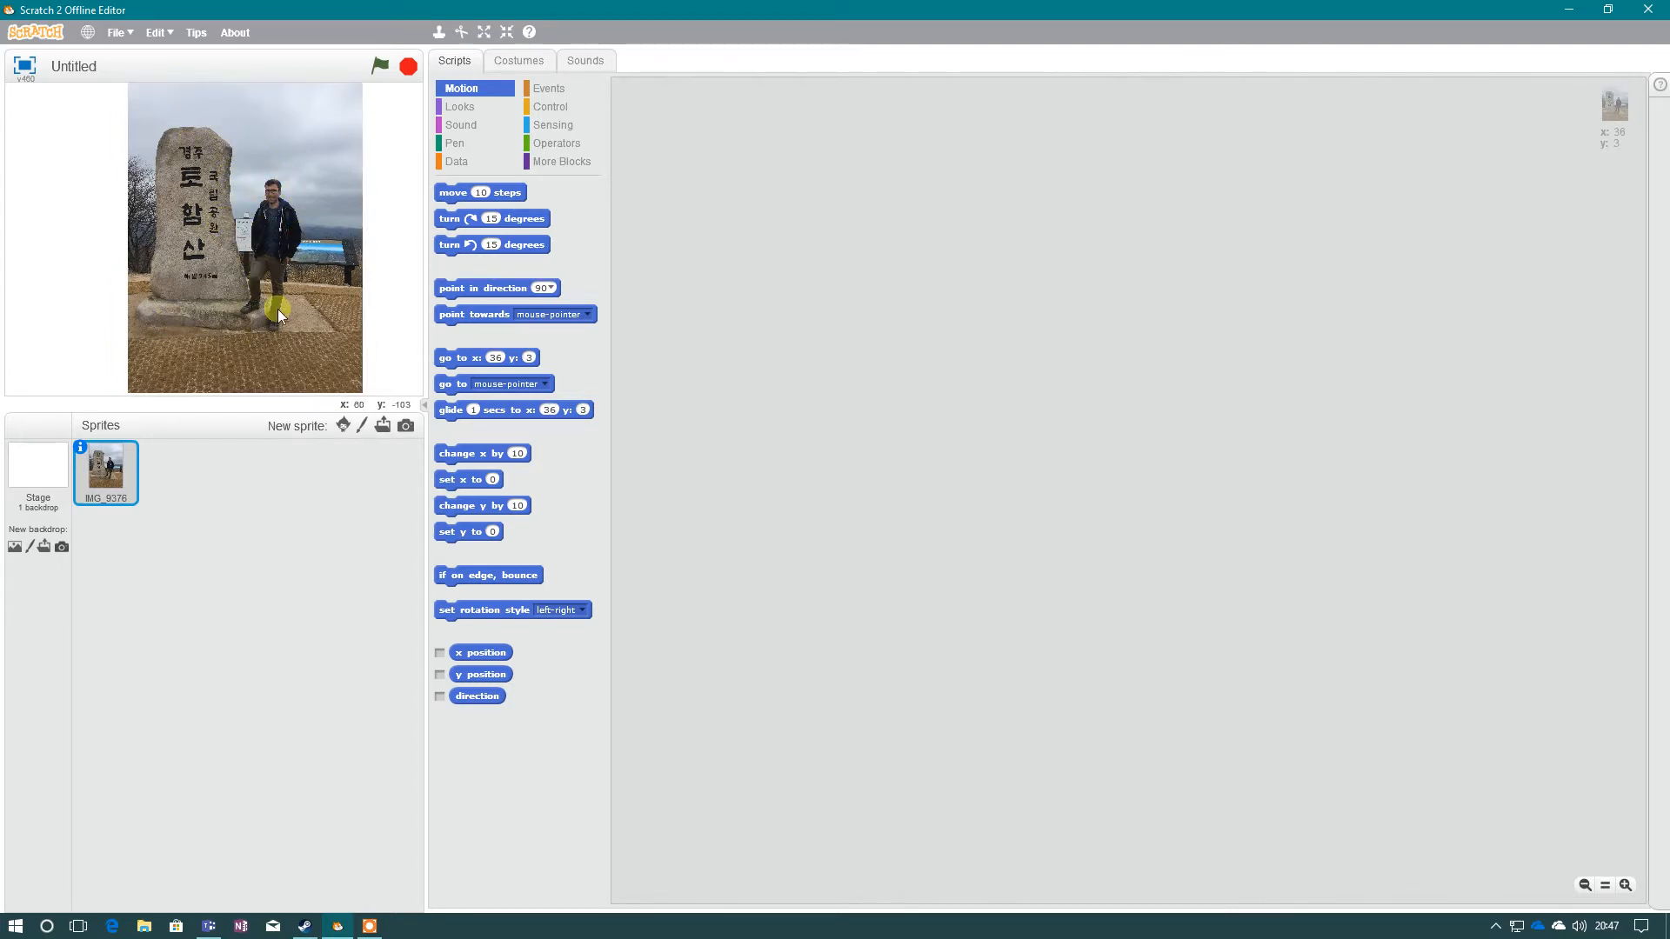
mouse_move(254, 169)
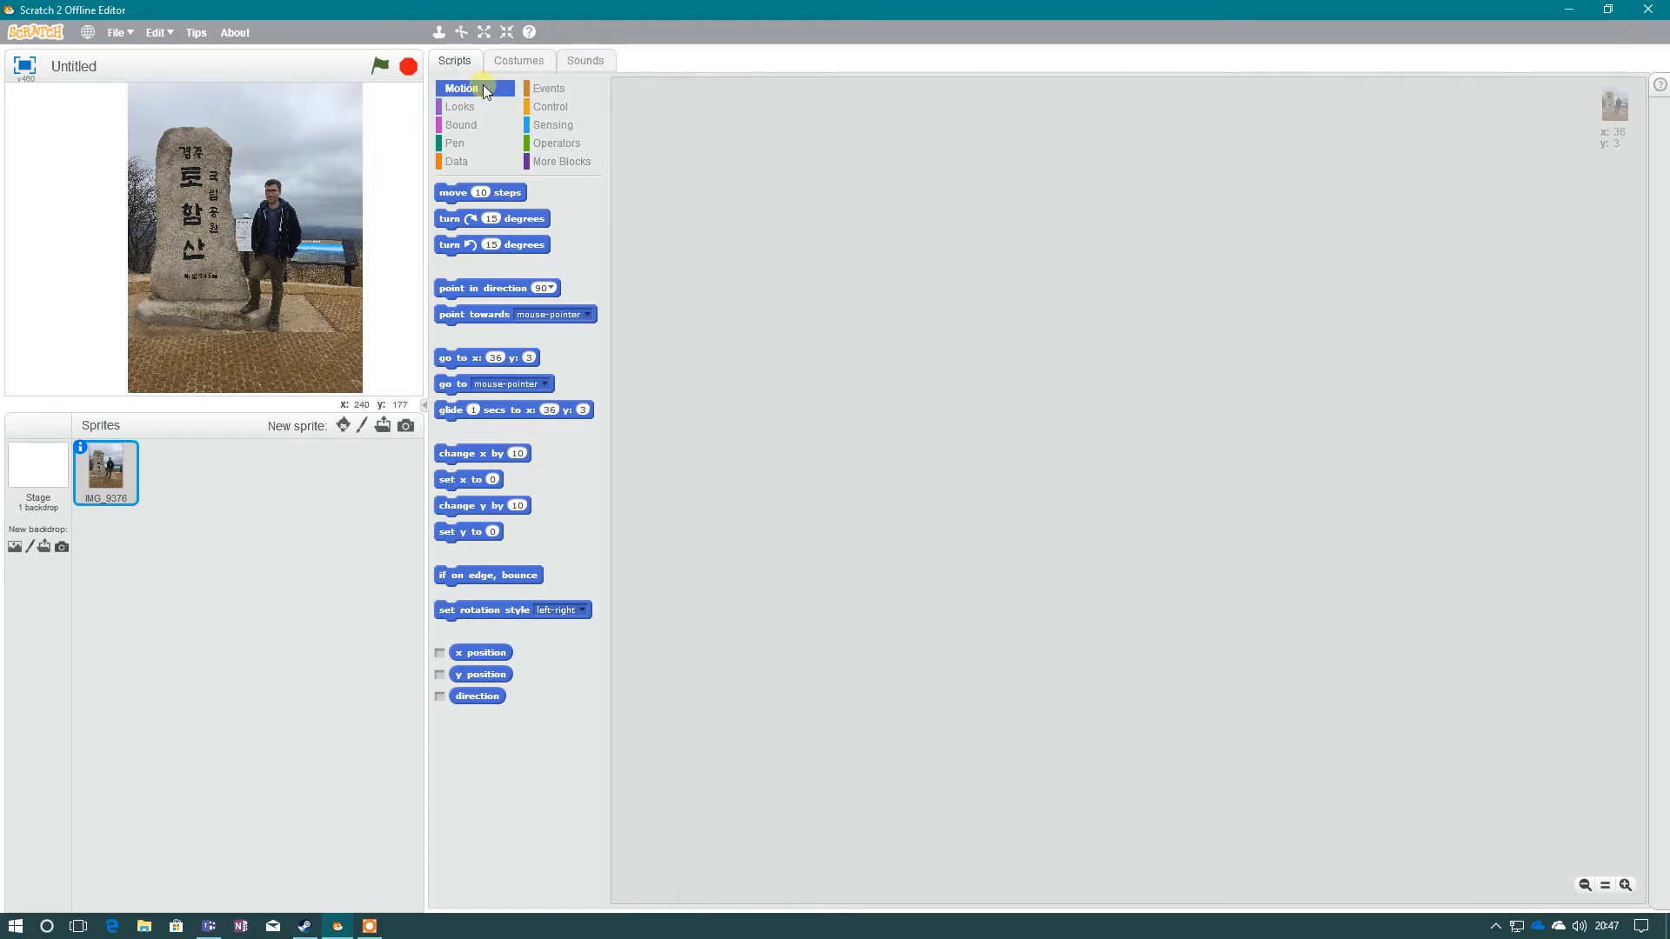
Show the photo sprite's costume in the paint editor zoomed in to 400%.
left_click(519, 59)
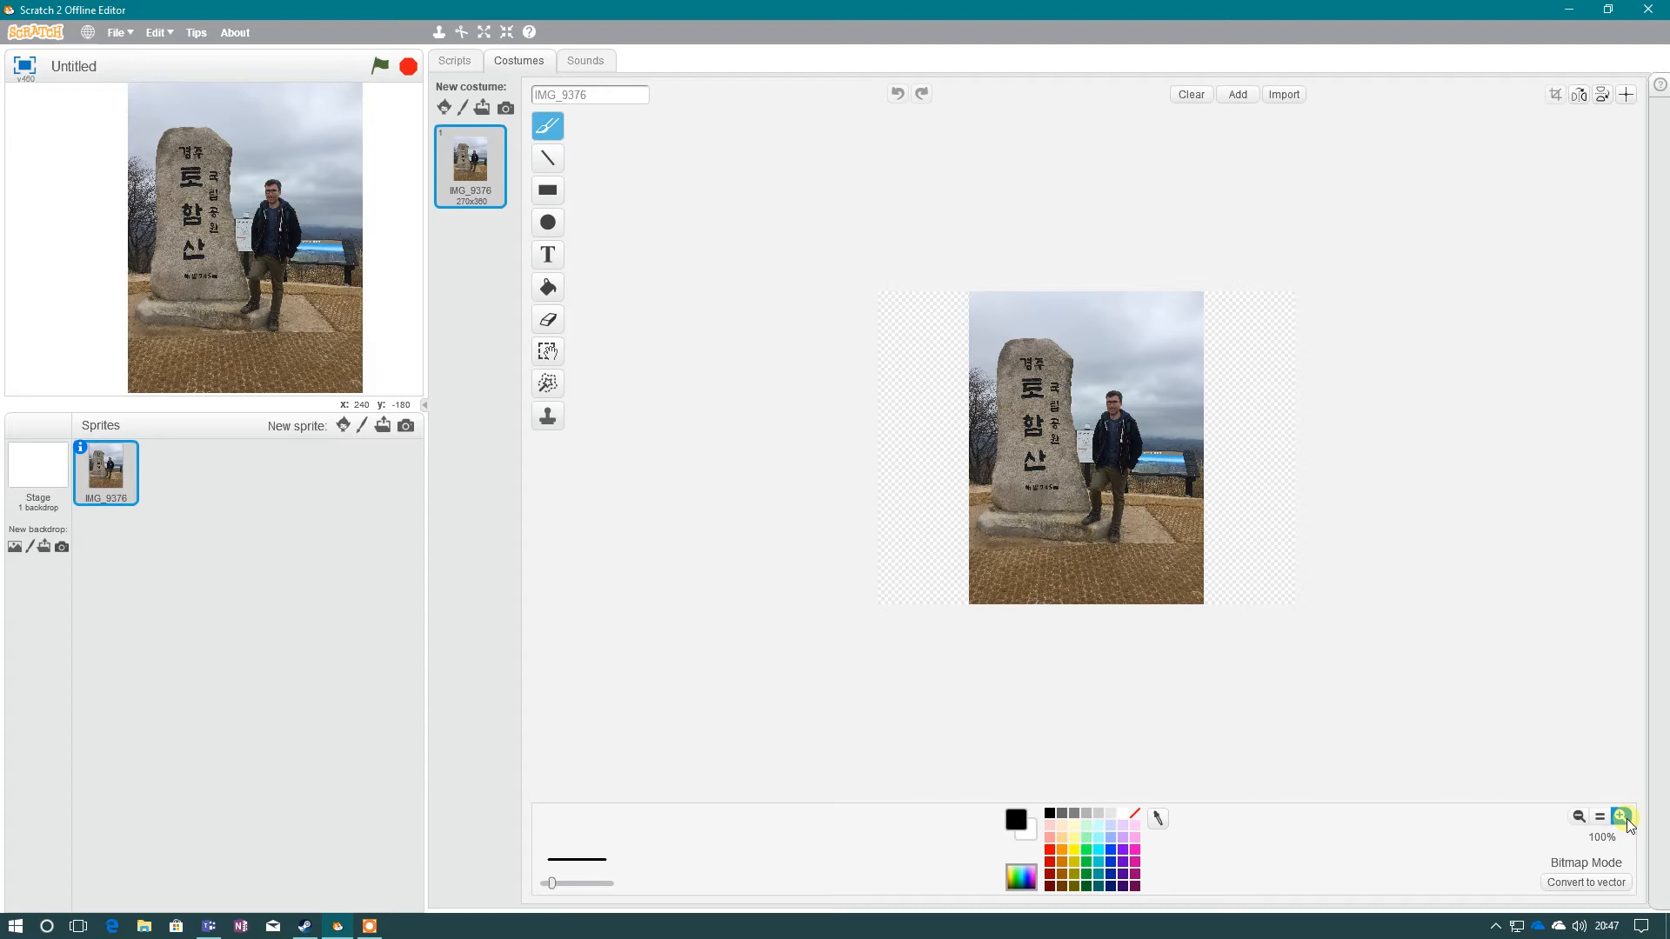
left_click(1621, 818)
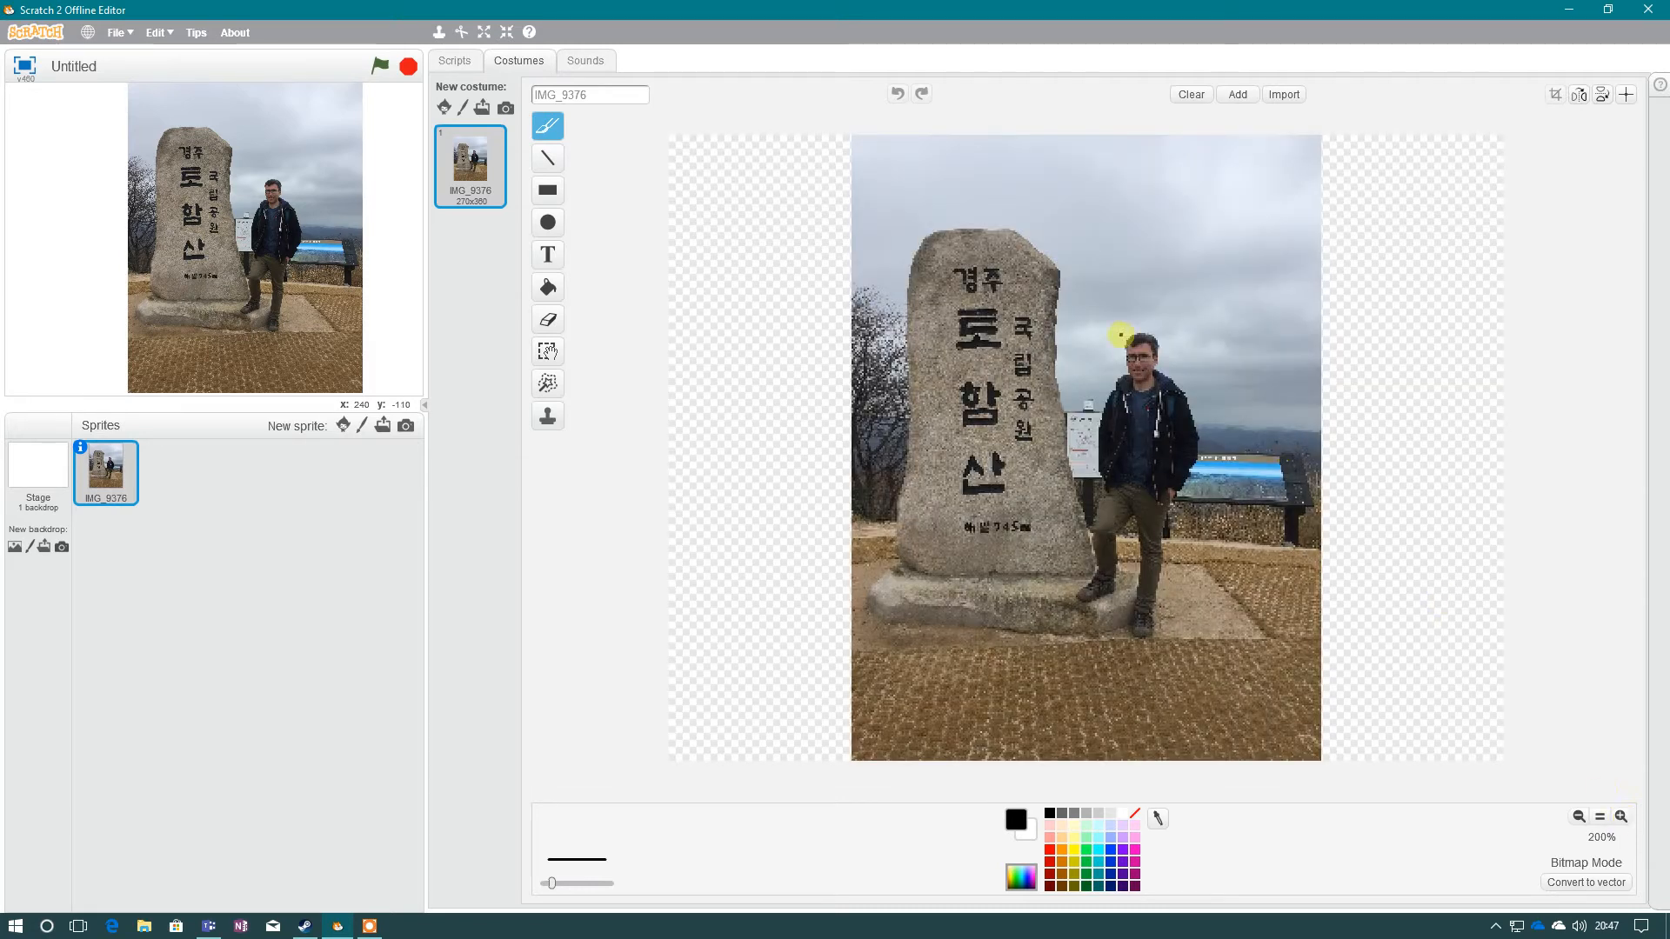
mouse_move(1120, 314)
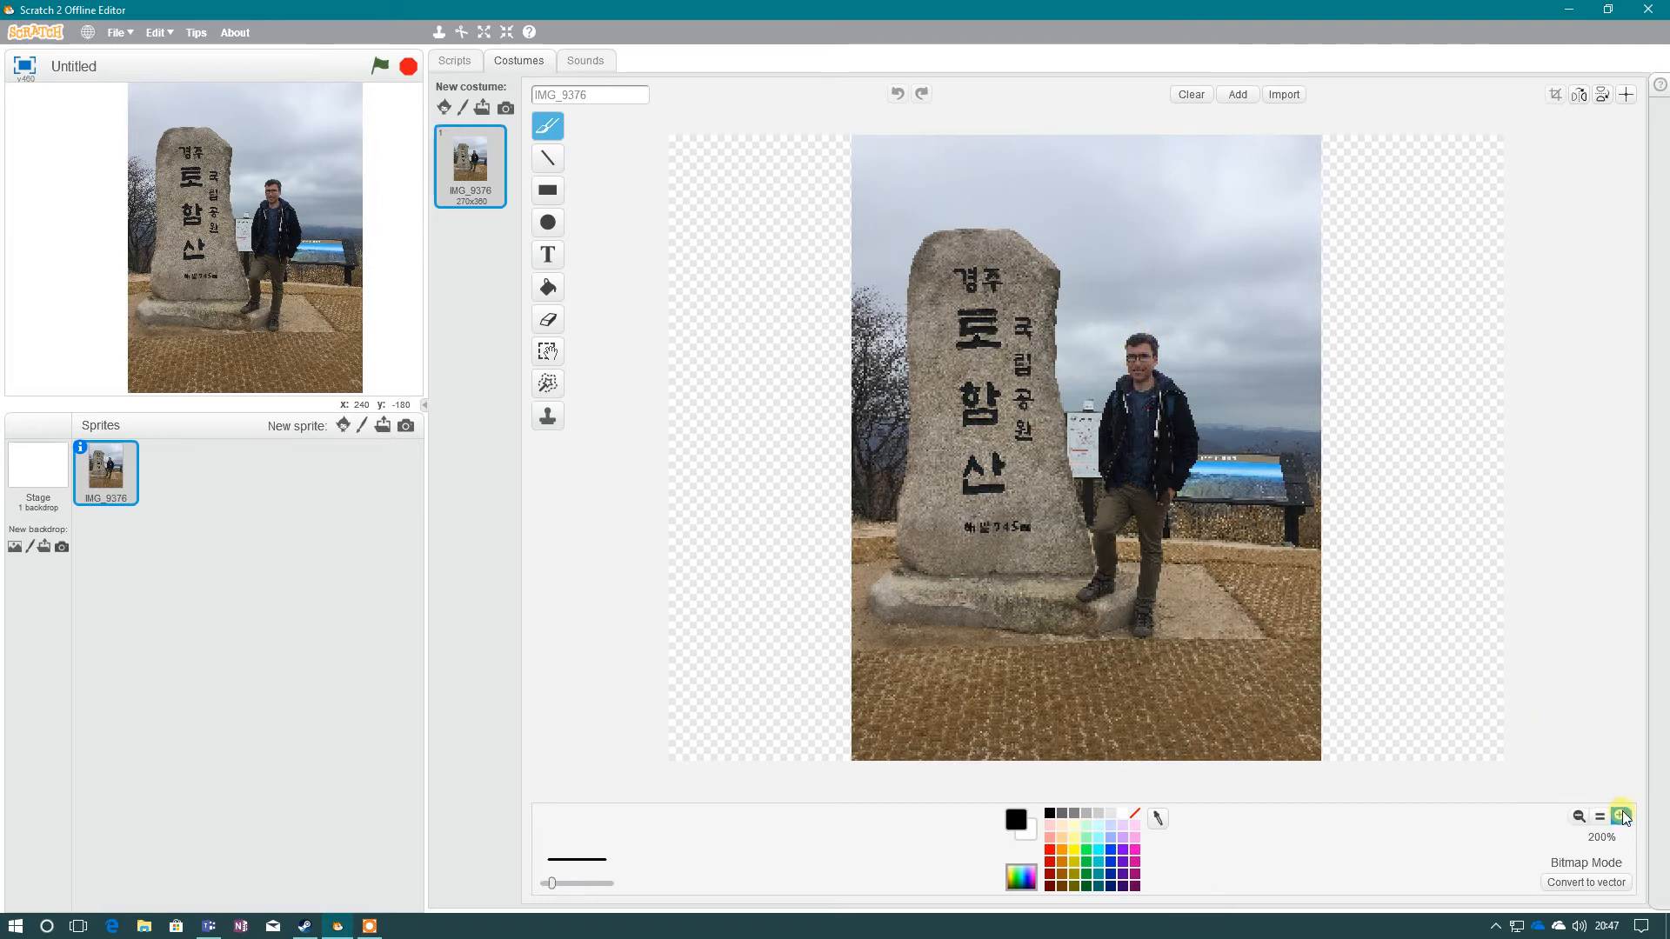
left_click(1621, 818)
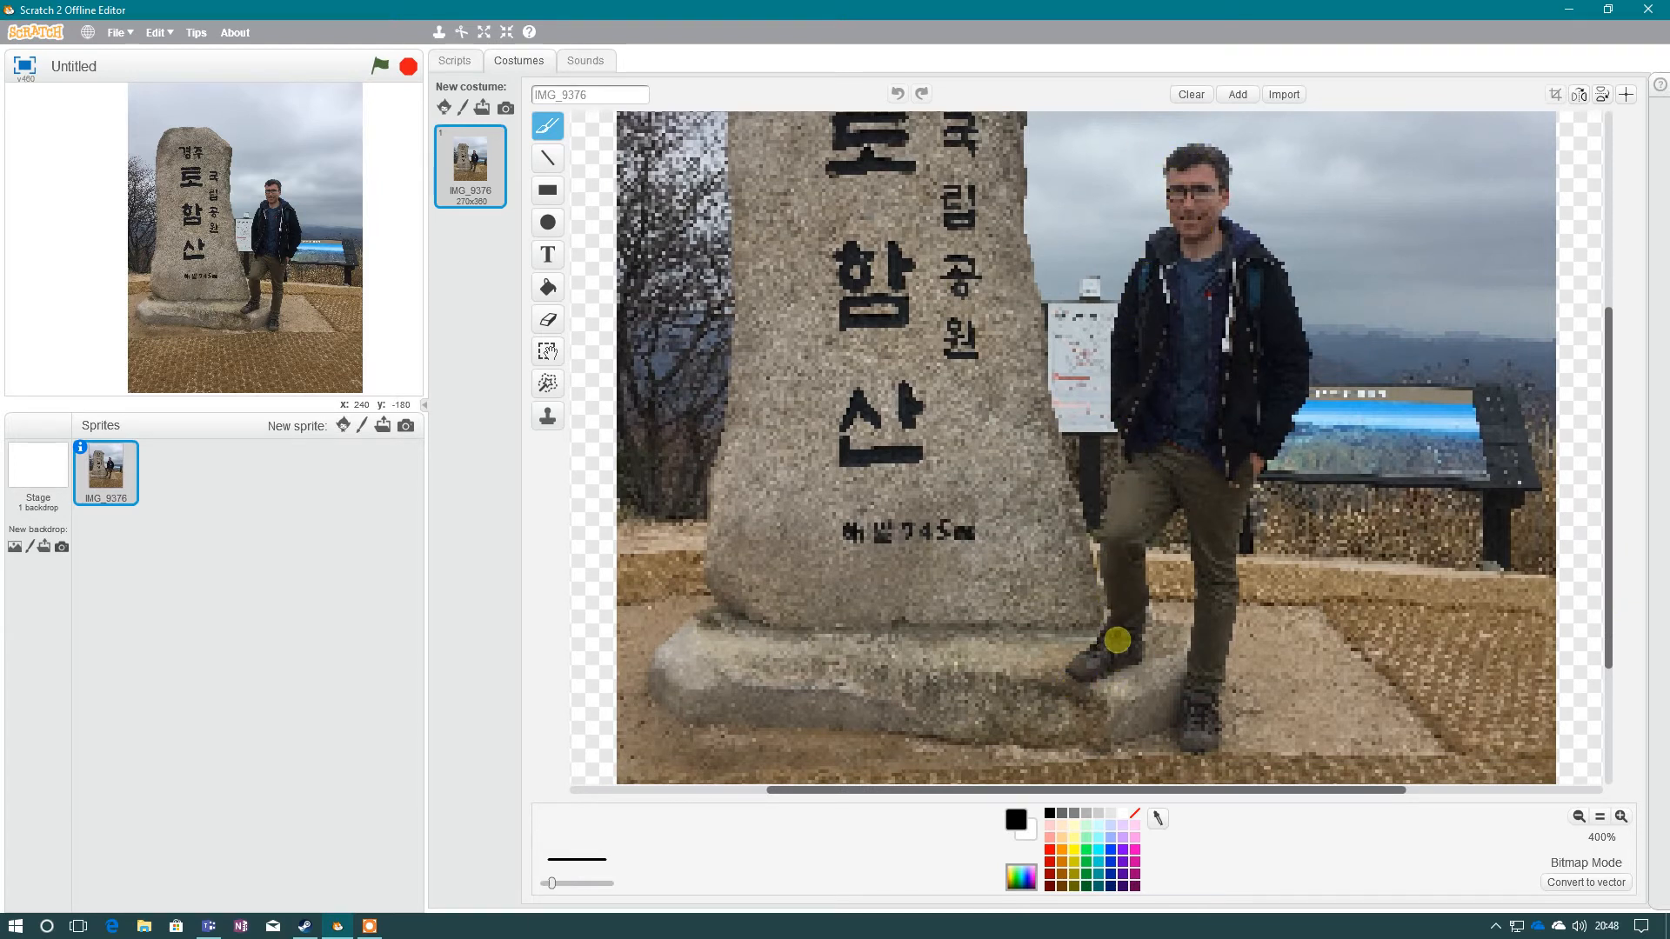
mouse_move(1163, 251)
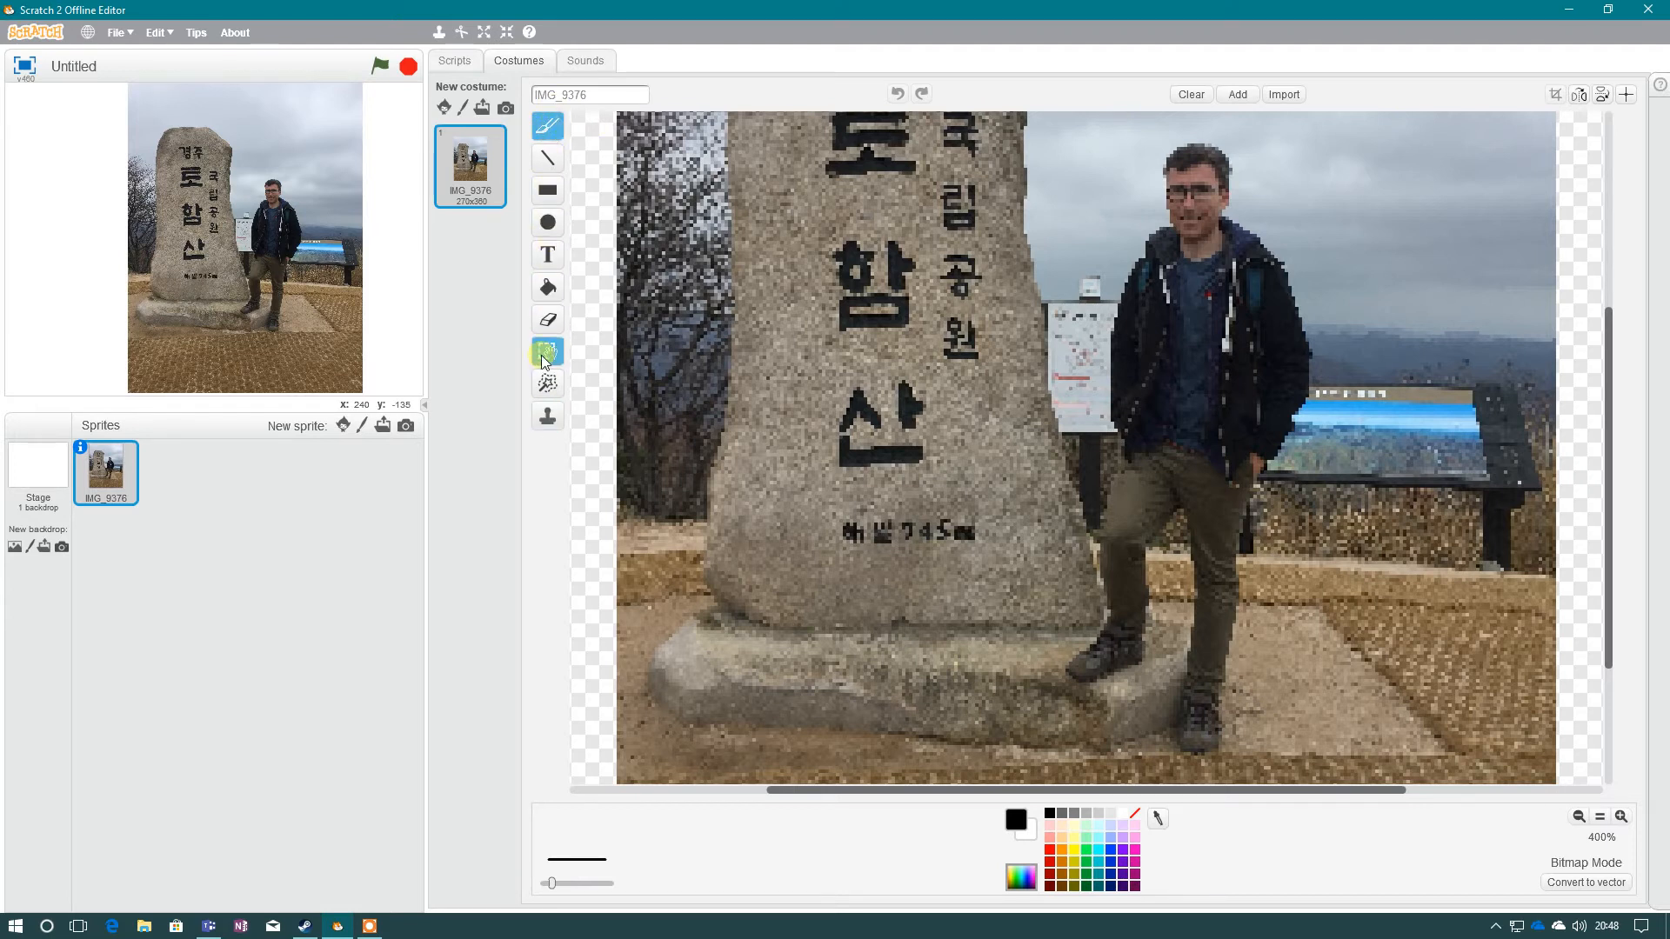
mouse_move(548, 383)
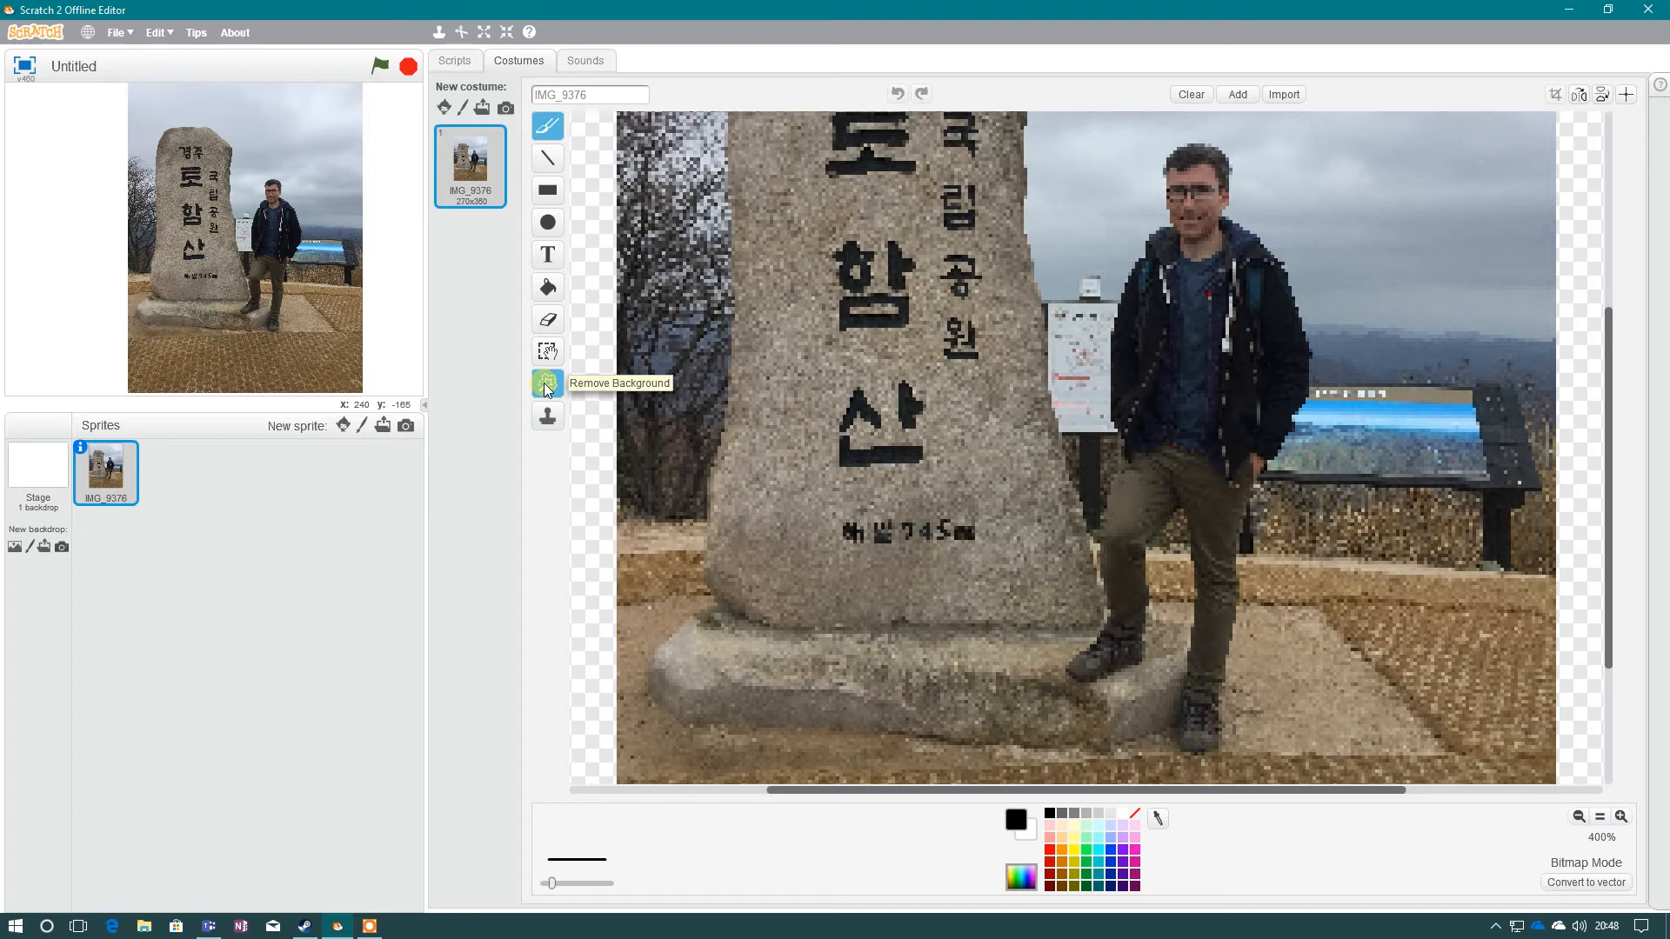
Trace a green Magic Wand outline around the person to keep him from the background.
left_click(546, 383)
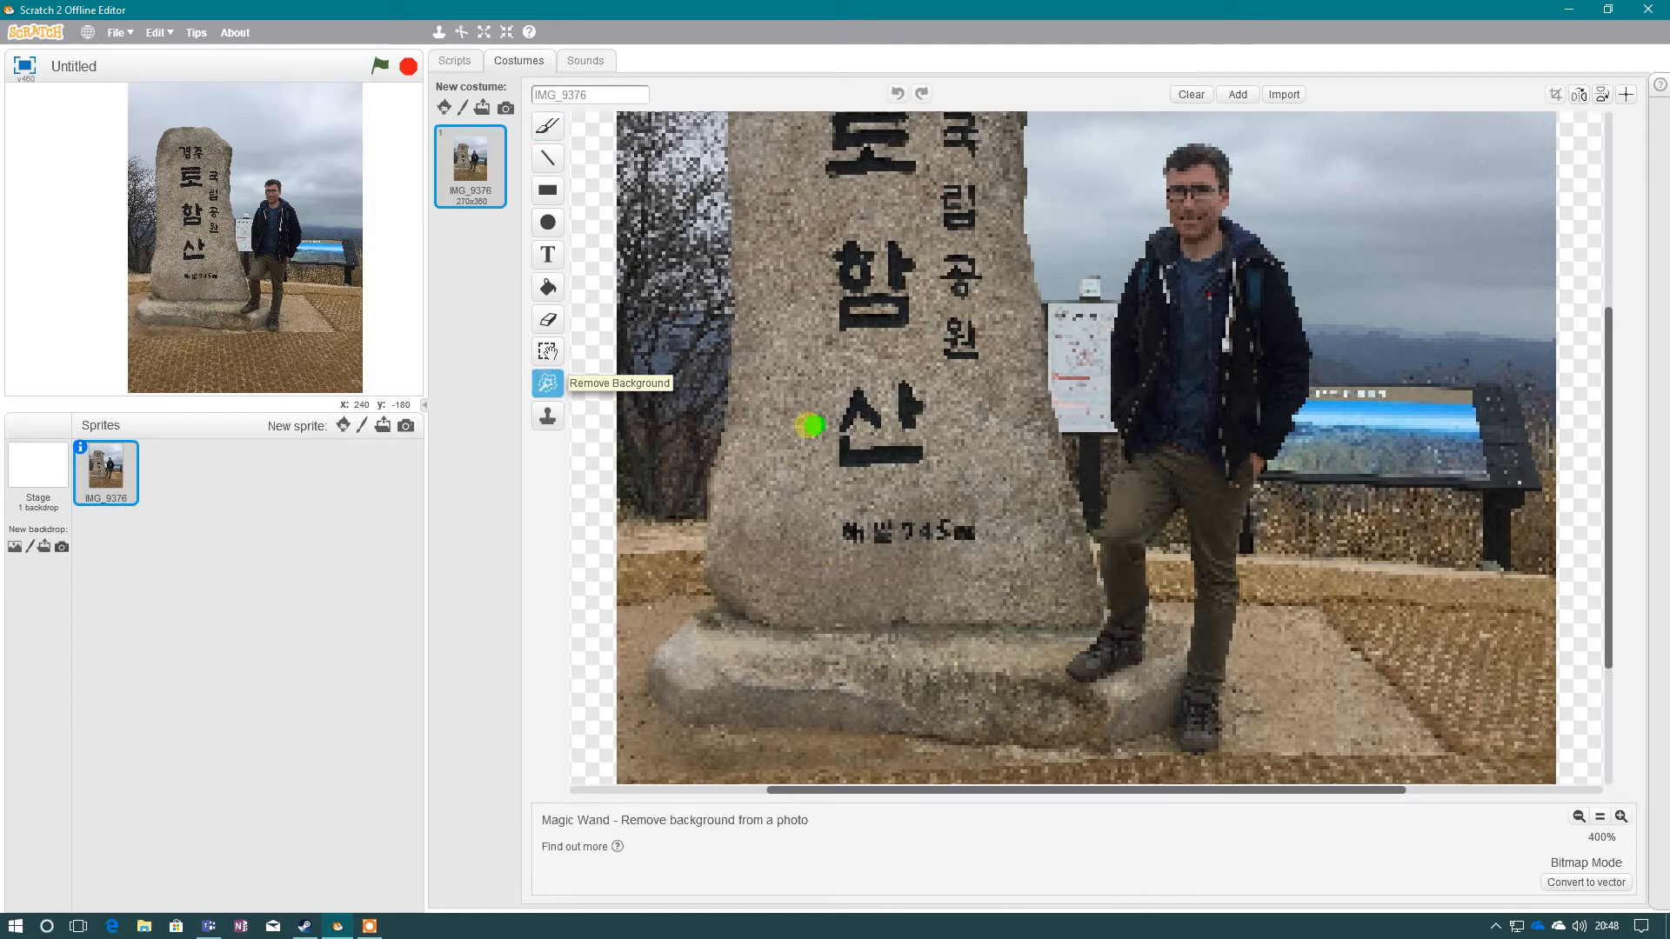
mouse_move(1202, 158)
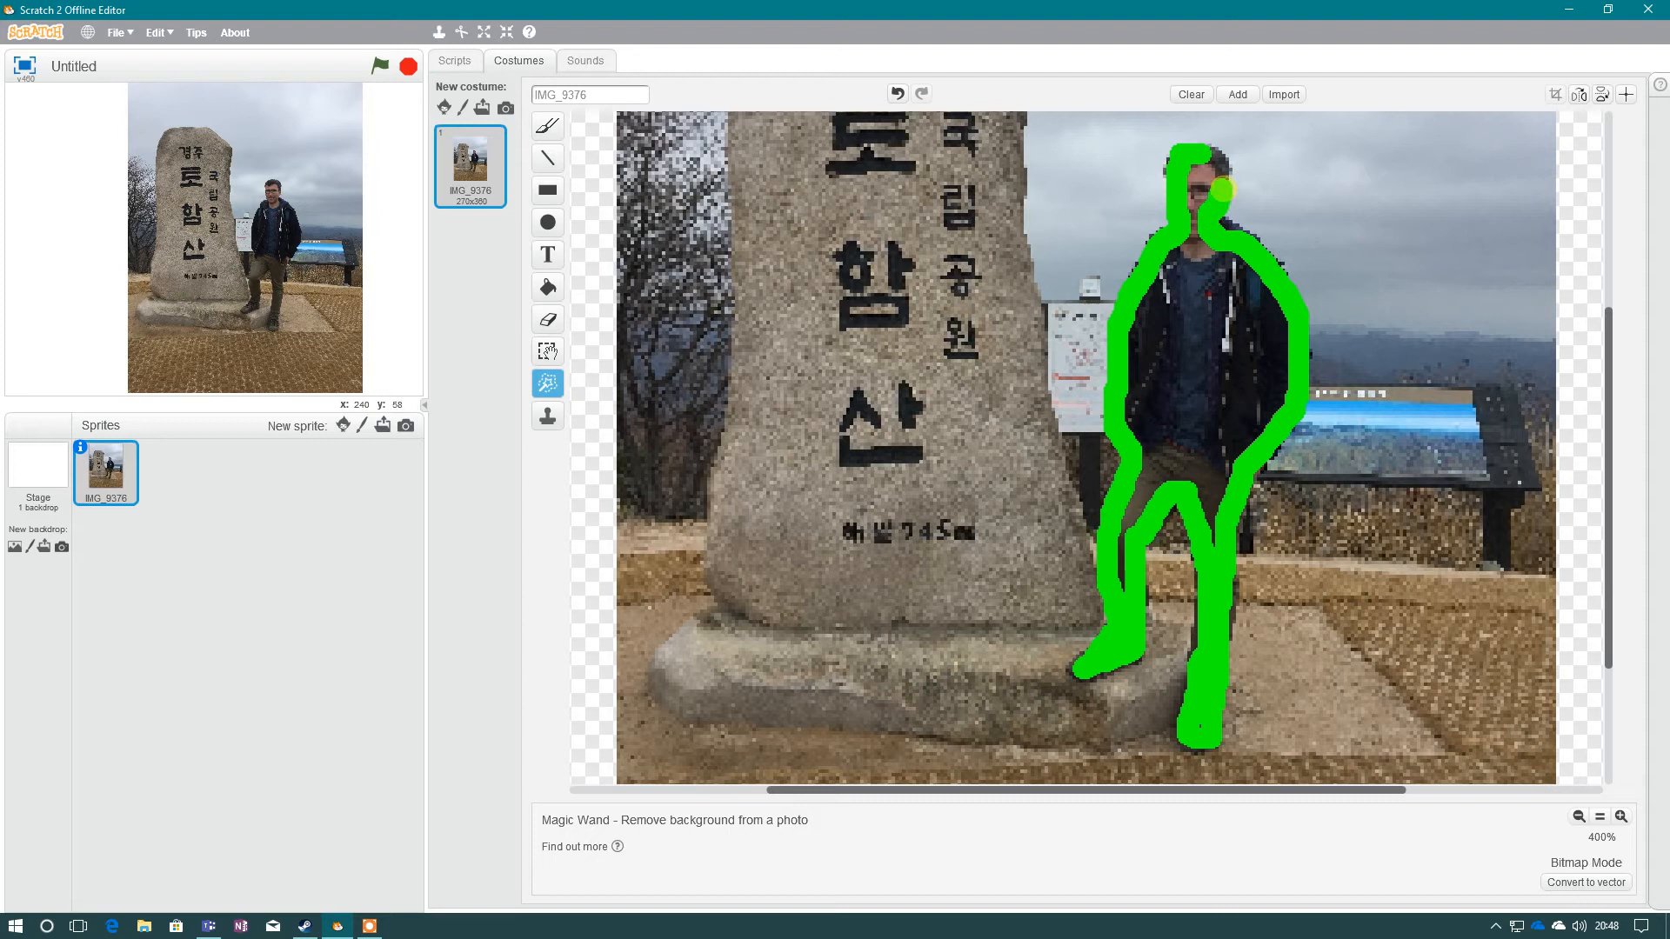
left_click(1200, 175)
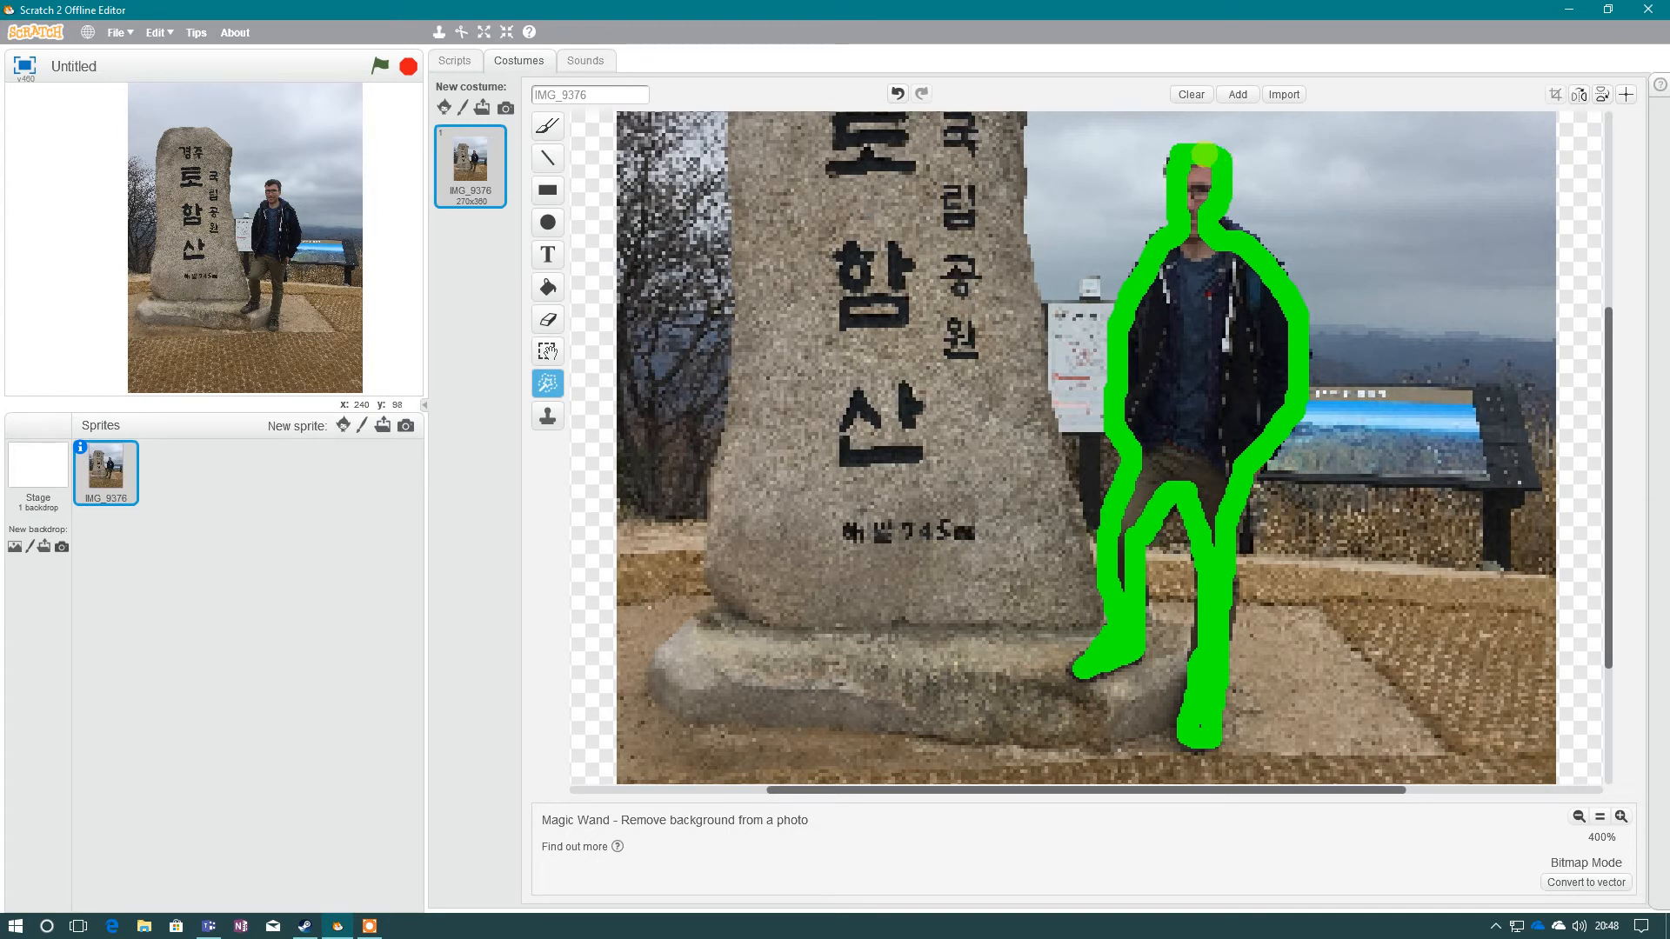
Remove the background, adding the missed top of the head to the kept area, and commit it.
left_click(1203, 155)
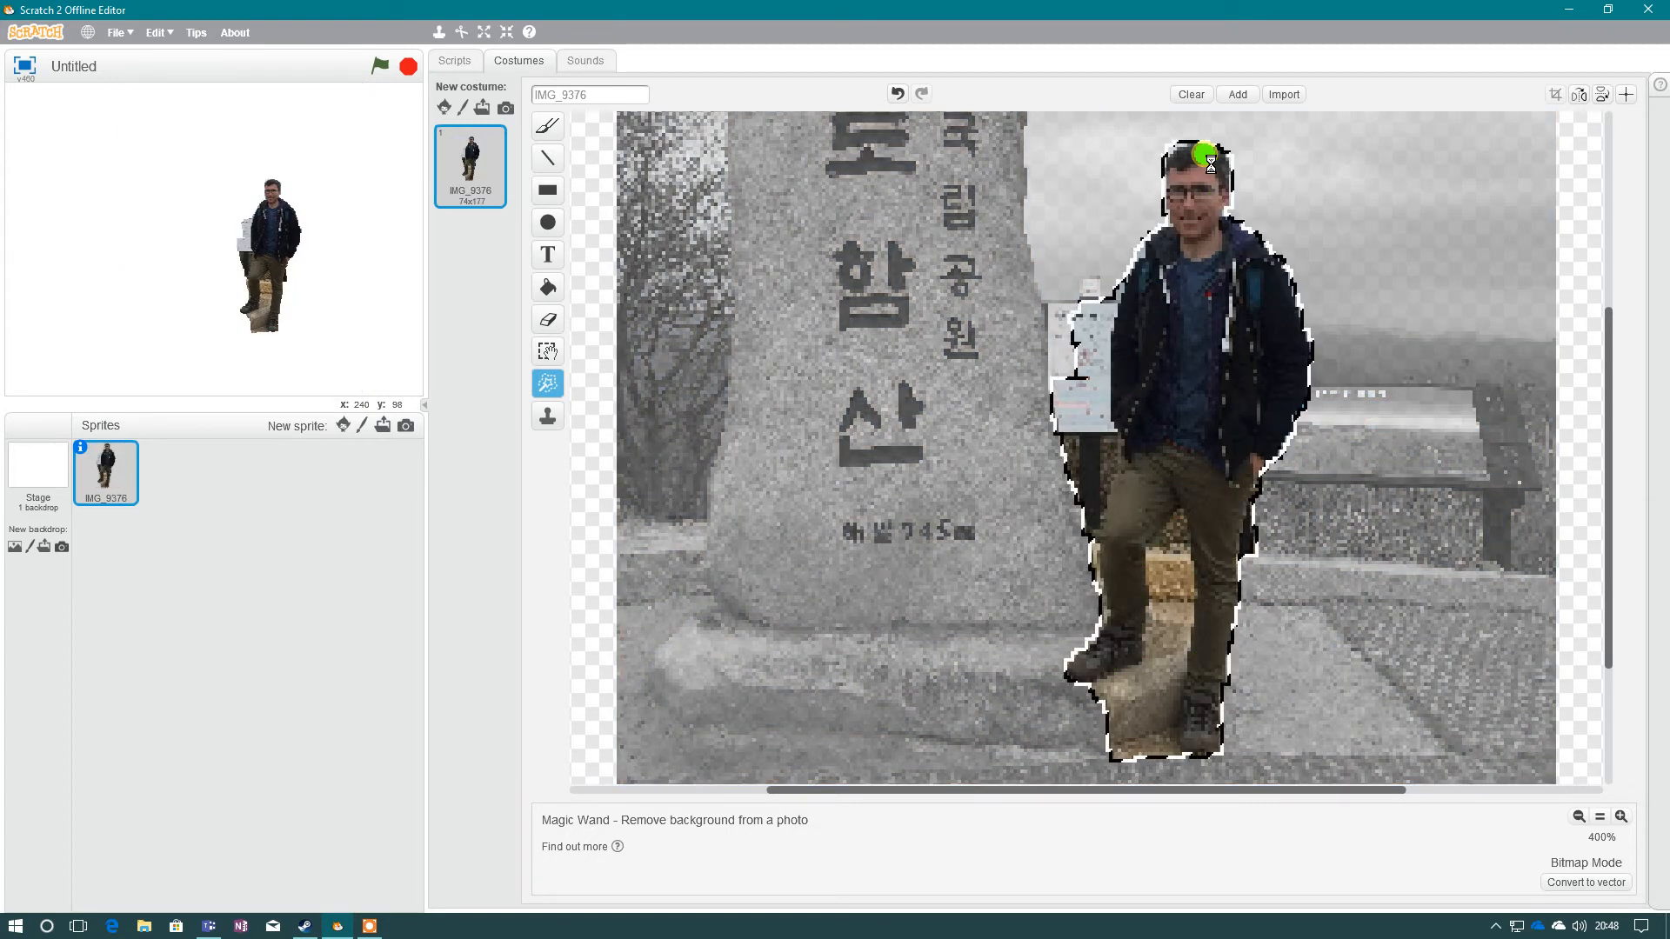
left_click(1207, 155)
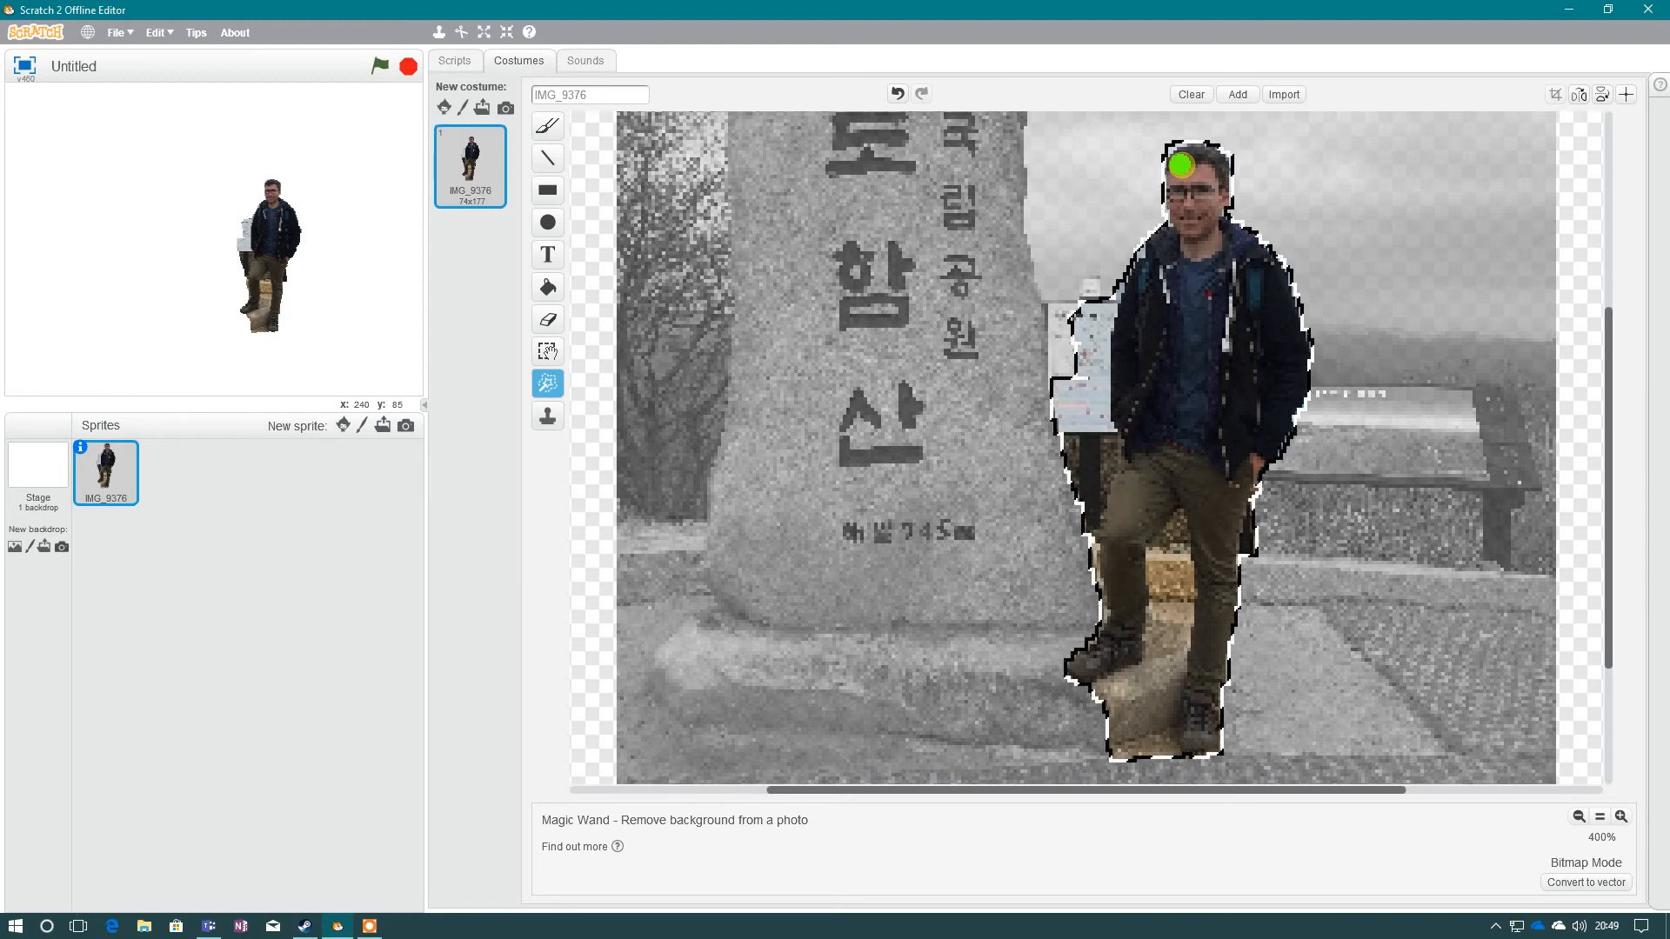
left_click(1184, 166)
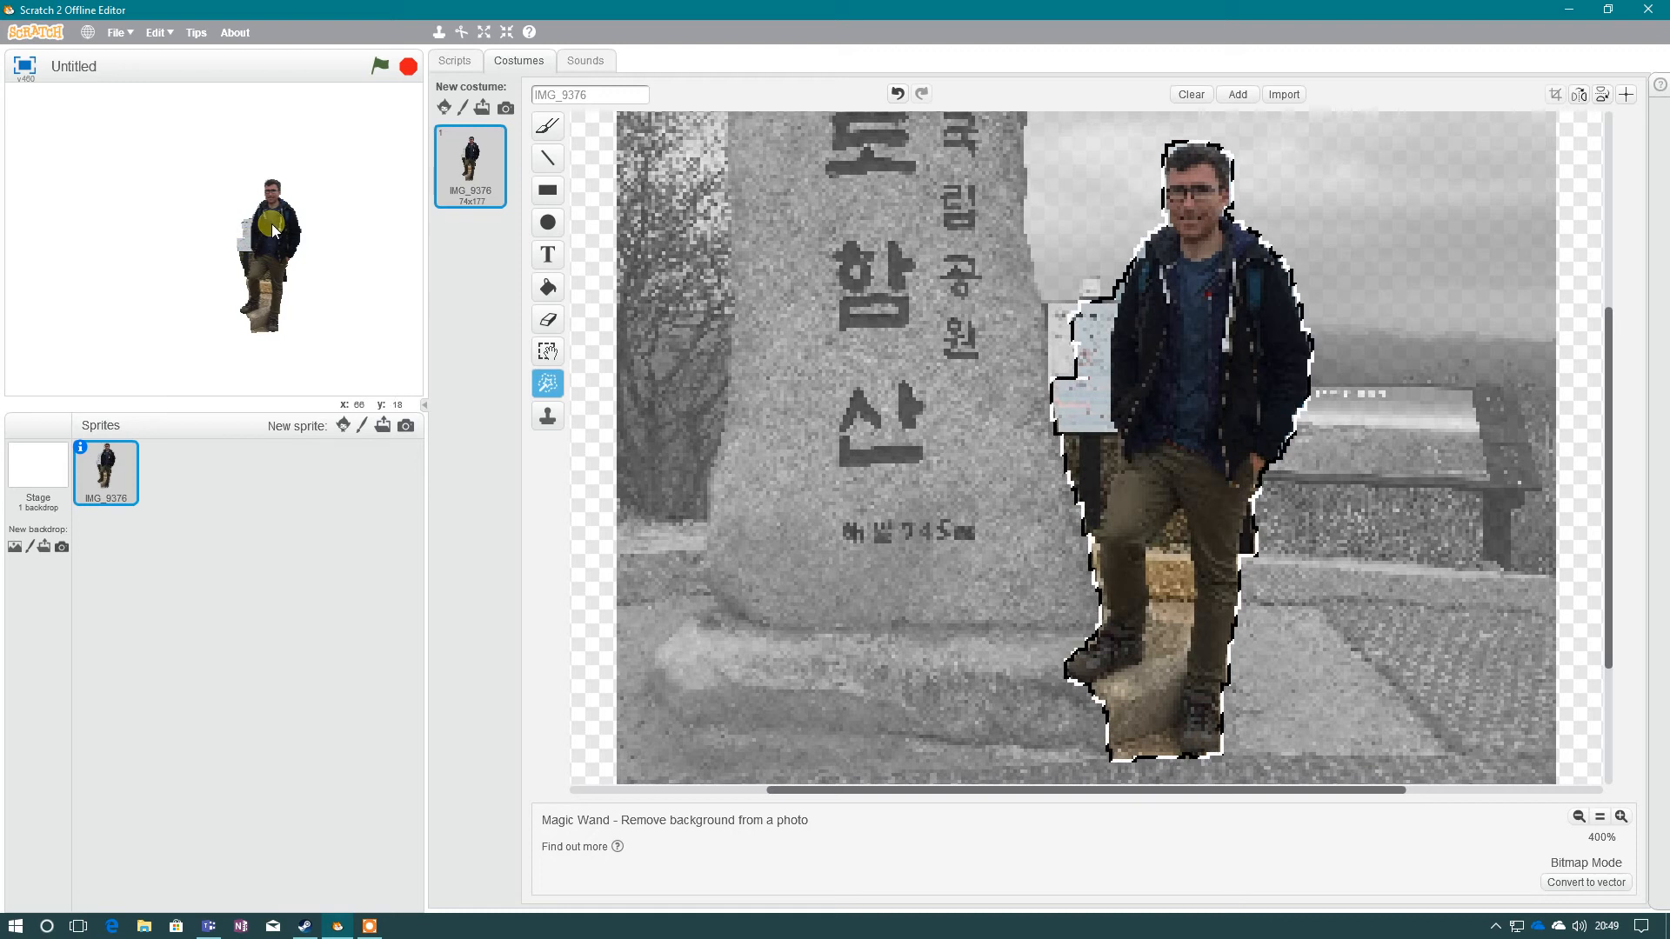
left_click(798, 447)
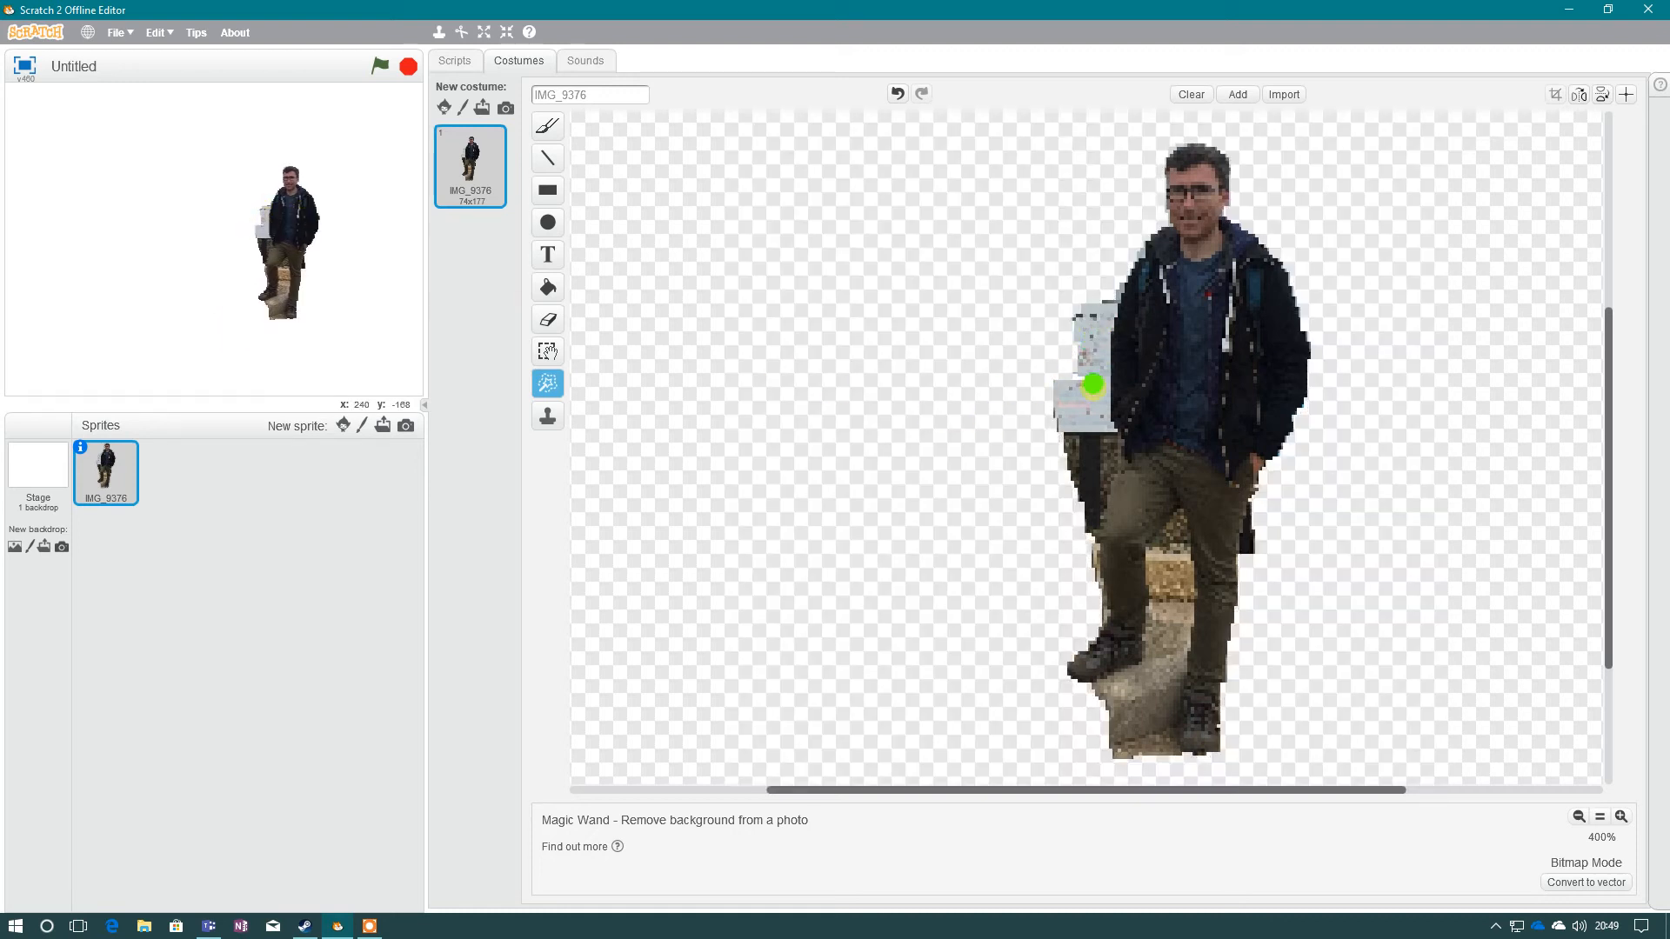
mouse_move(1188, 158)
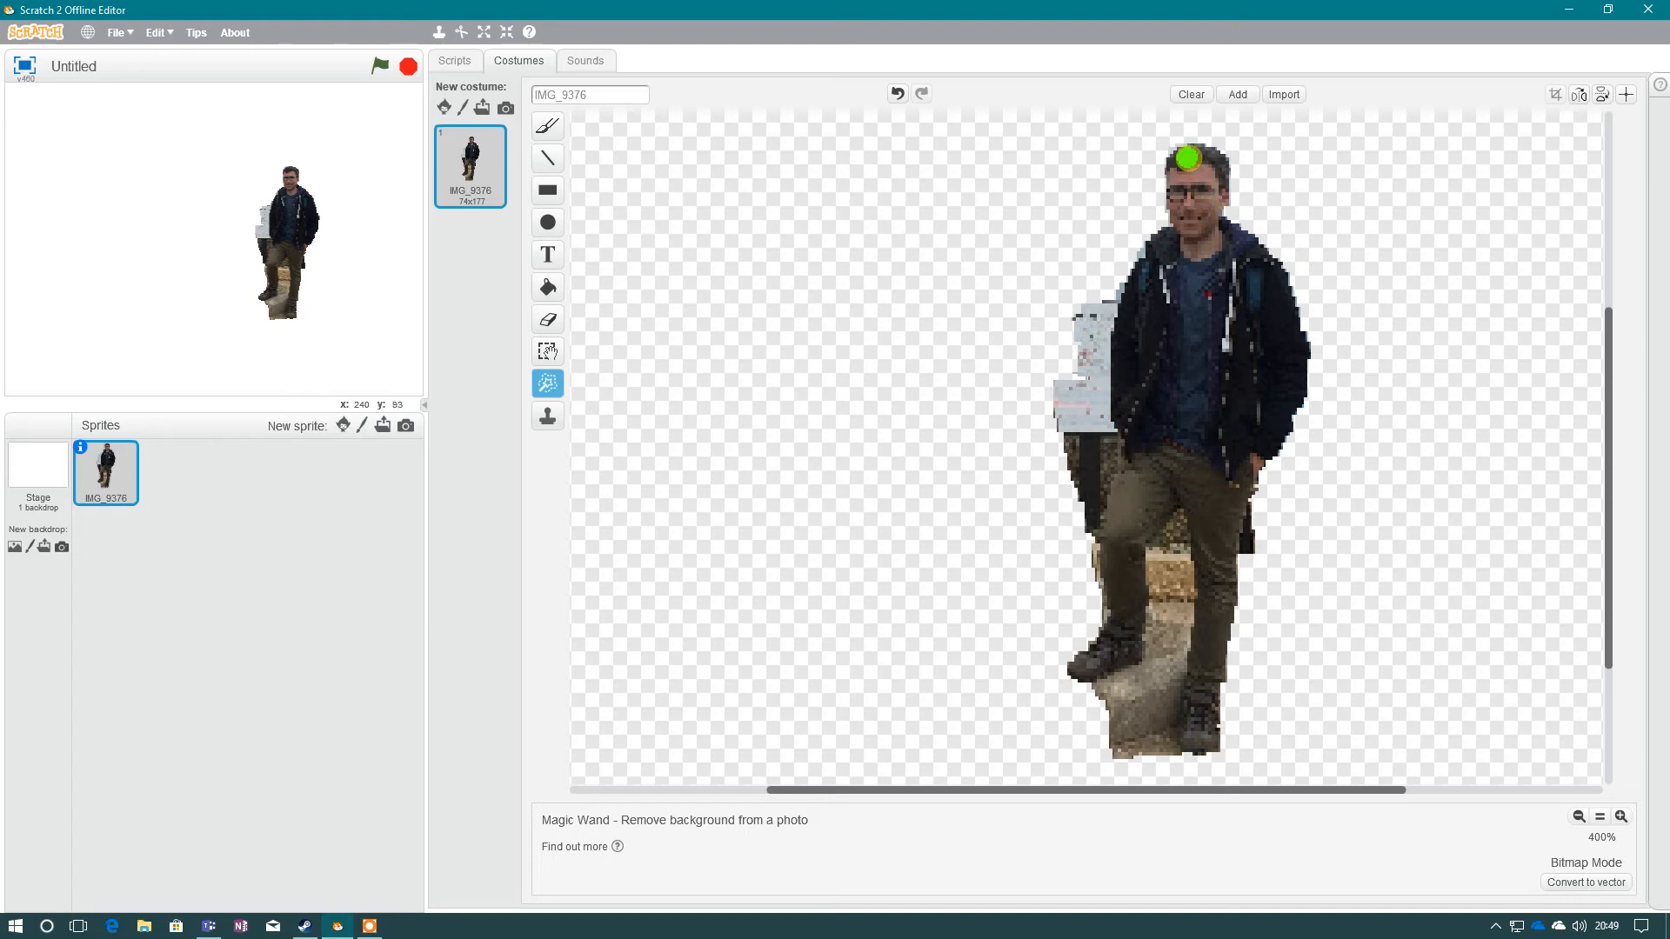
mouse_move(1136, 558)
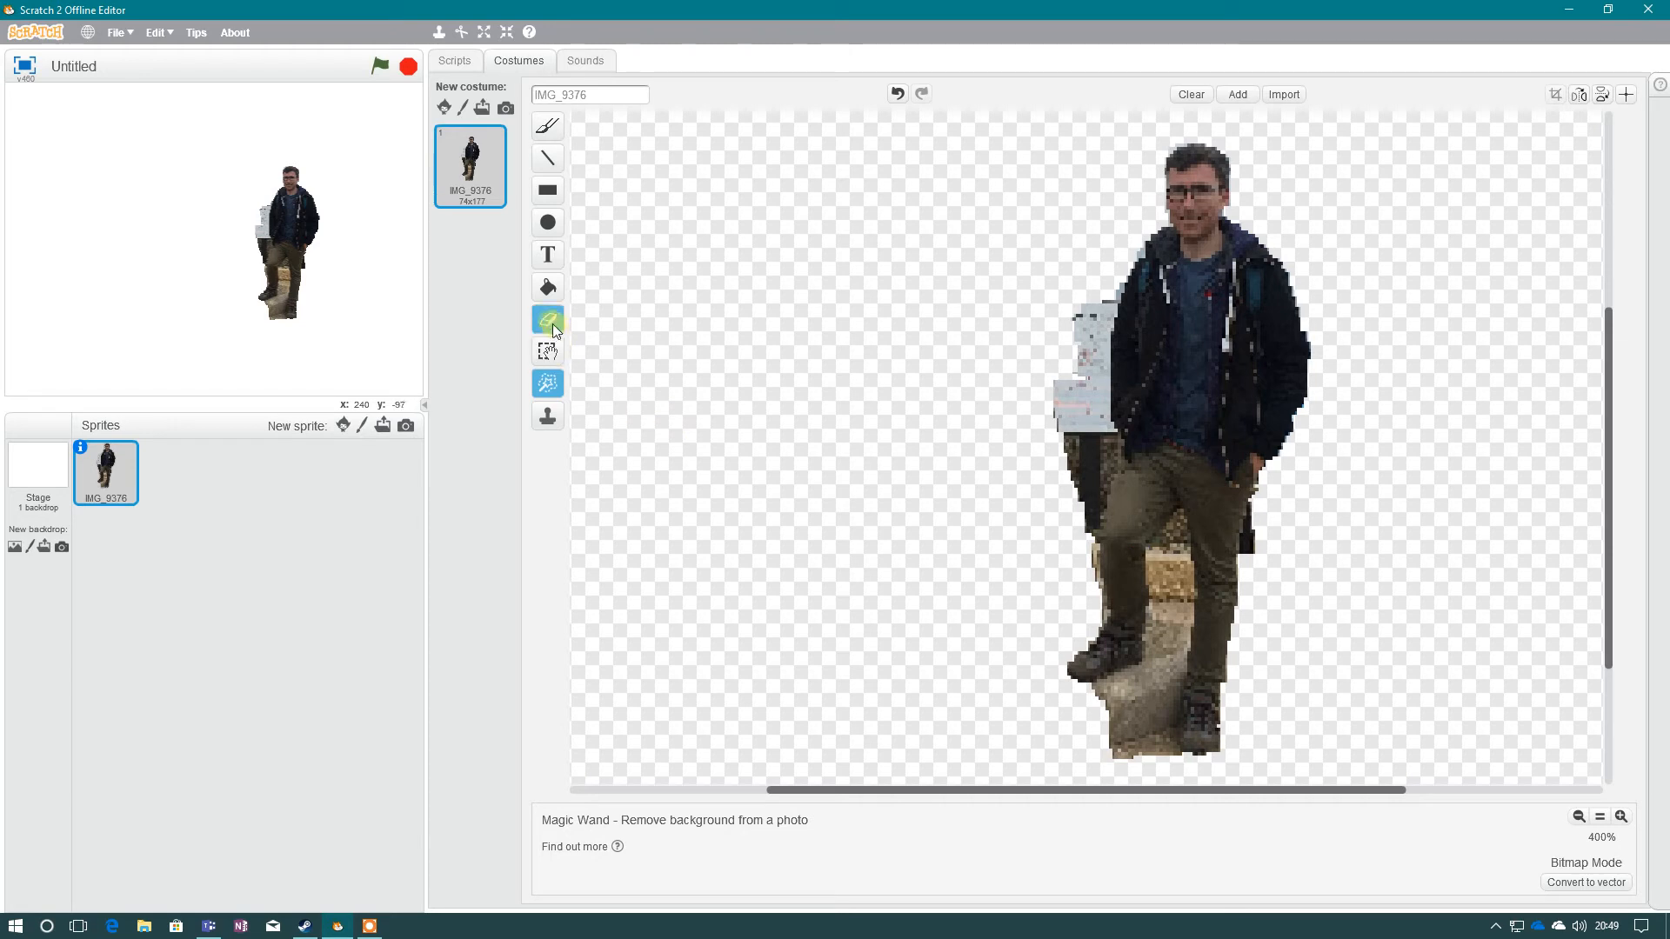
Erase the stray stone pixels around the man's legs and return the zoom to 100%.
left_click(547, 320)
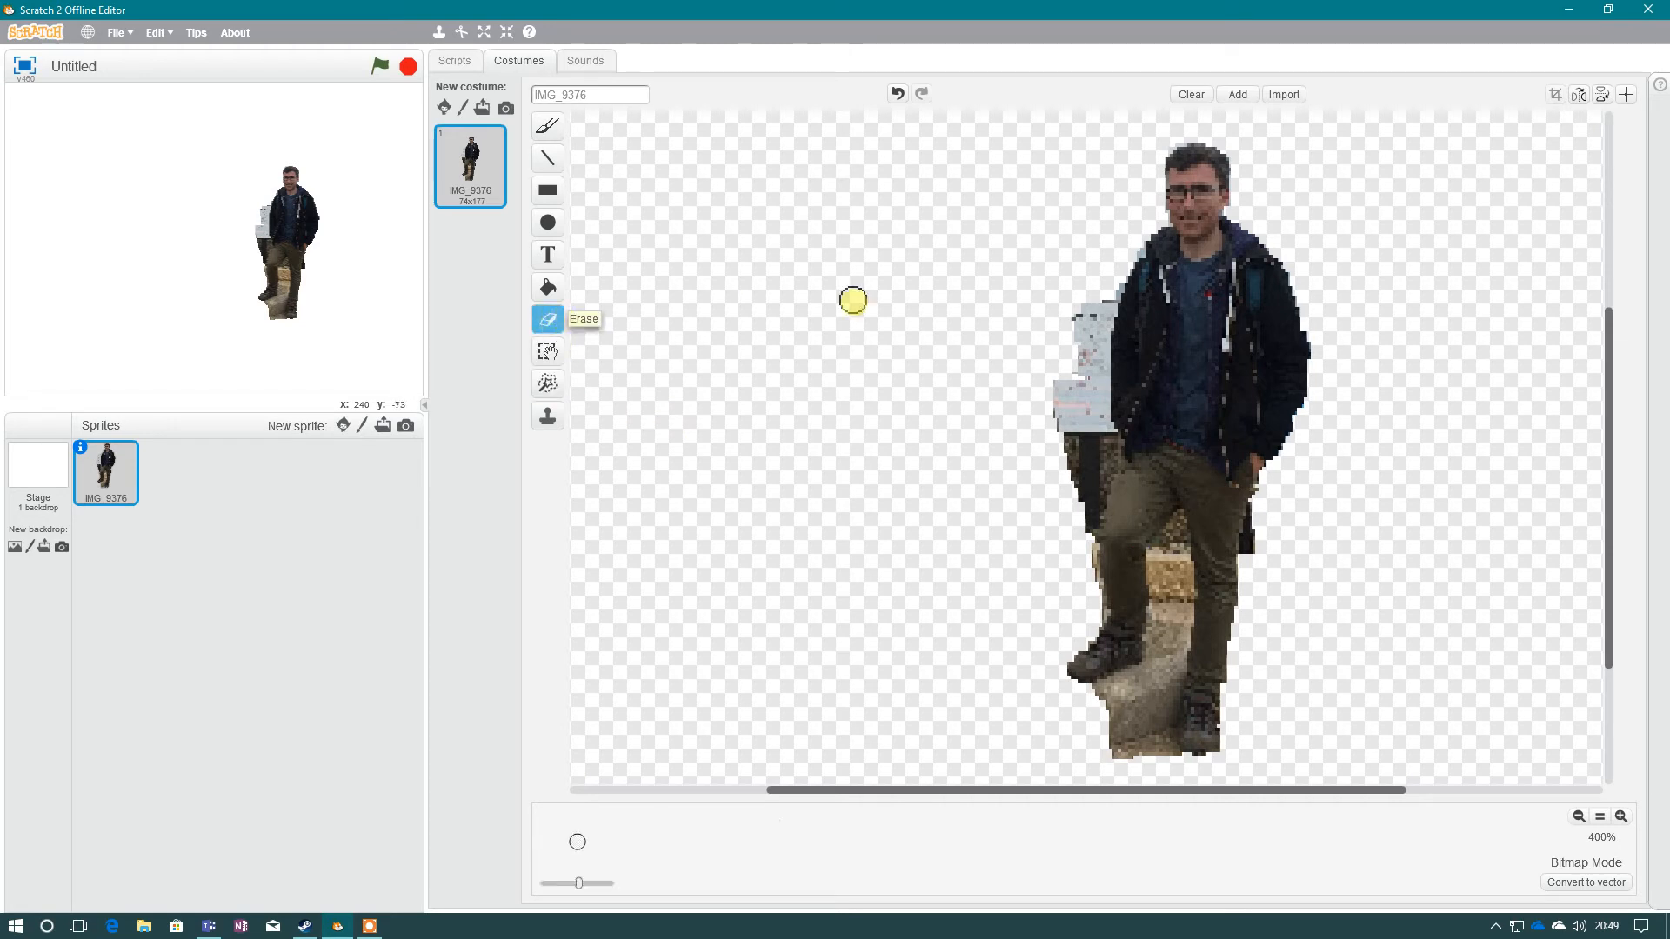
mouse_move(1110, 285)
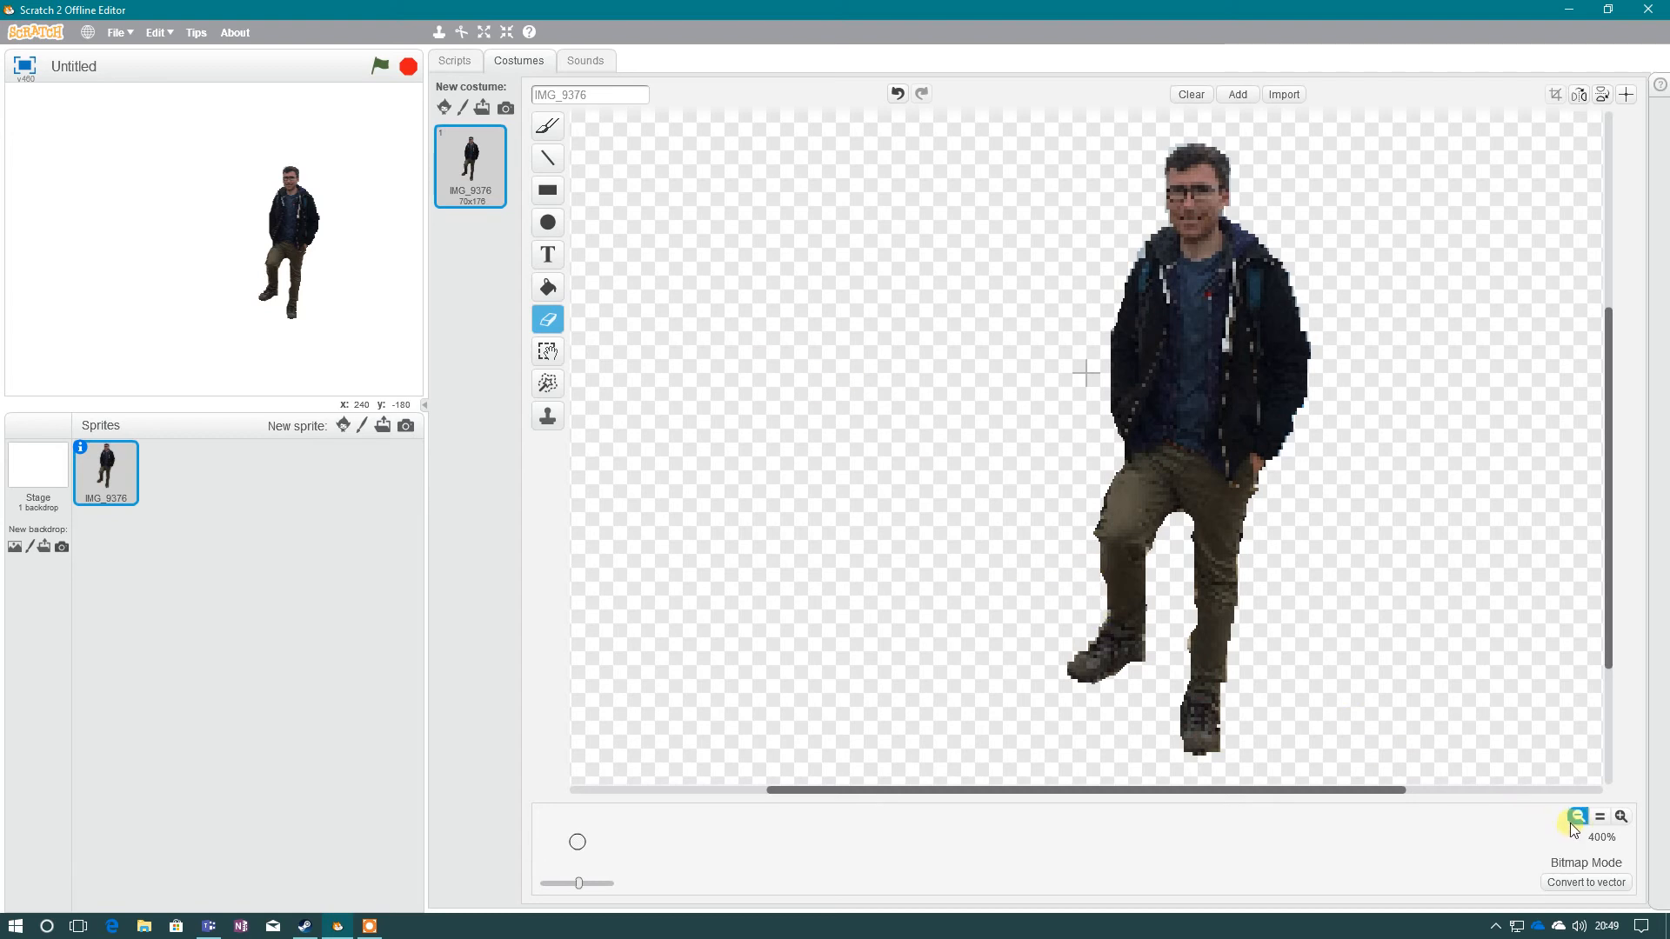
left_click(1578, 818)
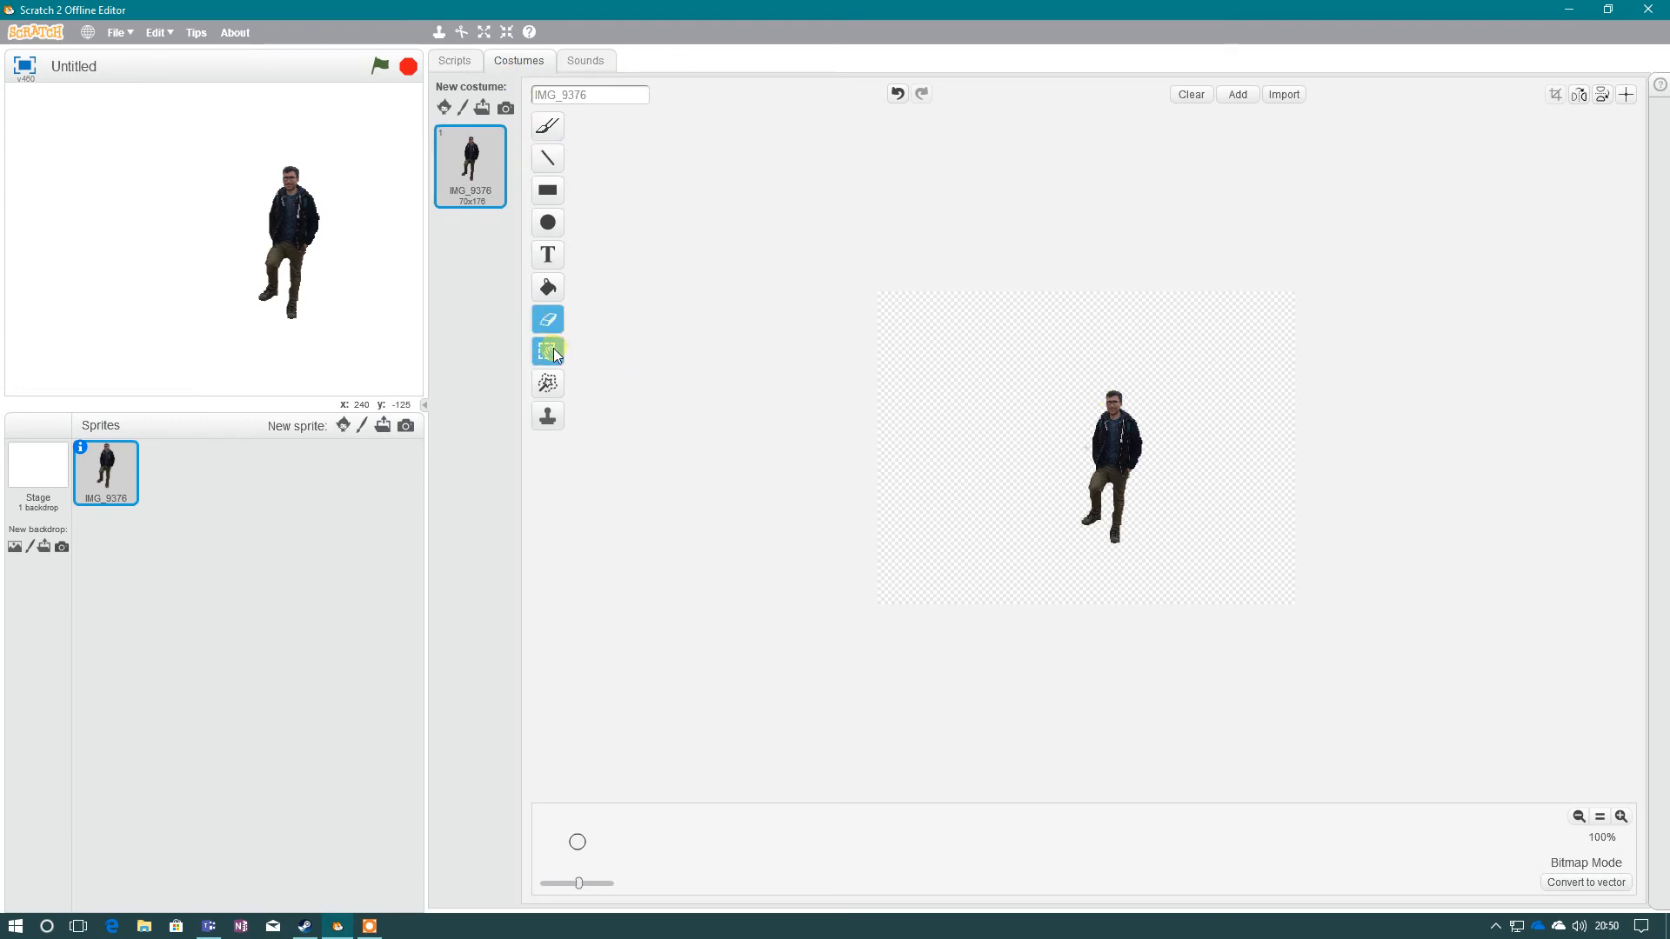
mouse_move(548, 351)
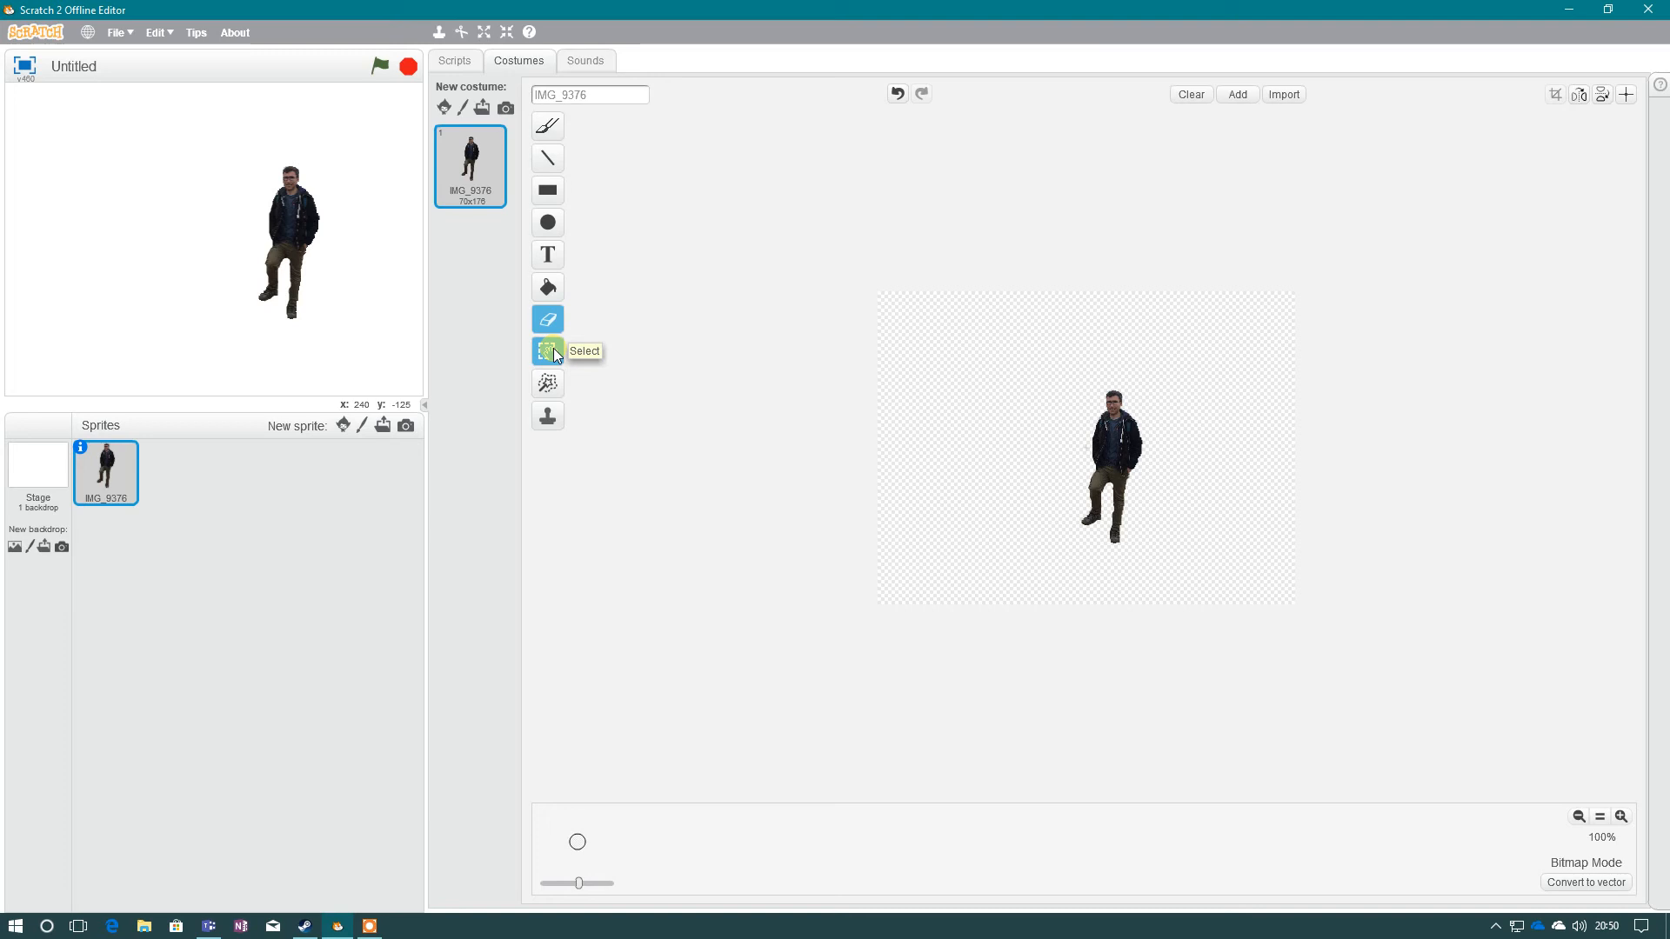
Select the cut-out figure and scale it up to about one and a half times its size.
left_click(546, 352)
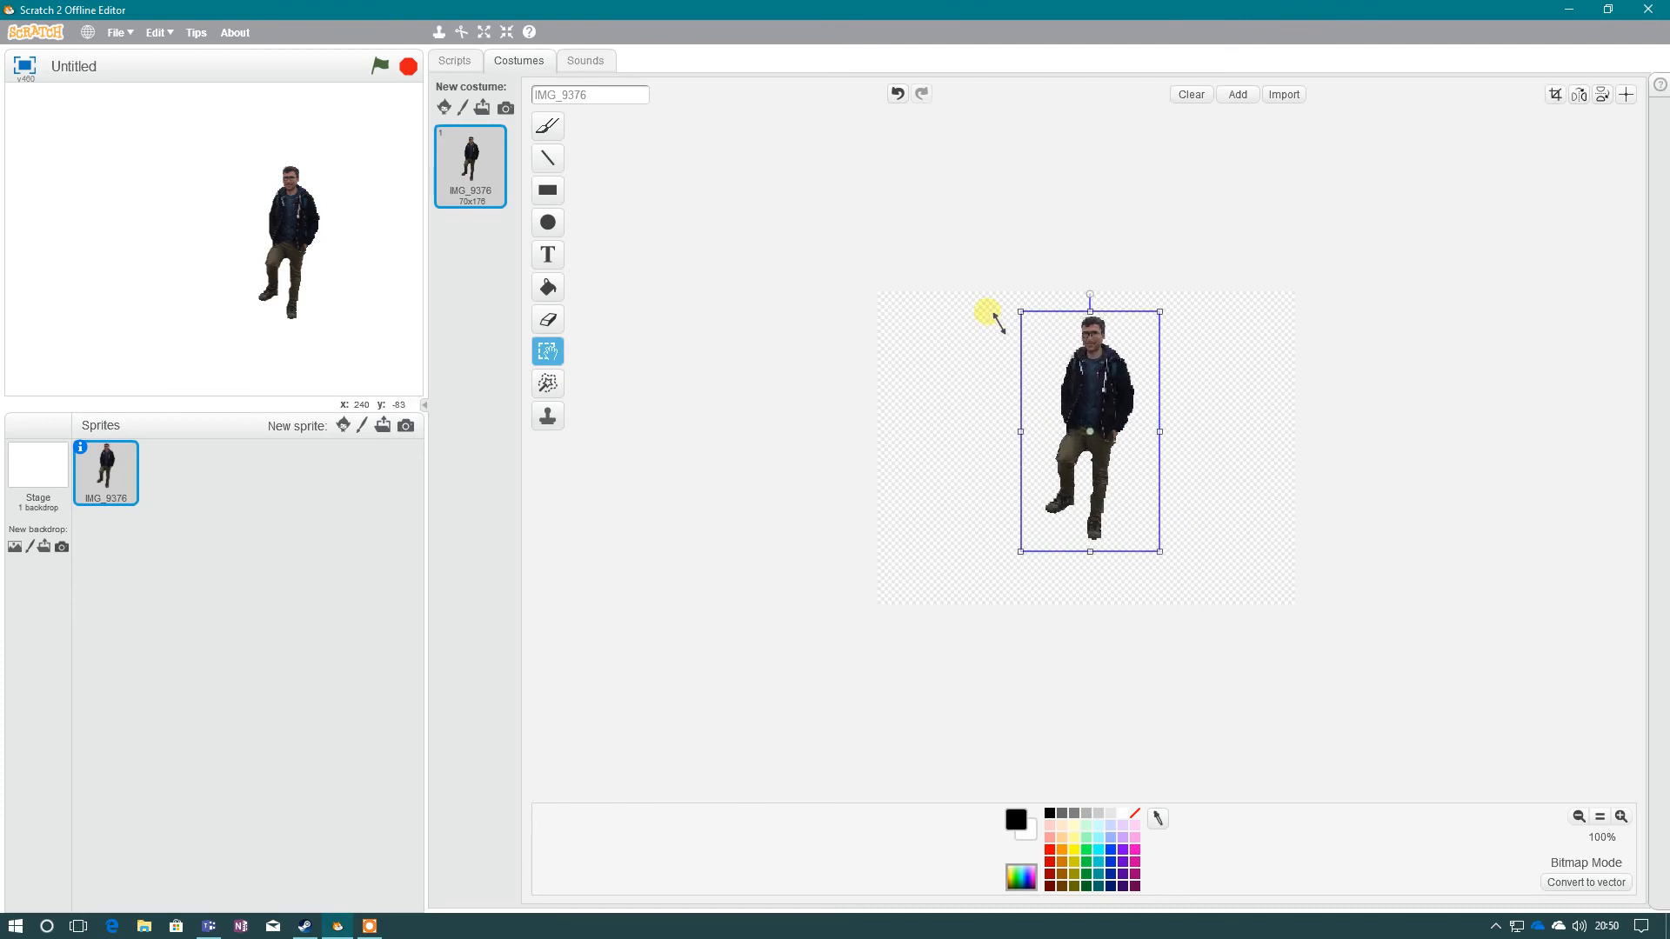
mouse_move(988, 316)
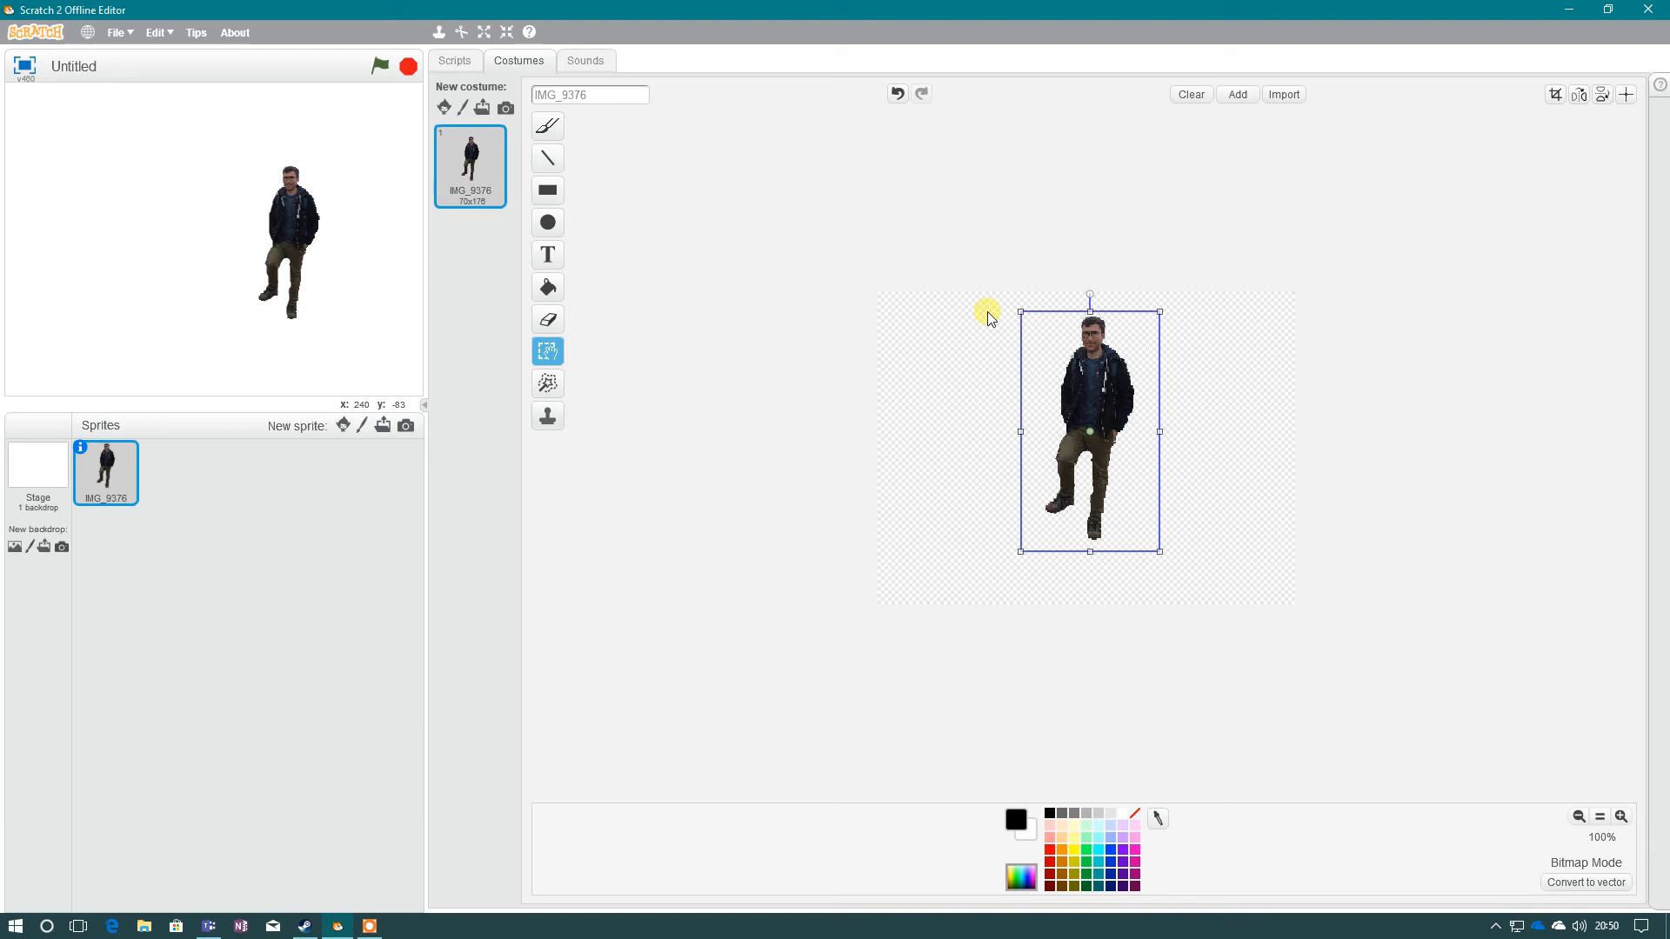
mouse_move(980, 351)
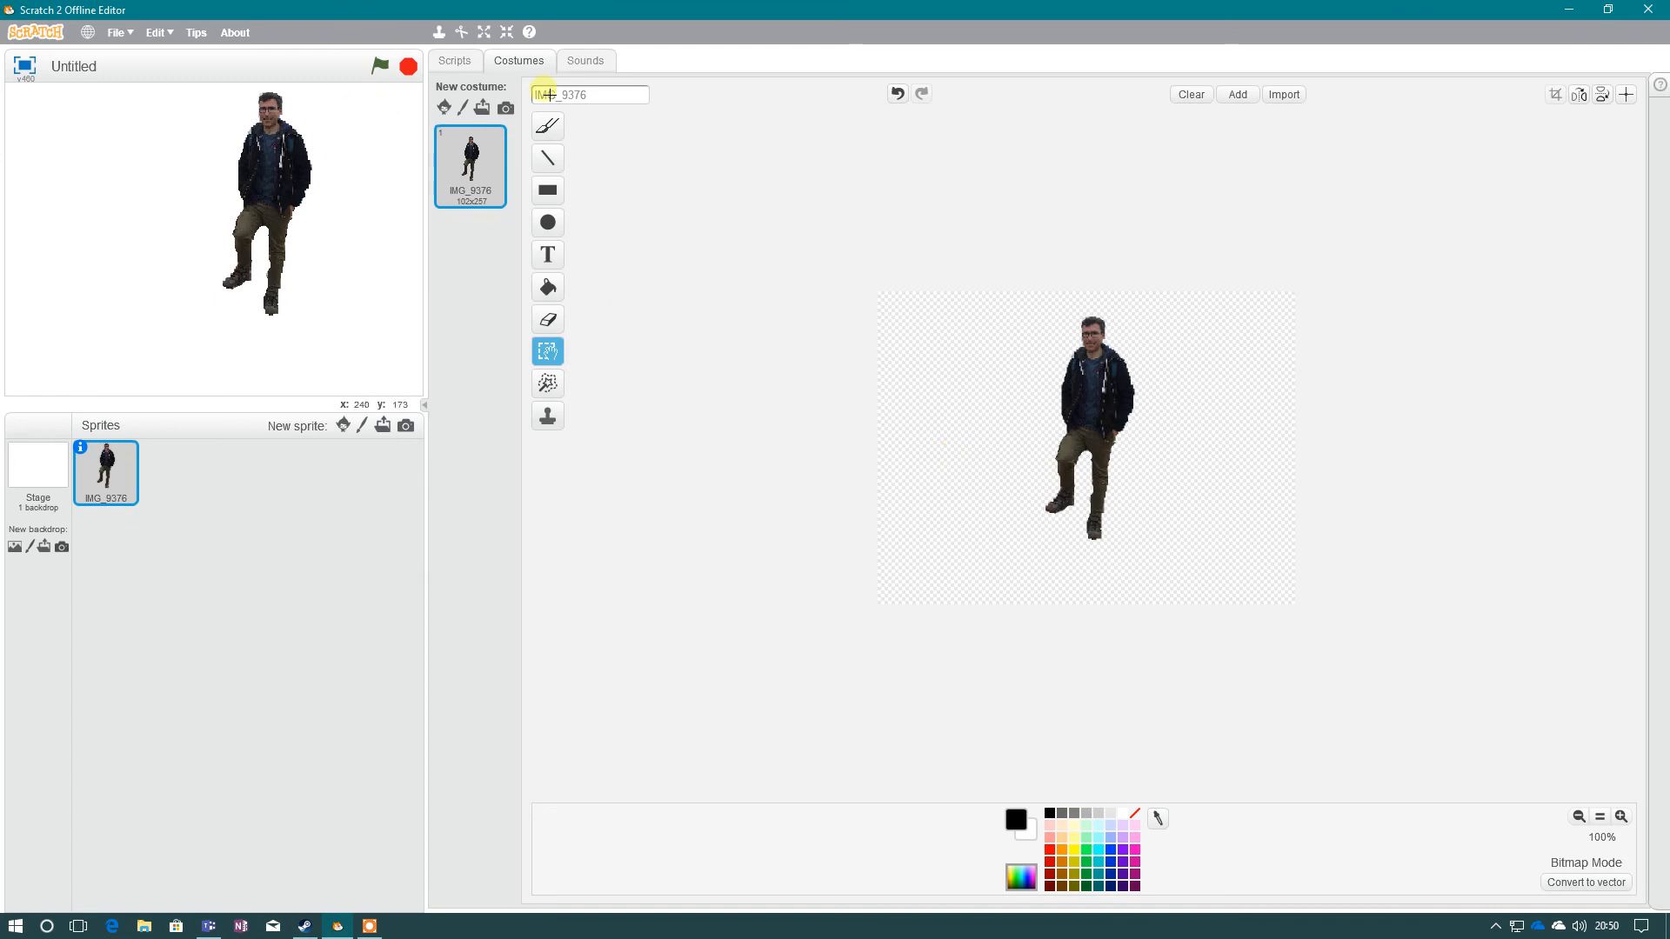
Build a 'when flag clicked, move 10 steps' script from the Events and Motion blocks.
left_click(454, 59)
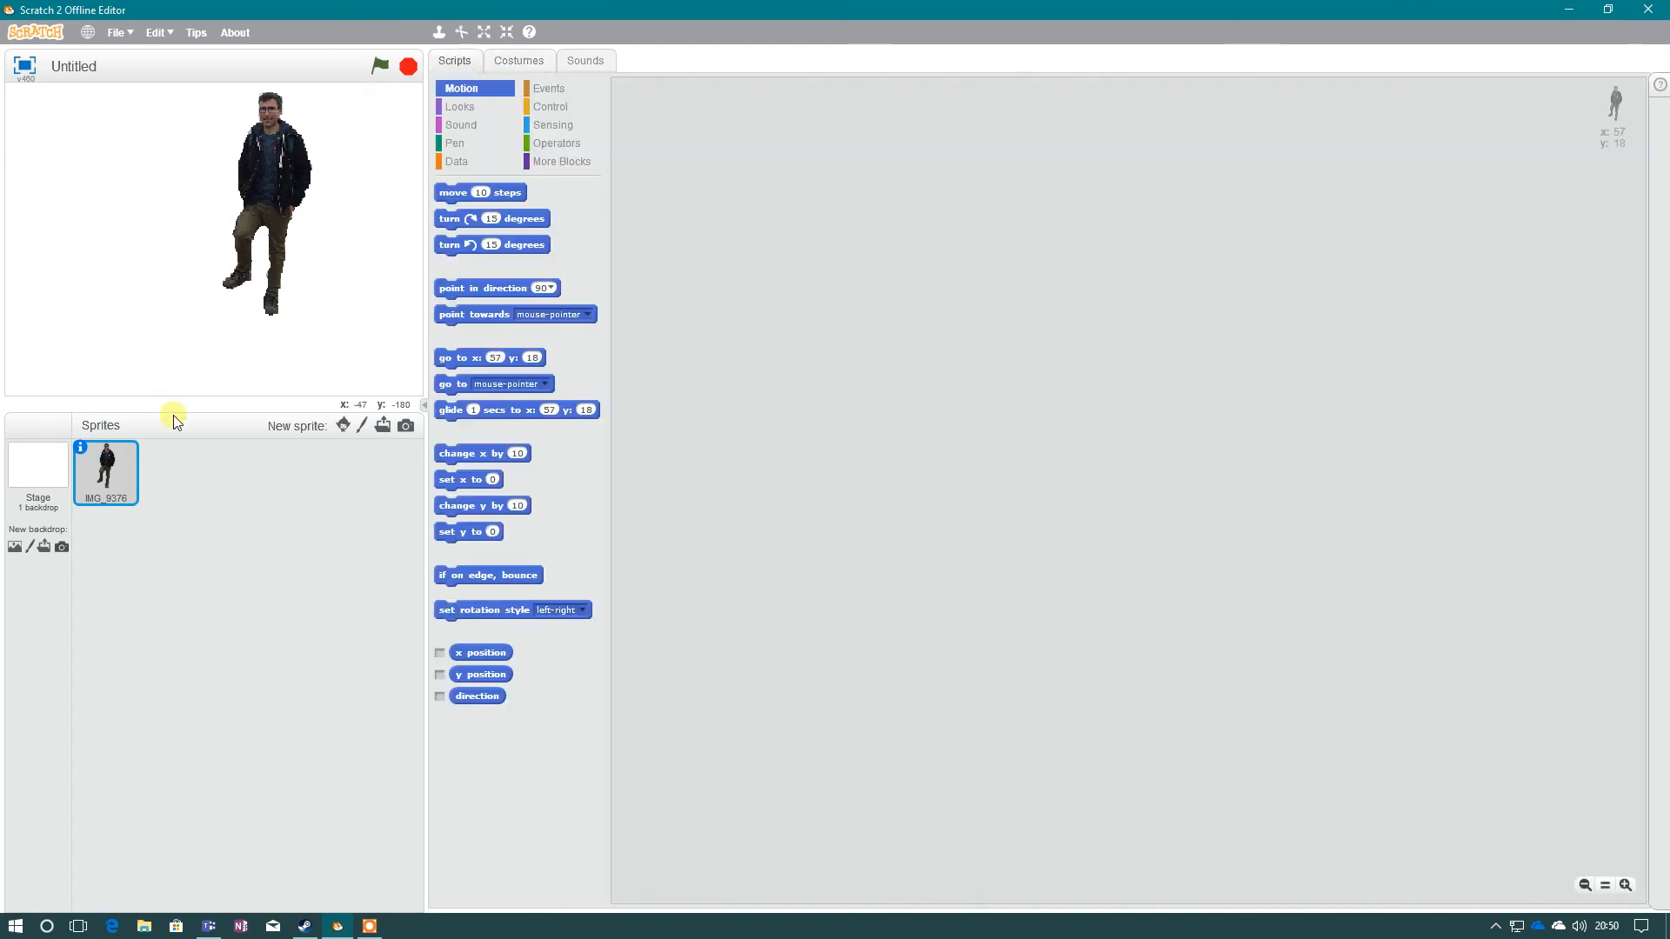
left_click(551, 107)
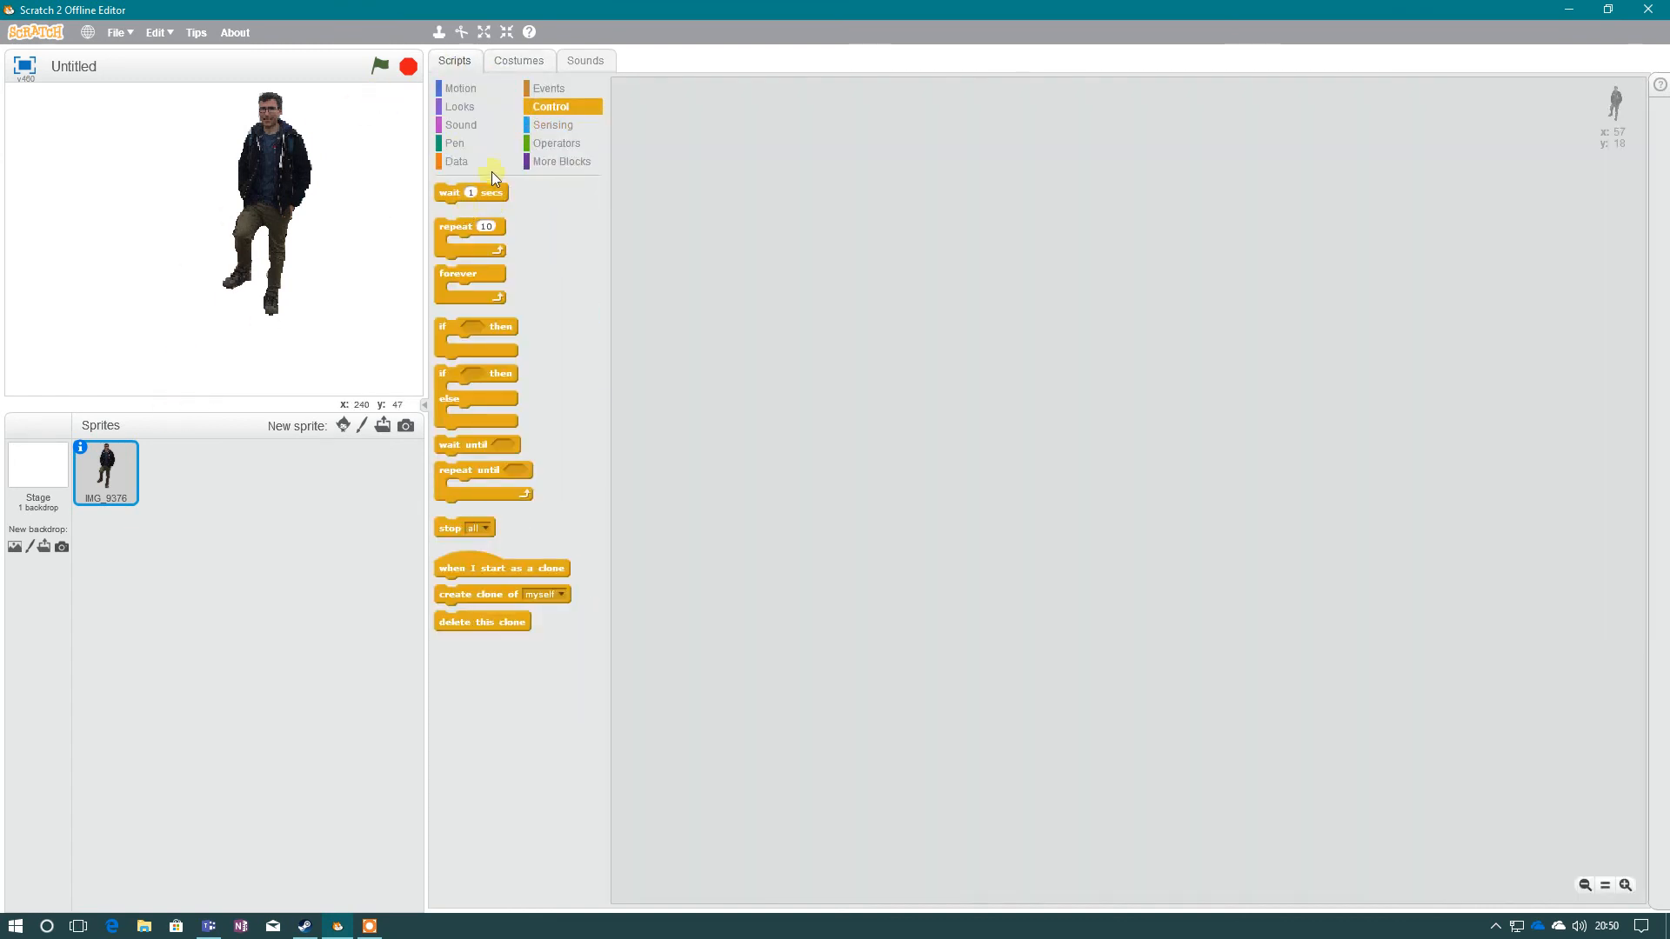
left_click(548, 89)
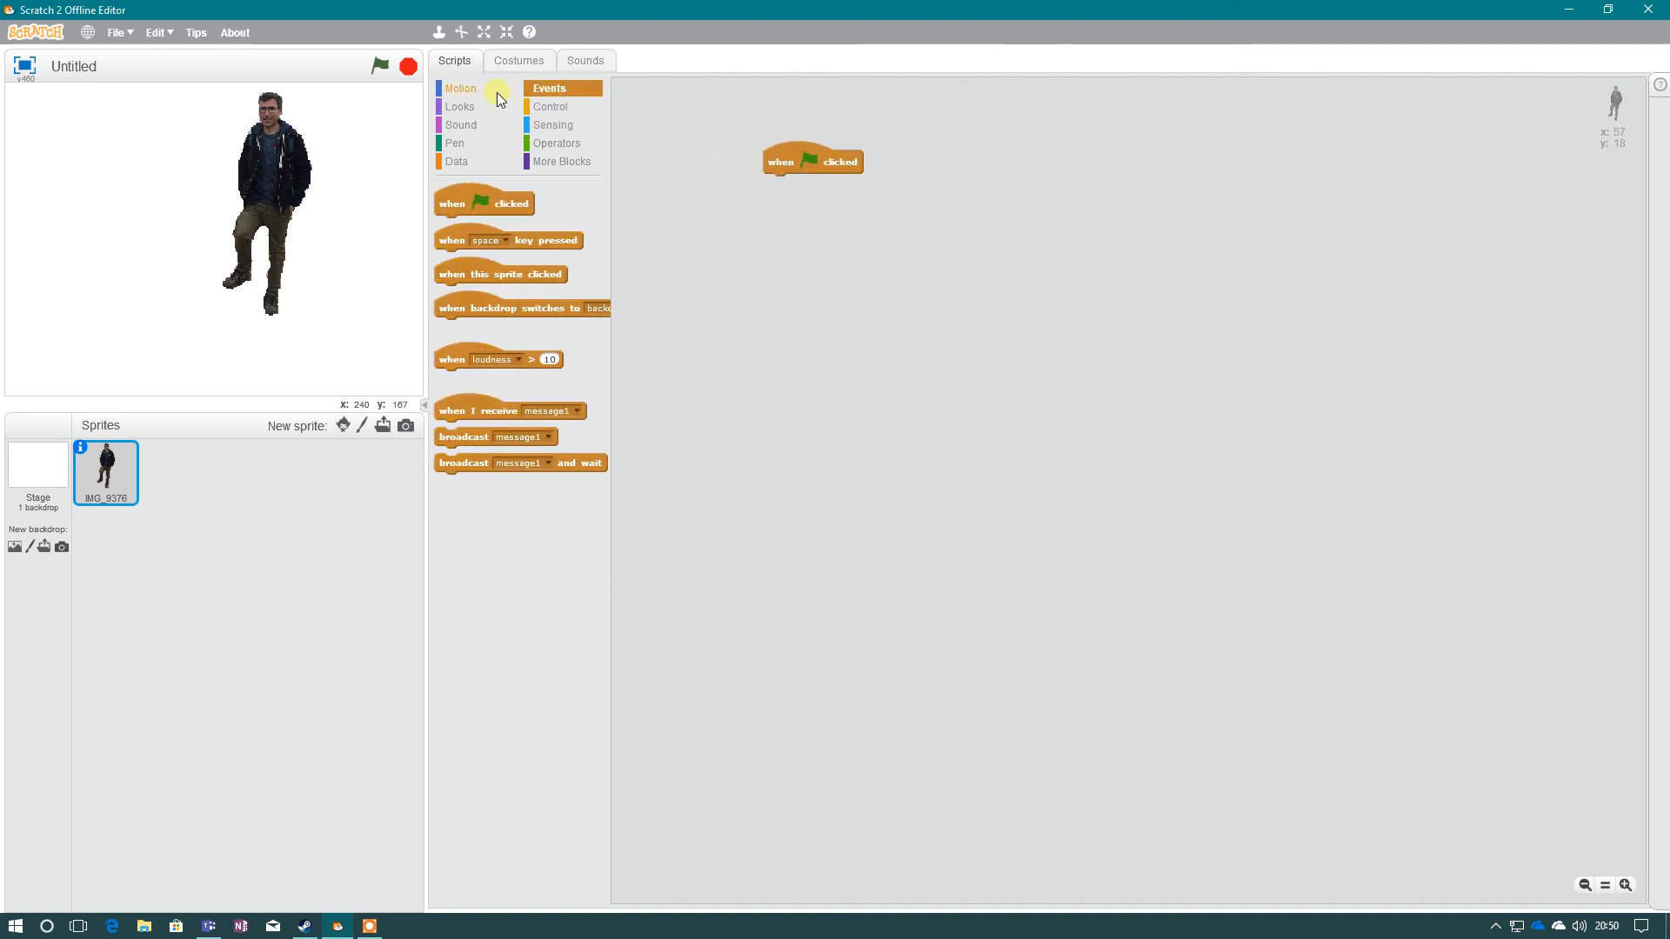
left_click(459, 87)
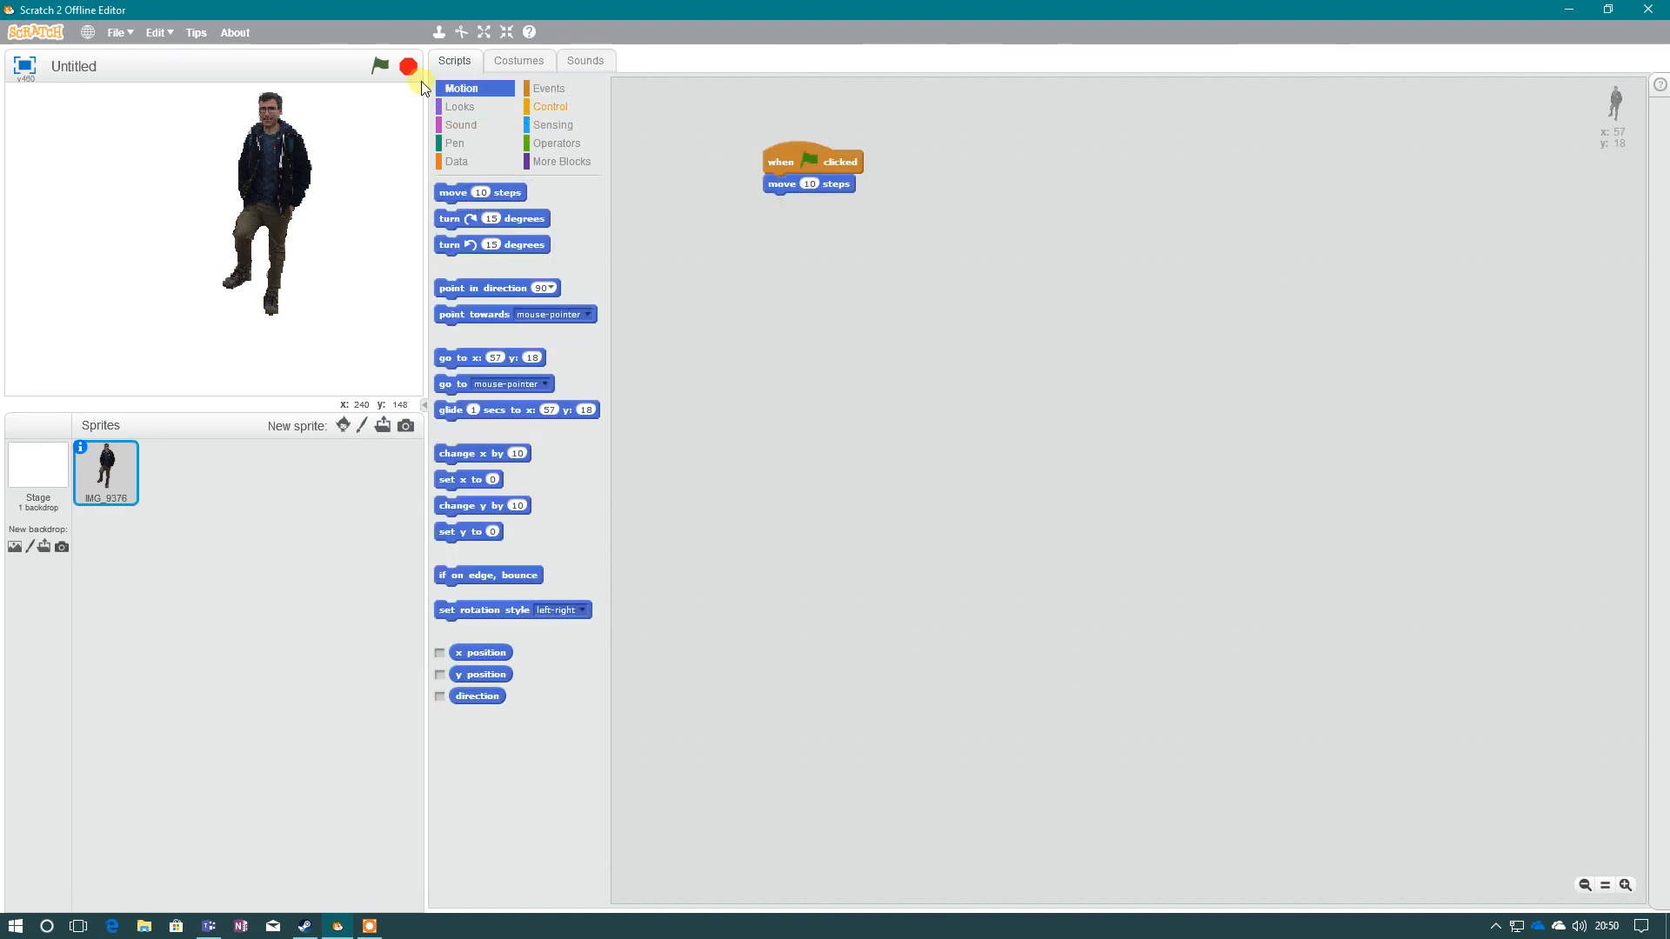
Run the script with the green flag three times, stepping the sprite across the stage.
left_click(381, 66)
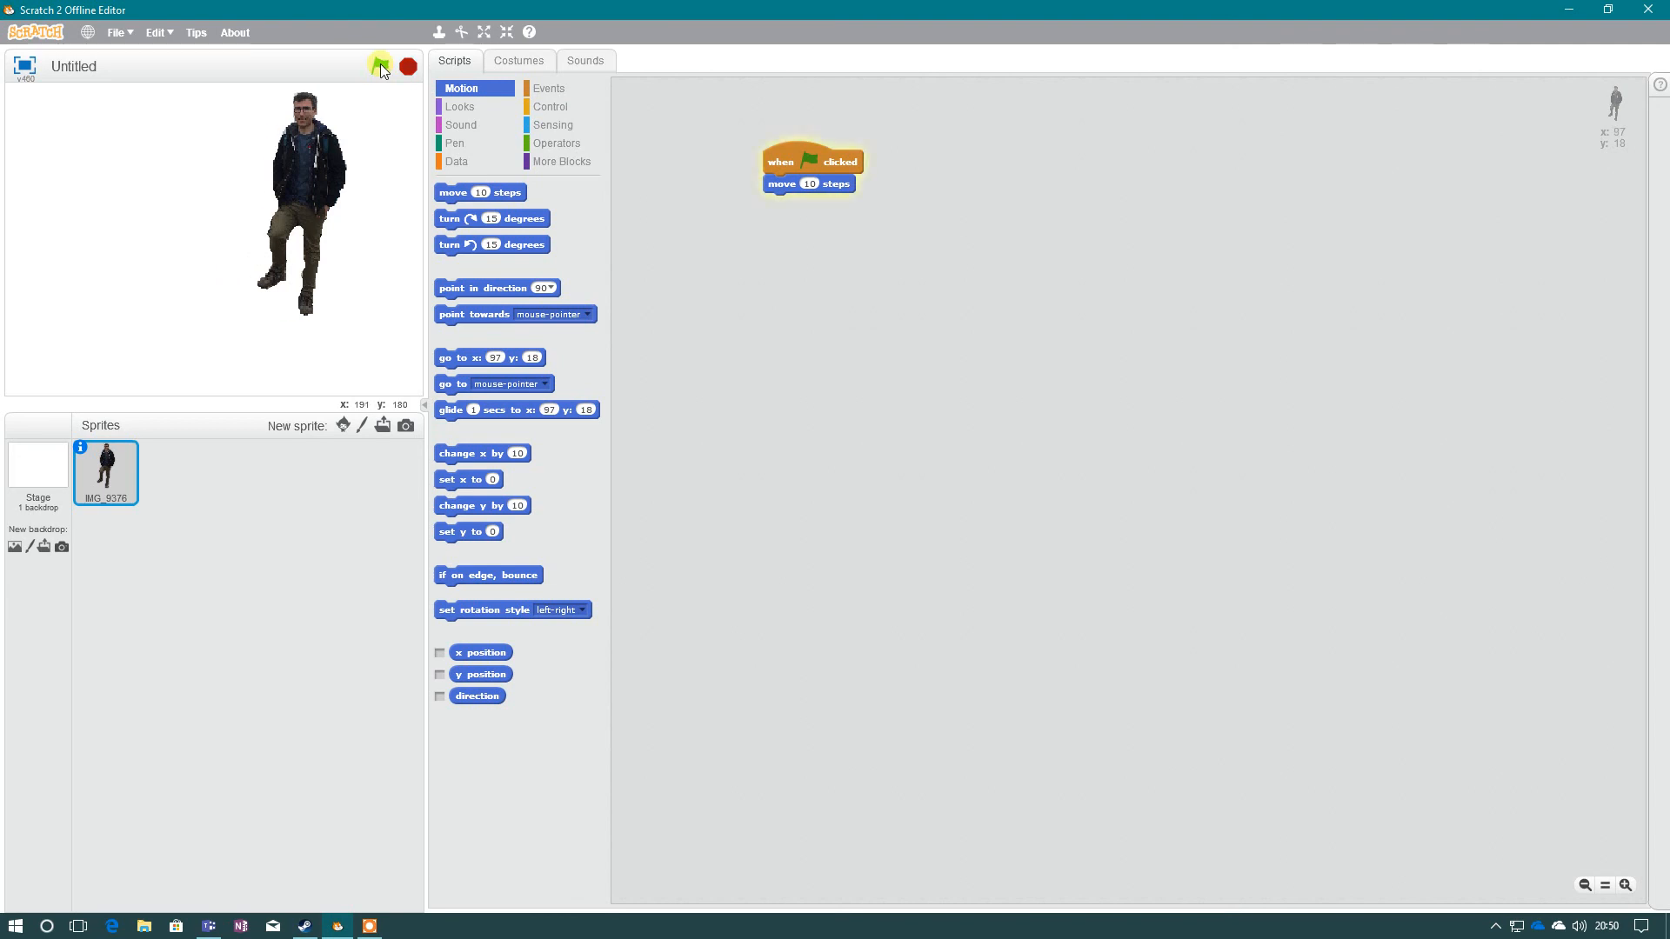
left_click(381, 67)
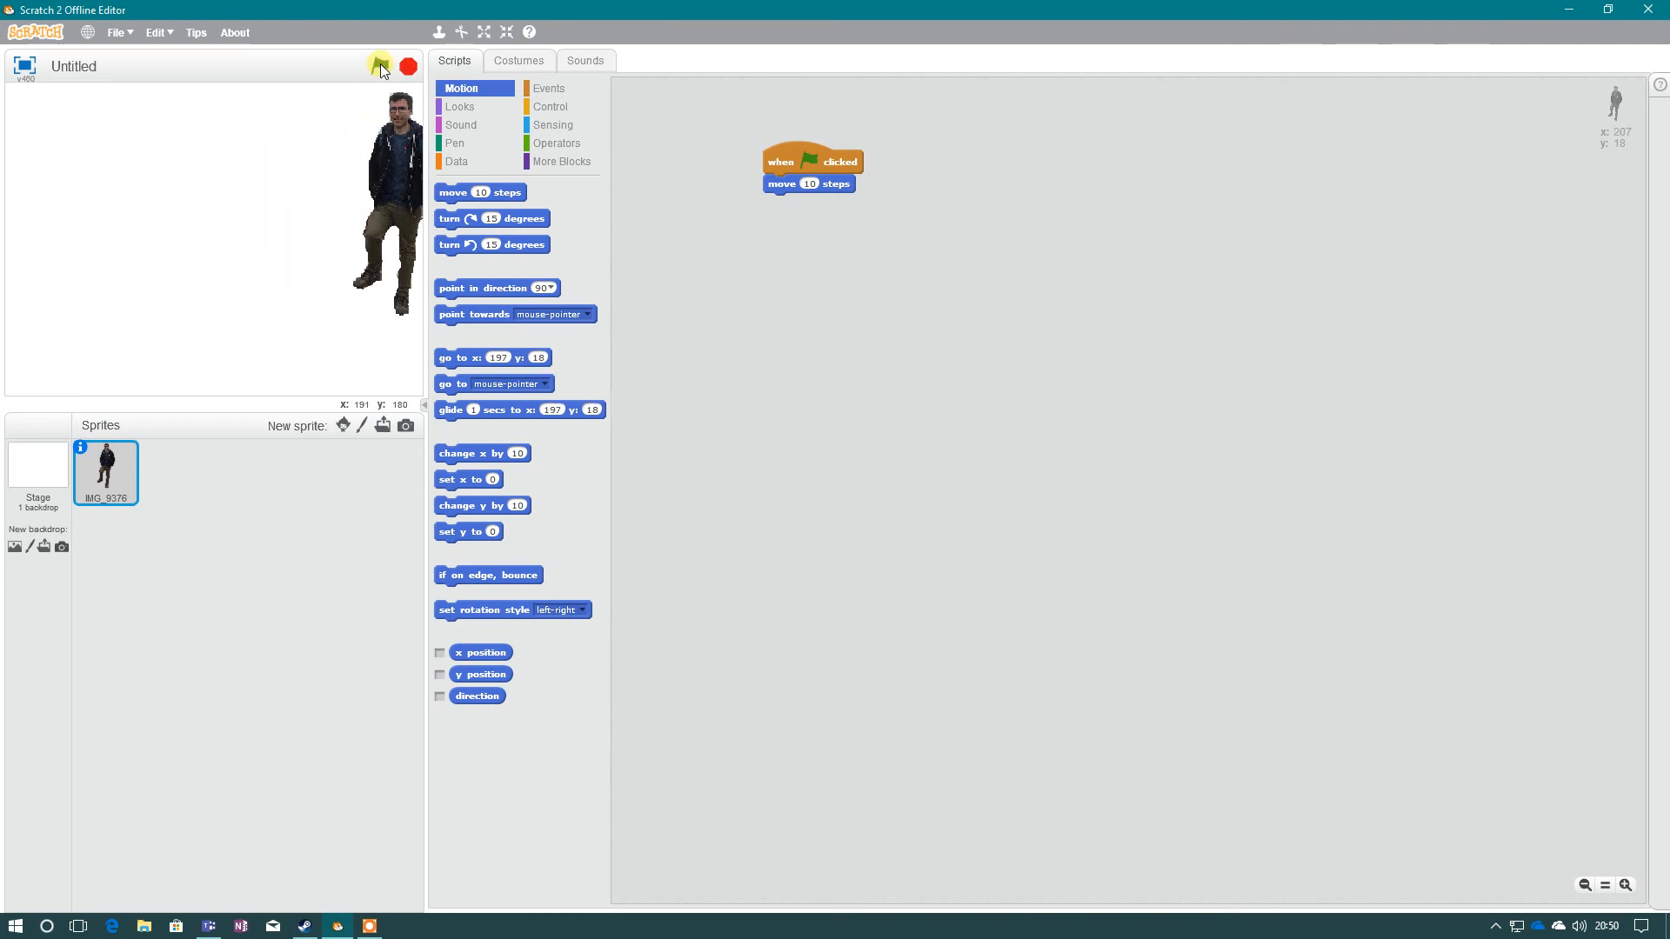
left_click(381, 66)
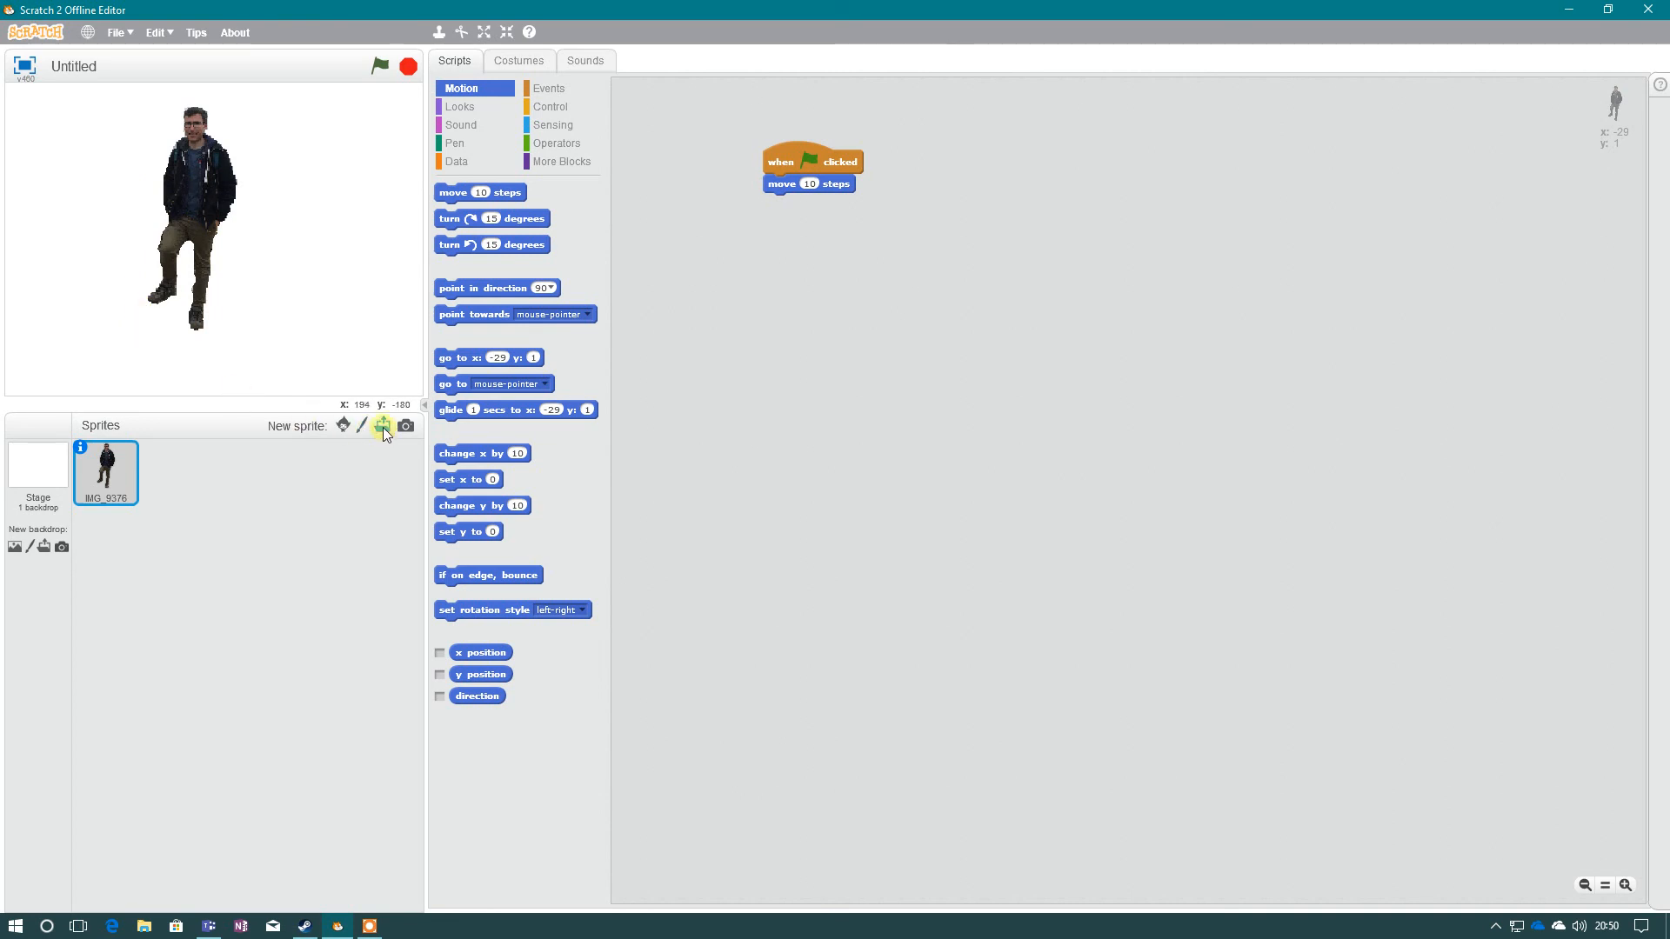
mouse_move(343, 424)
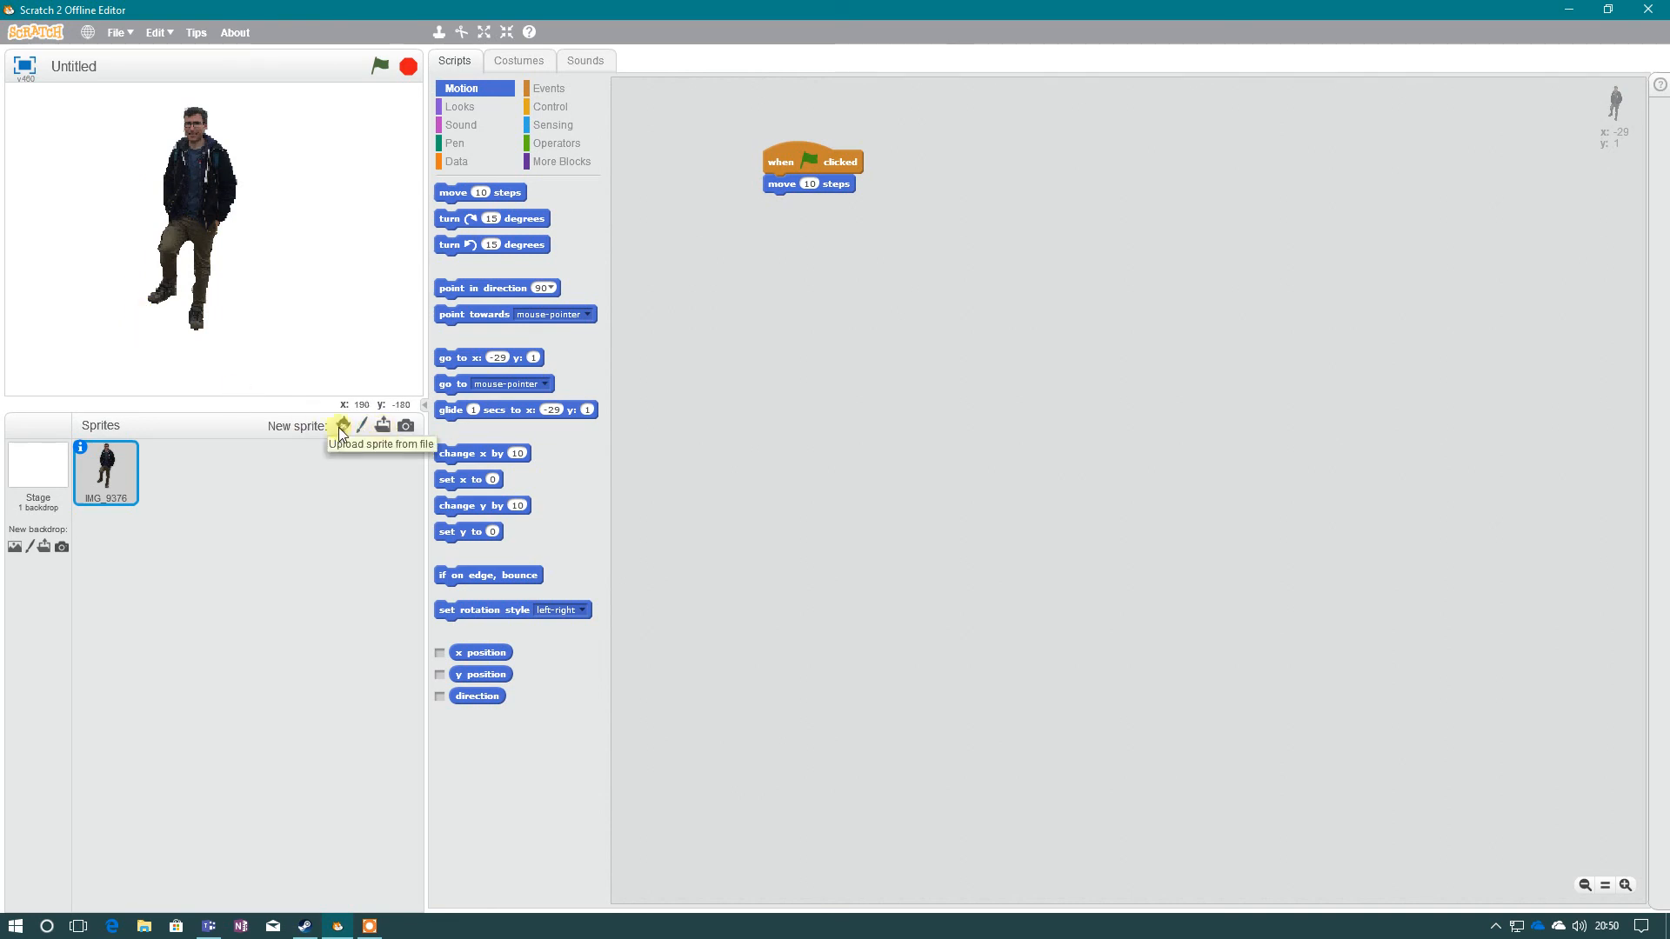
Reopen the costume editor and try the zoom and Erase tools without changing the picture.
left_click(518, 61)
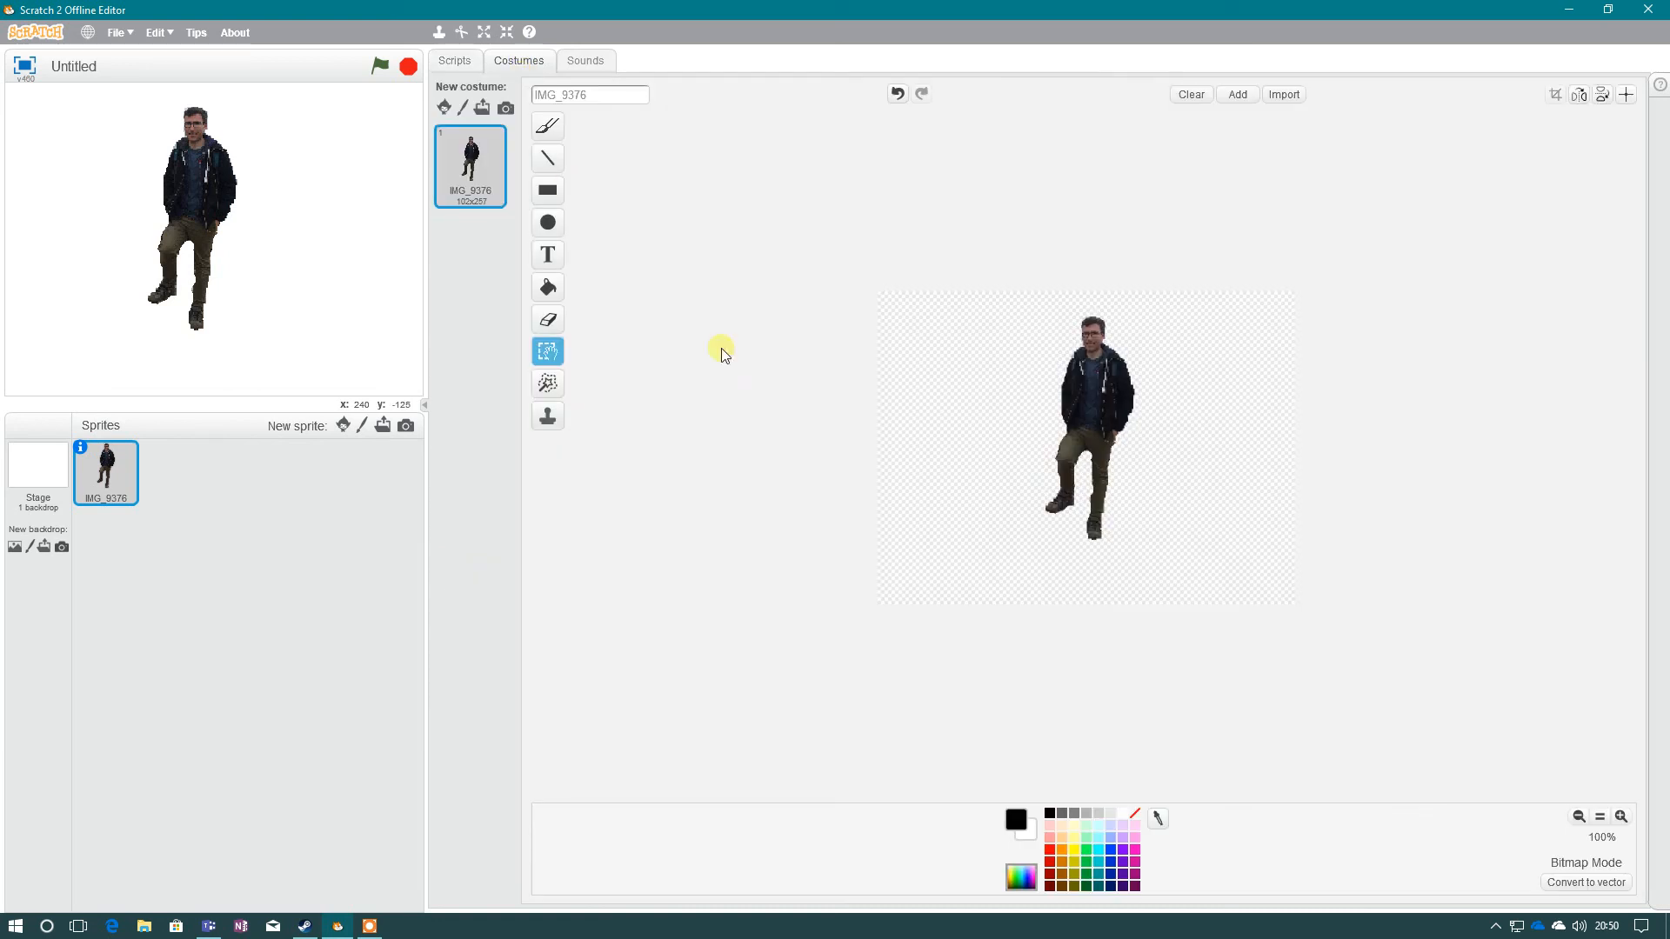
mouse_move(548, 384)
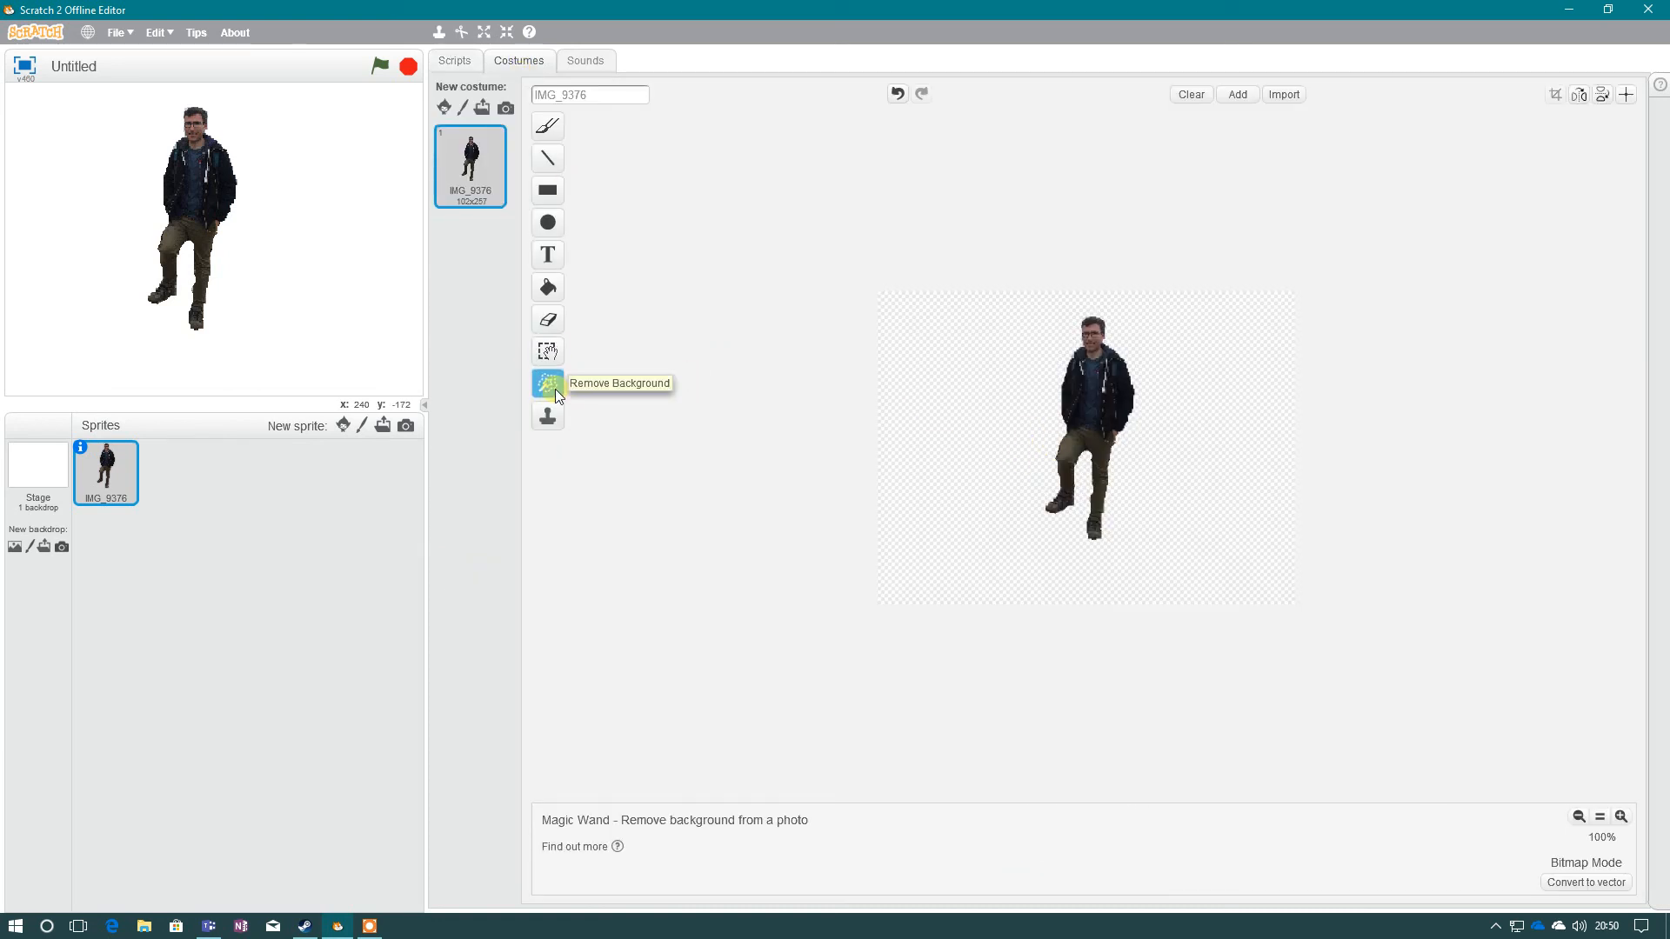
left_click(1621, 818)
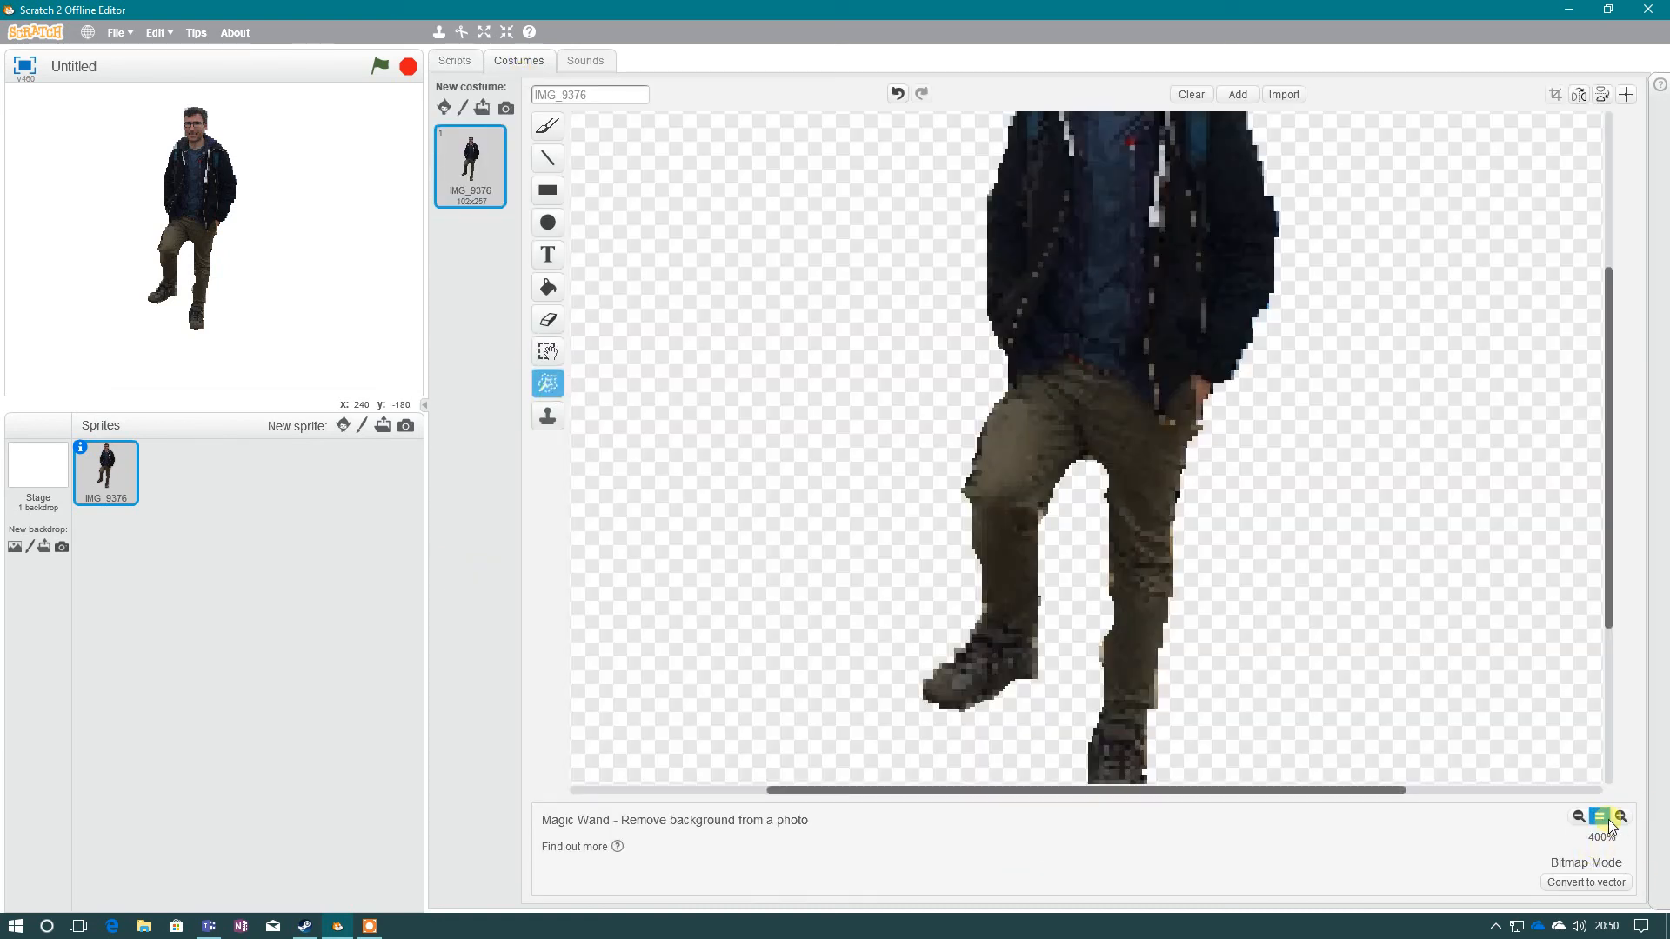
left_click(1577, 817)
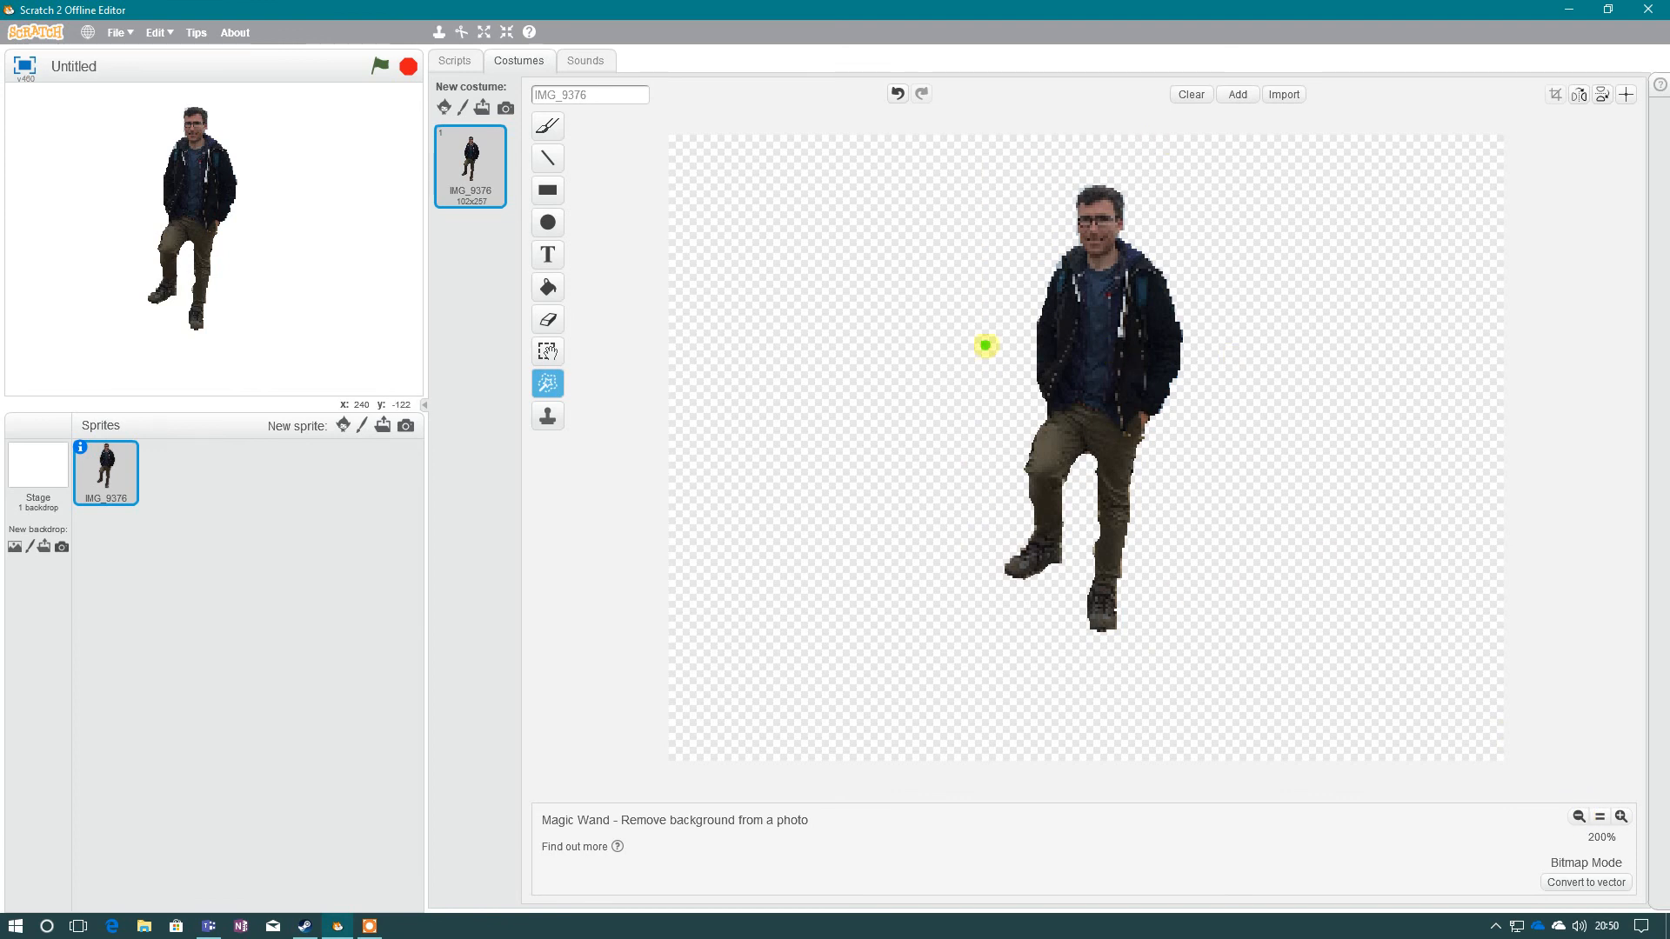
mouse_move(805, 328)
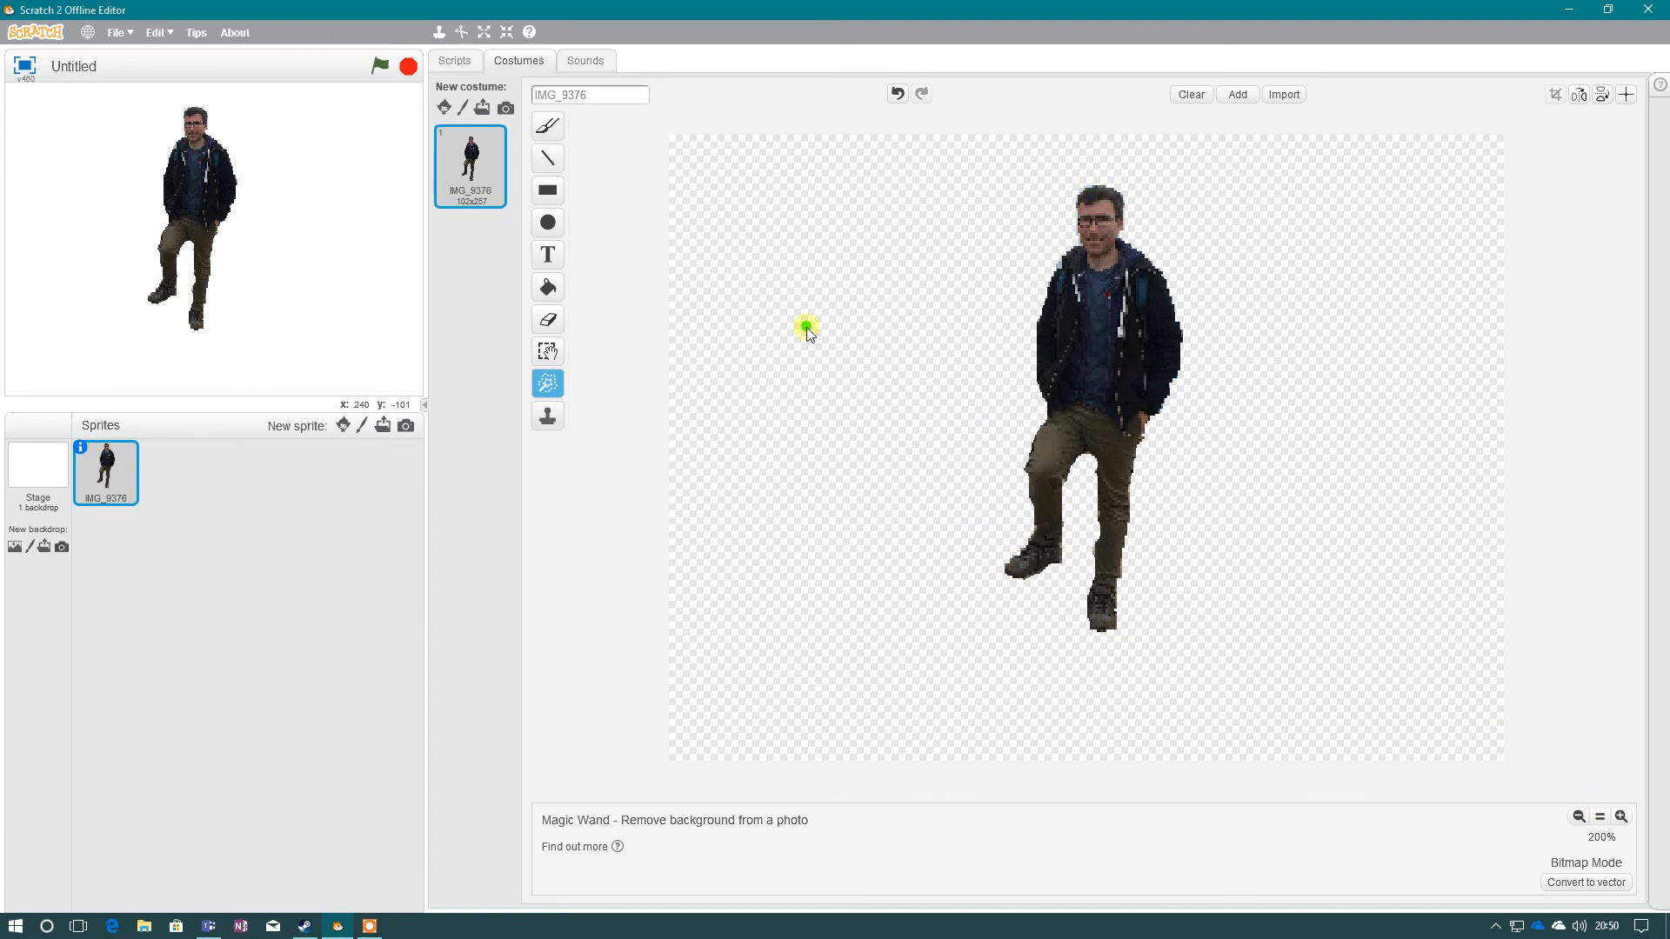
left_click(546, 319)
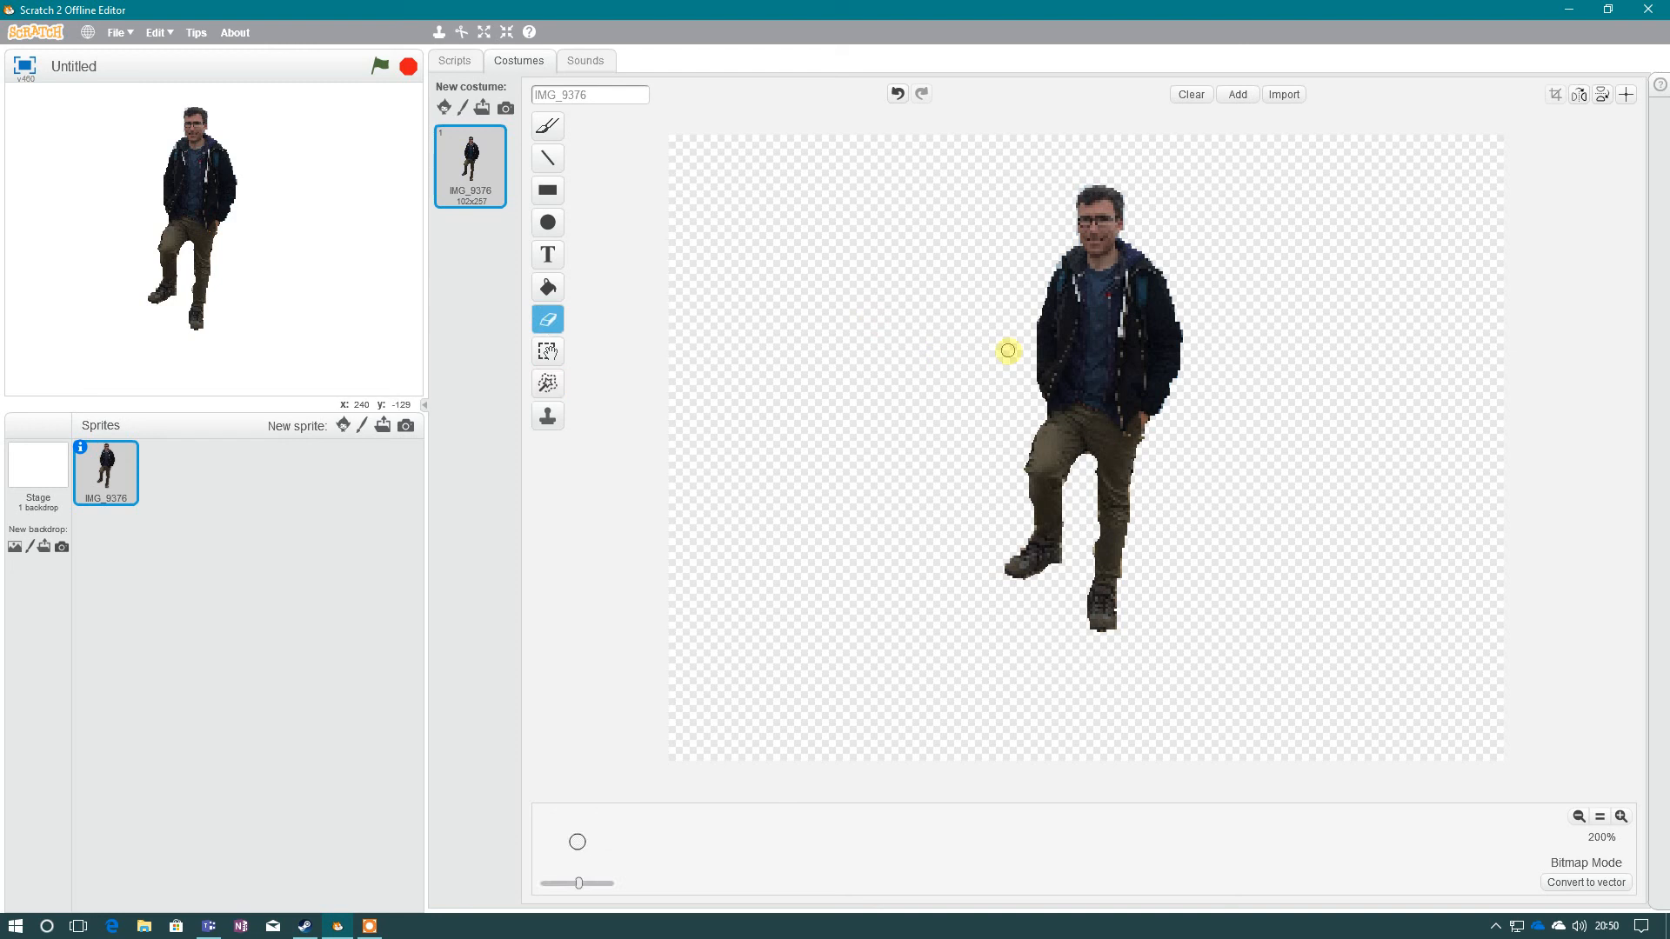
mouse_move(548, 352)
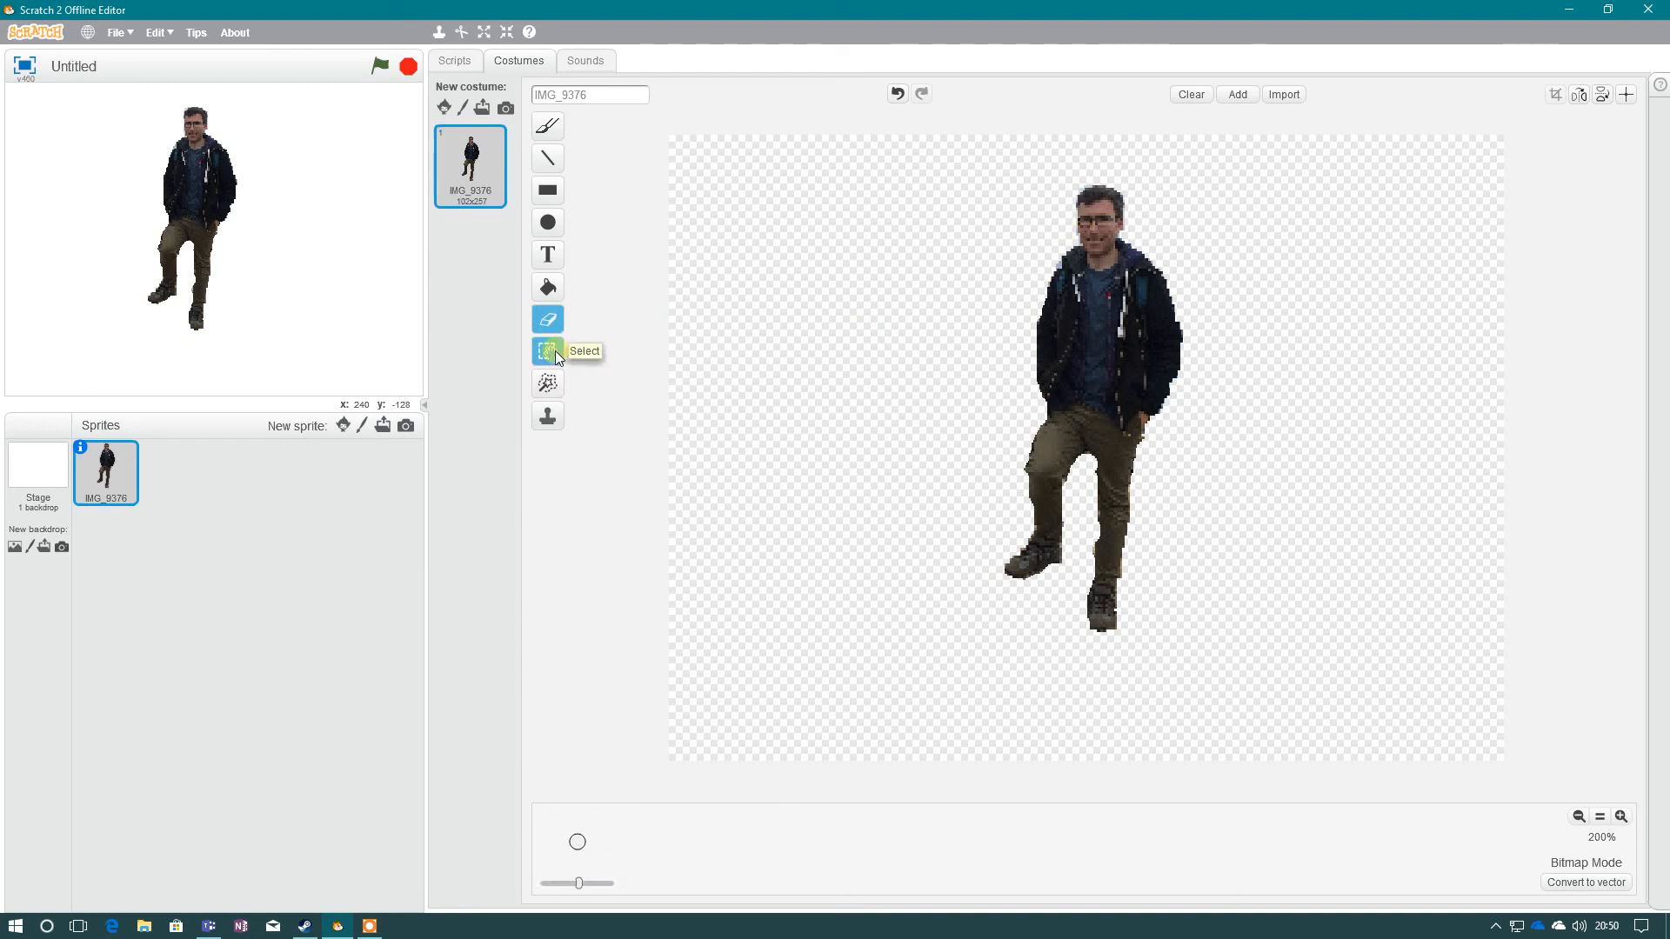